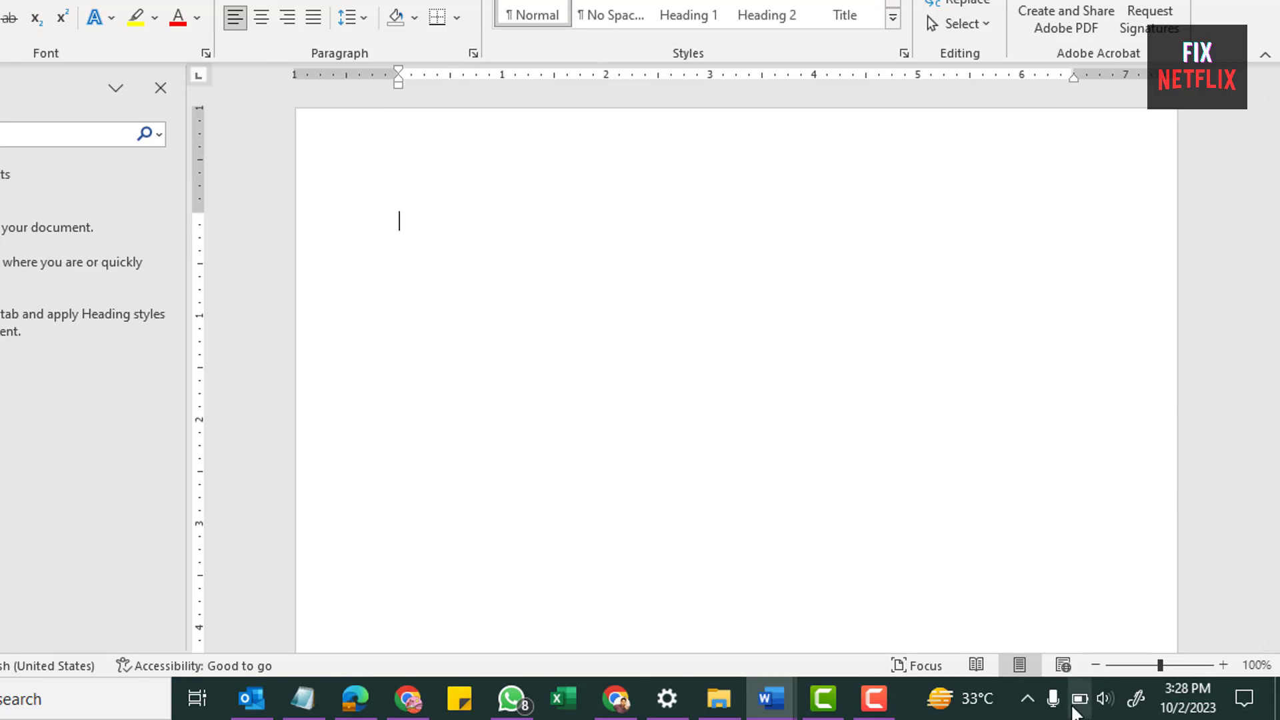
From the tray network flyout, toggle the Wi-Fi tile off and back on.
click(1028, 698)
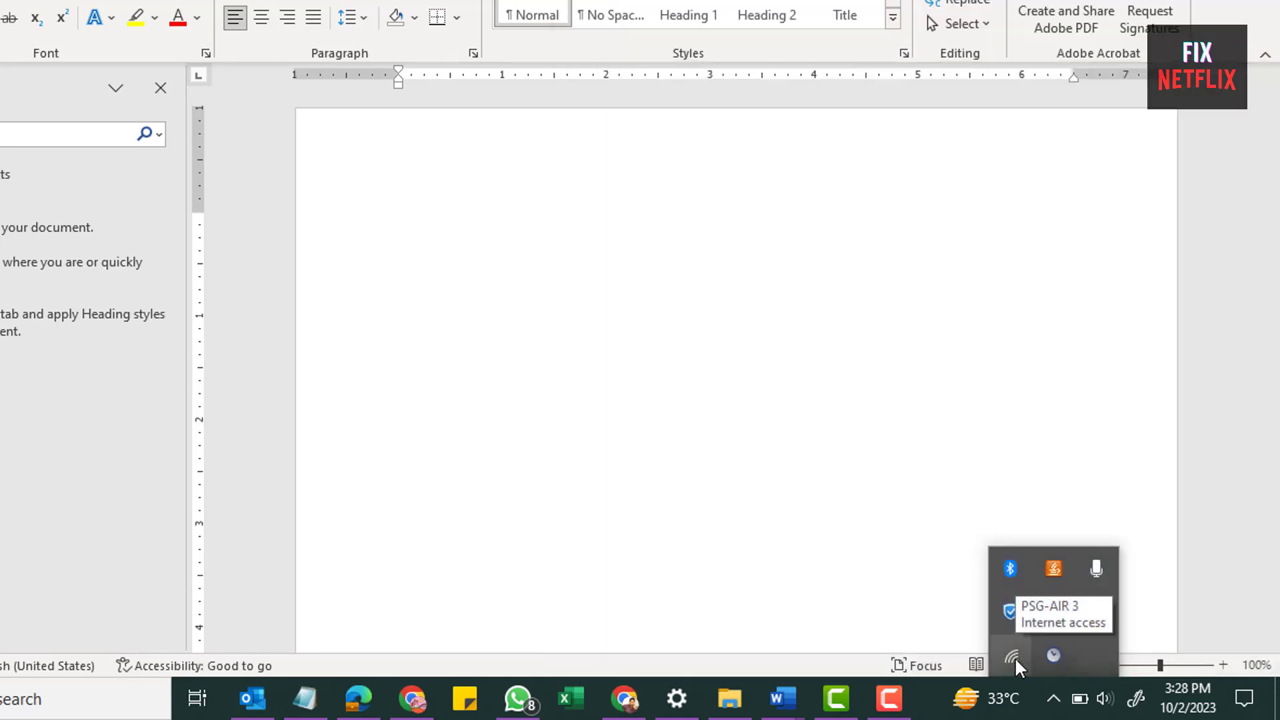
click(1013, 659)
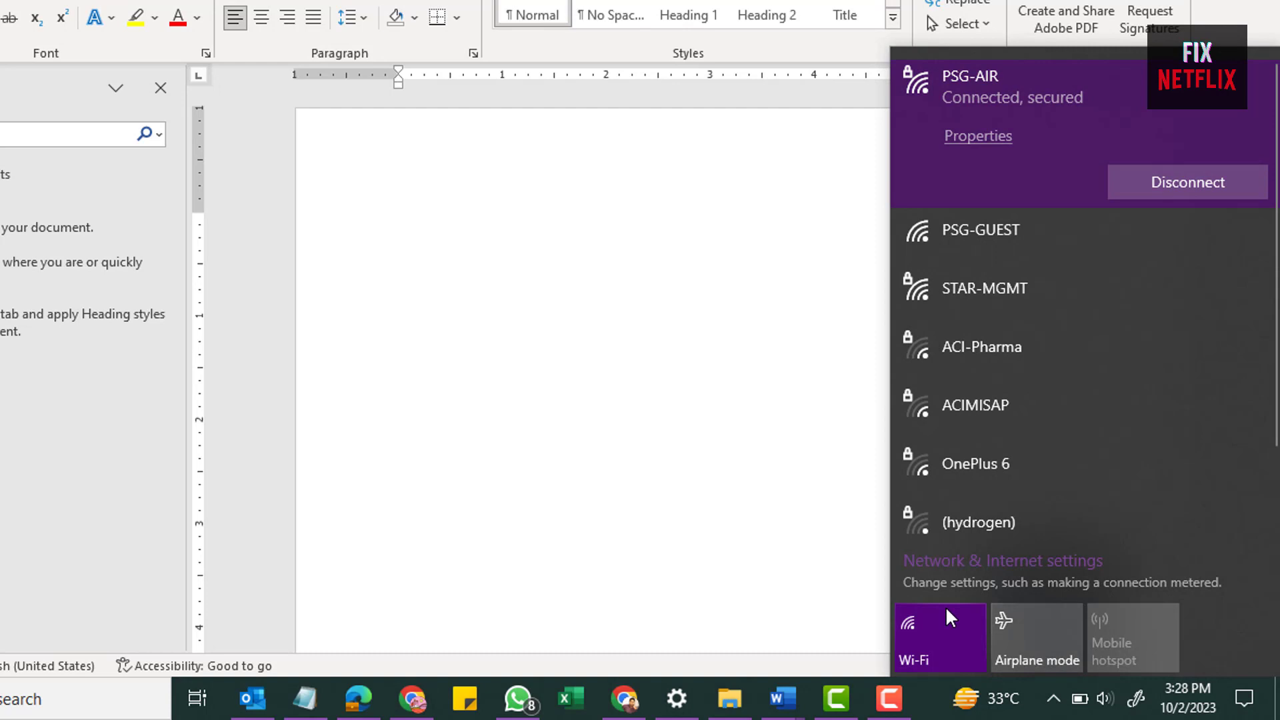
click(938, 637)
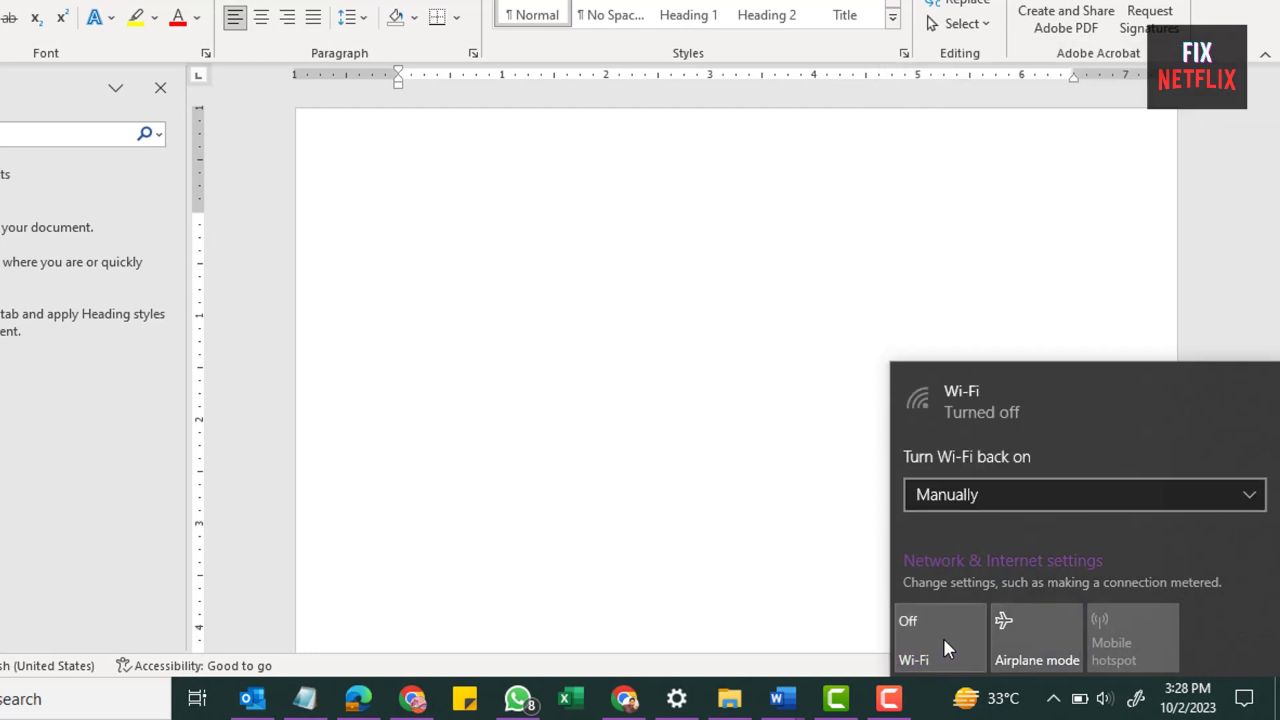
click(939, 638)
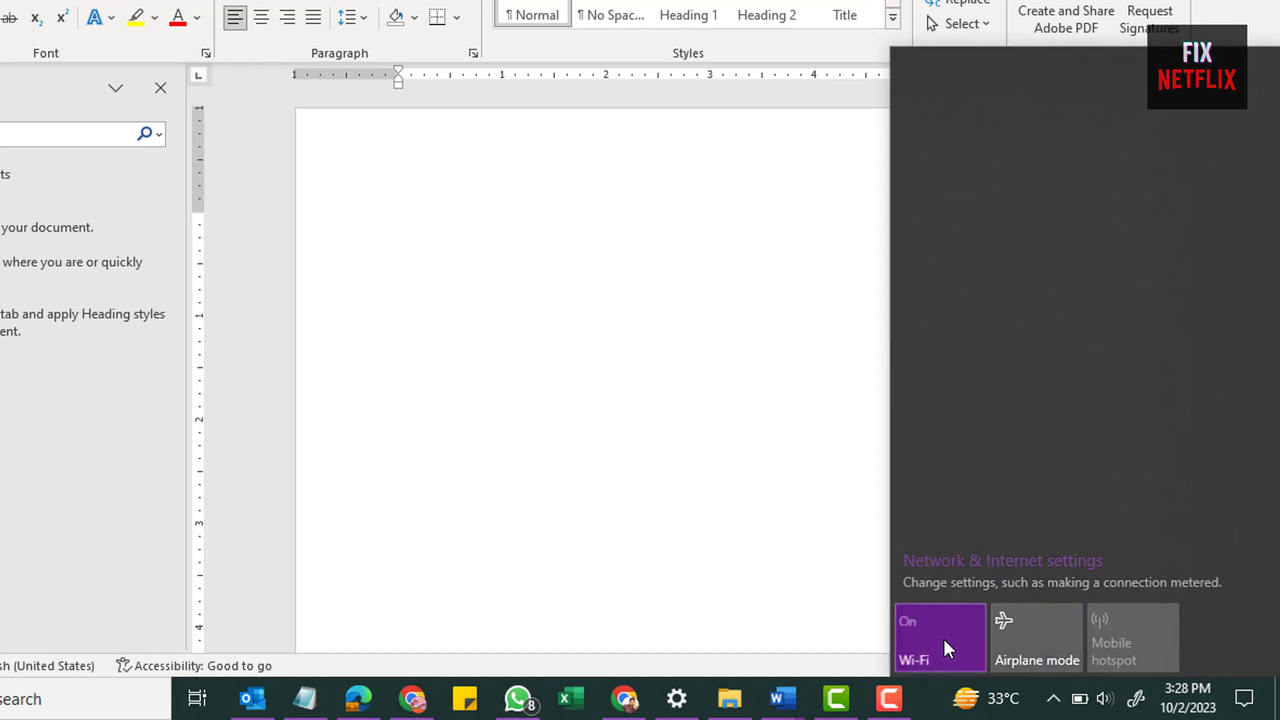
click(940, 637)
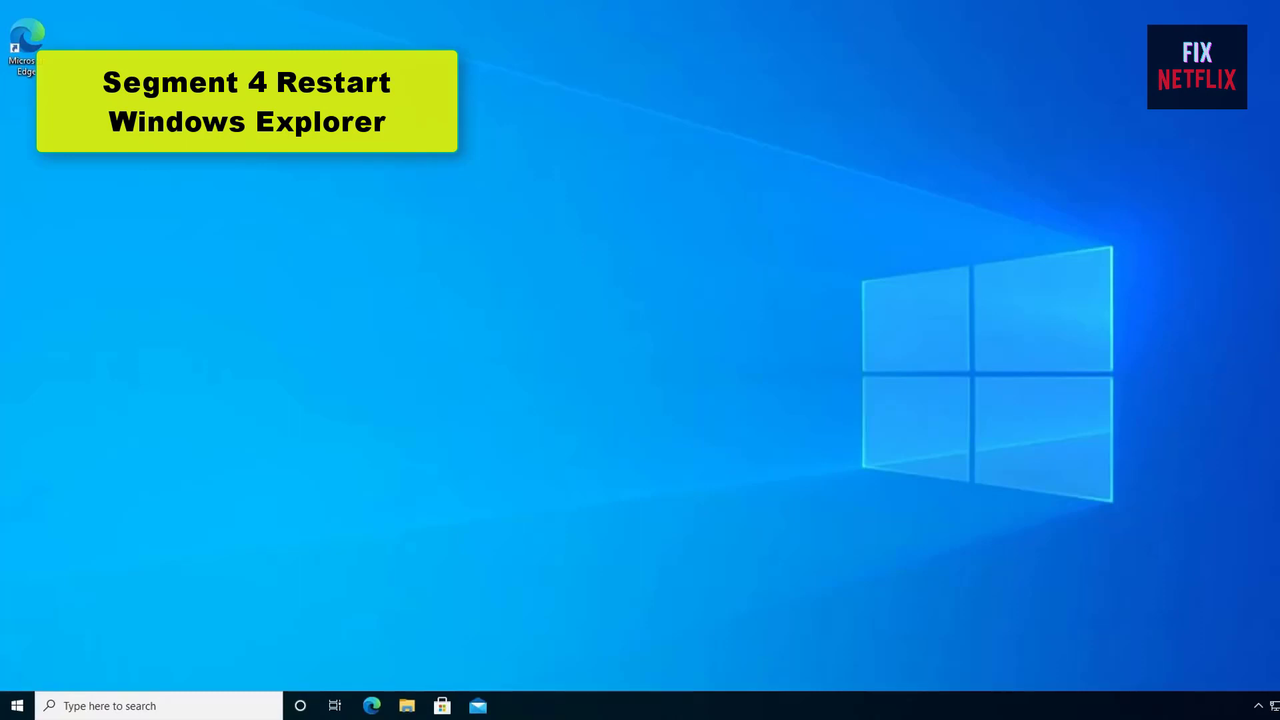
Launch Task Manager from the taskbar, find Windows Explorer and restart its process.
right_click(739, 705)
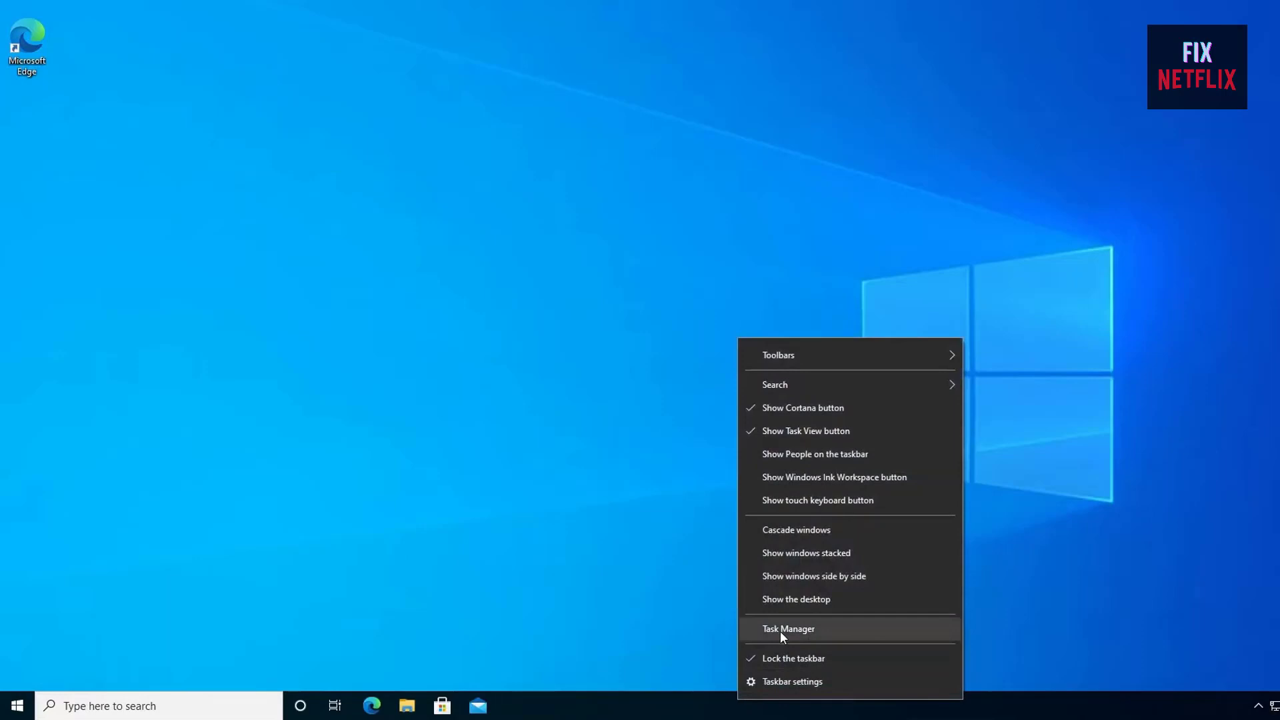
click(788, 628)
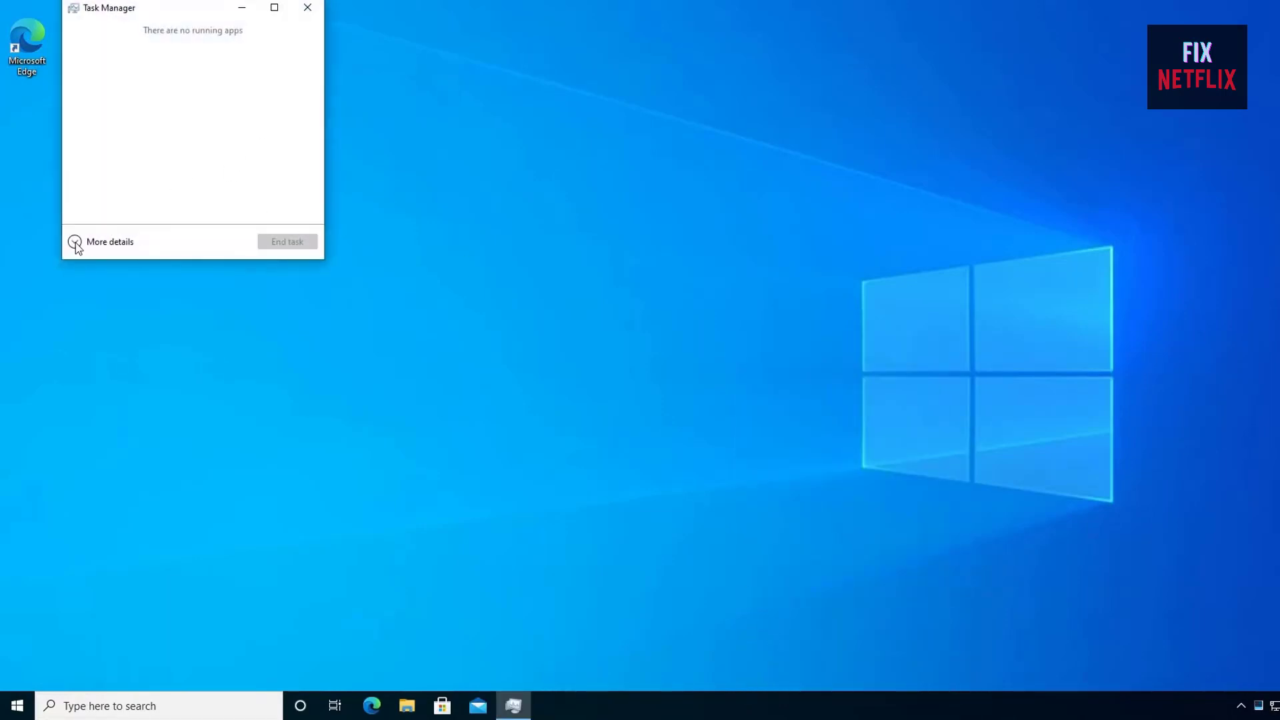
click(110, 242)
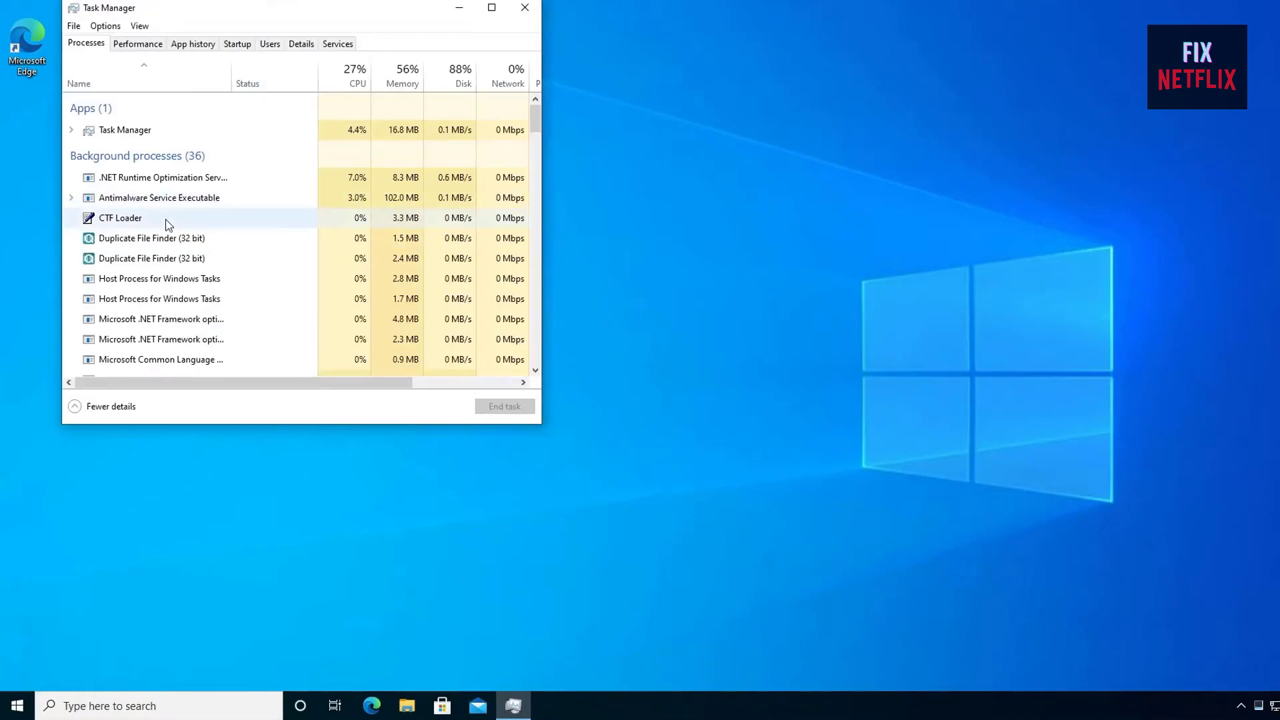
scroll(down, 3)
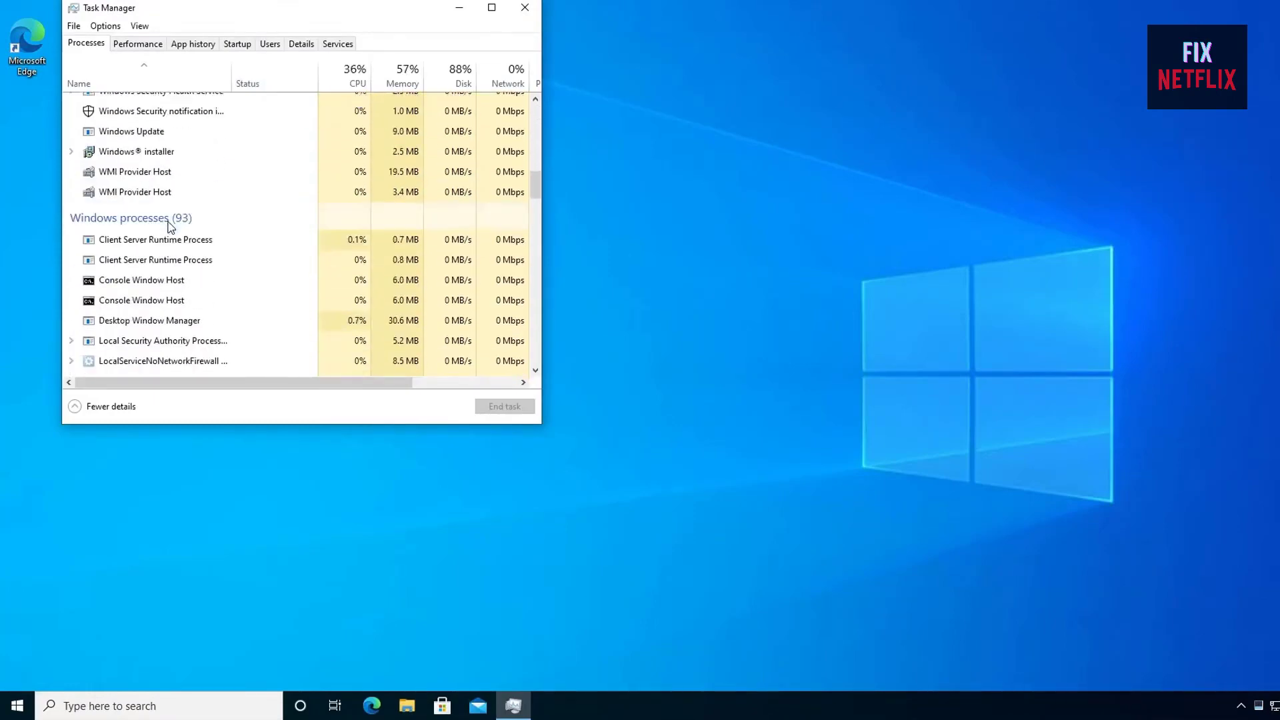
scroll(down, 3)
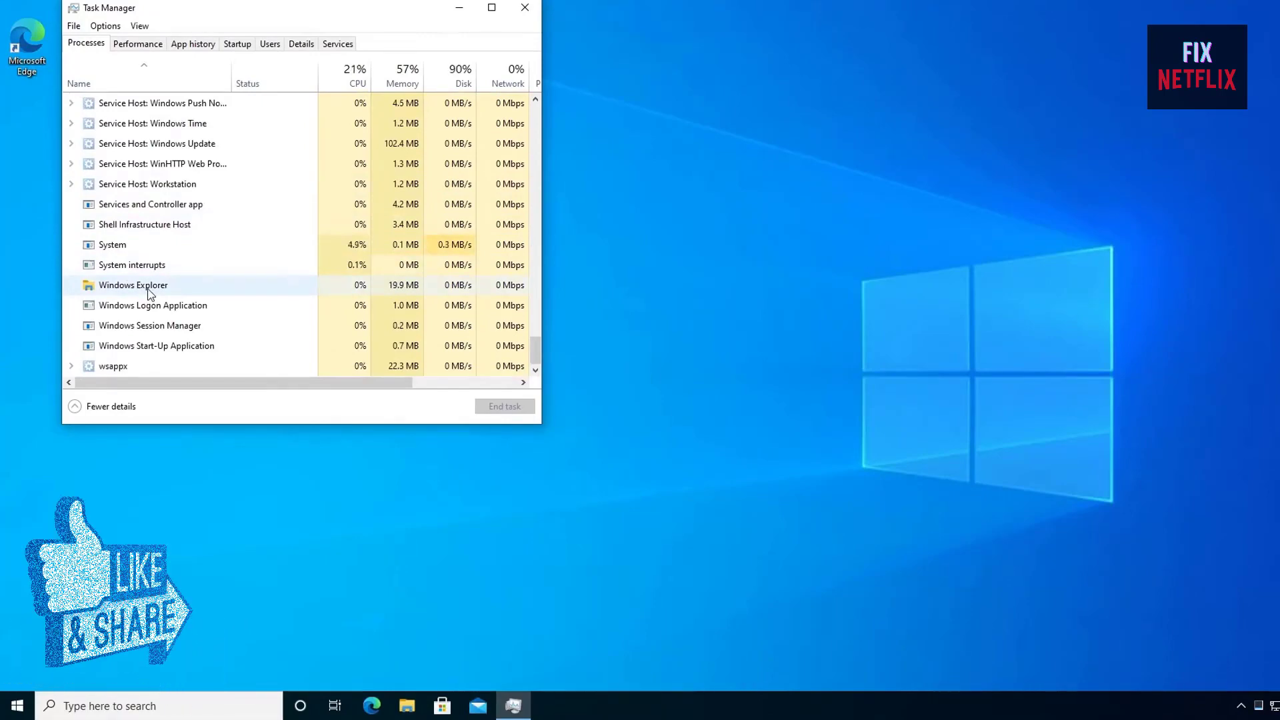
right_click(132, 285)
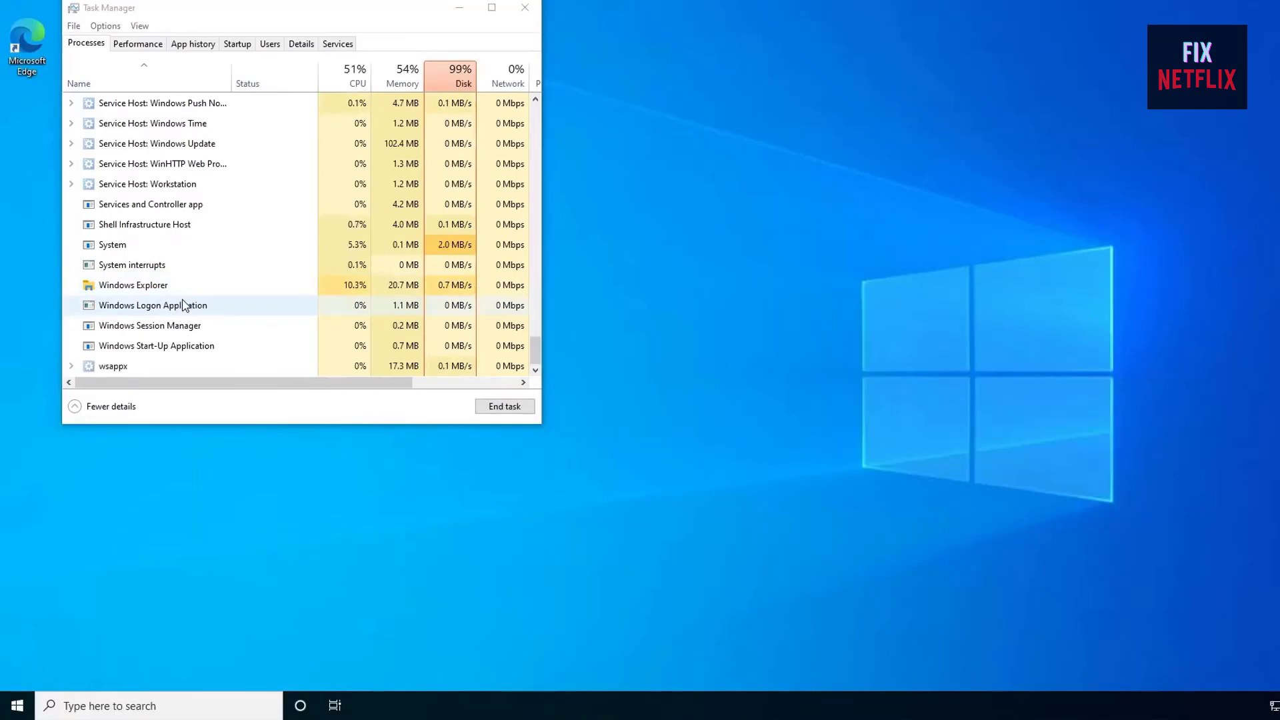
click(524, 8)
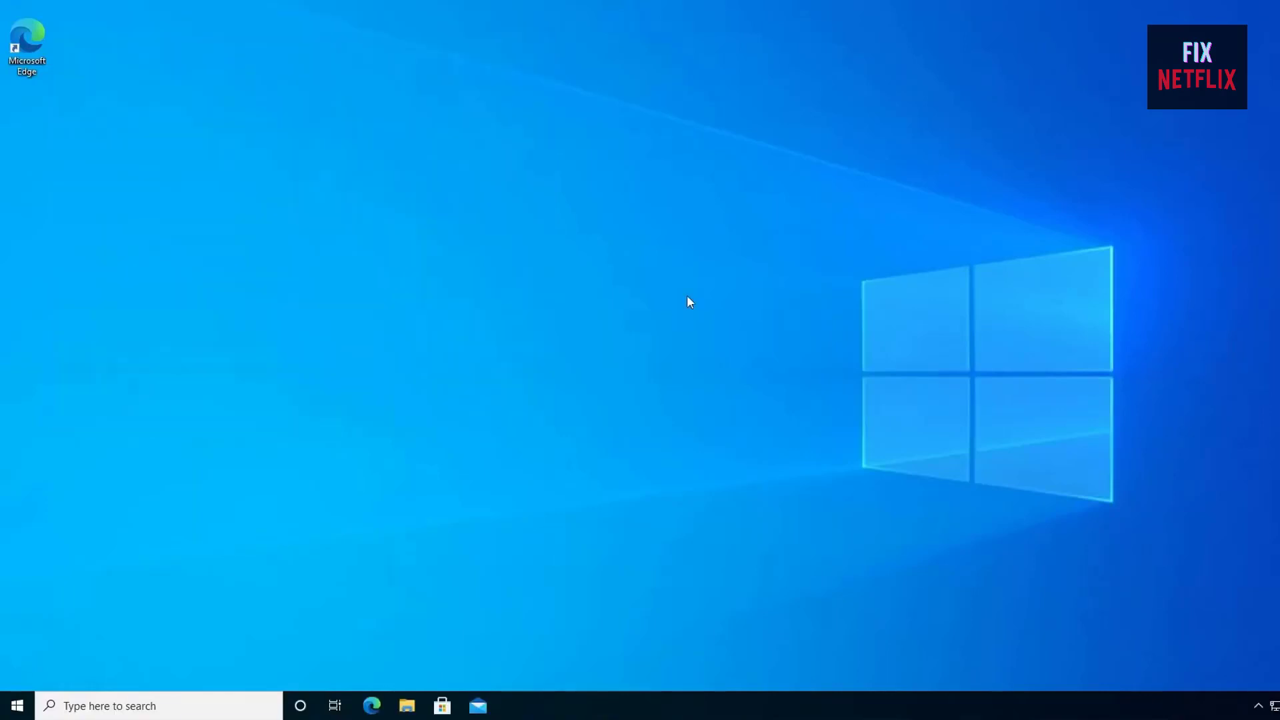
mouse_move(56, 694)
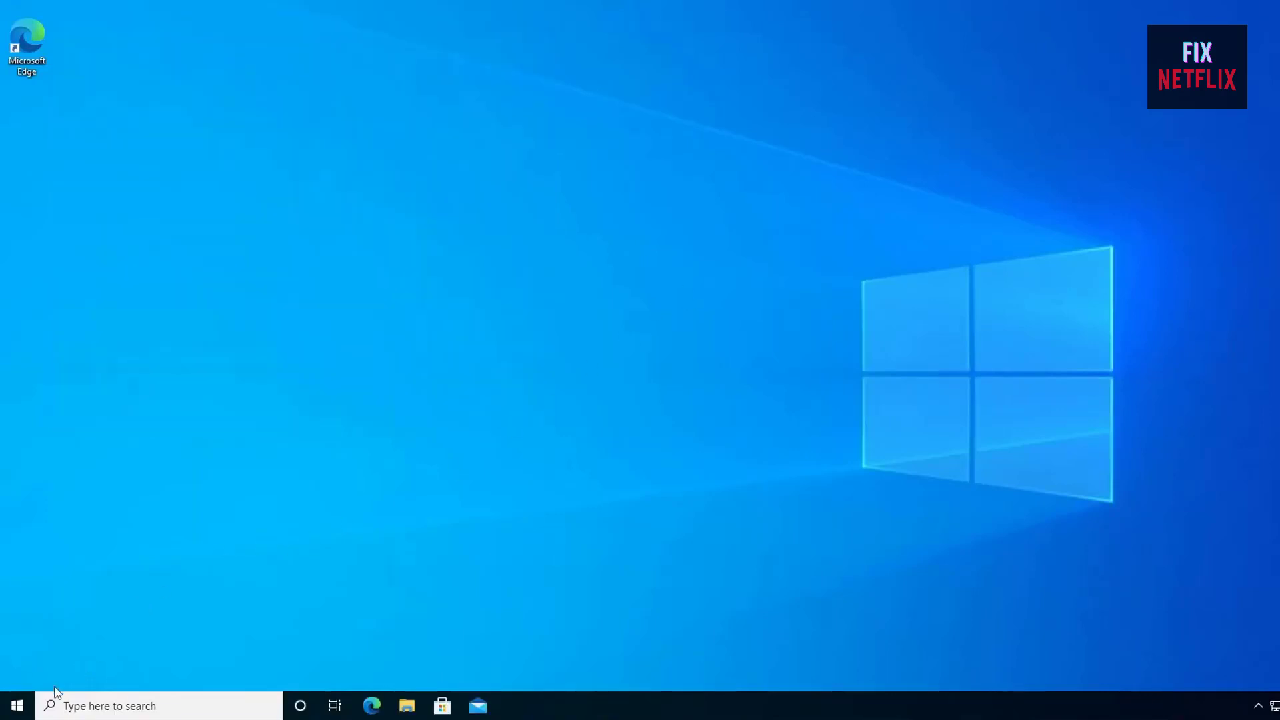
In Settings > Network & Internet > Wi-Fi > Manage known networks, forget the saved wow1 network.
click(15, 706)
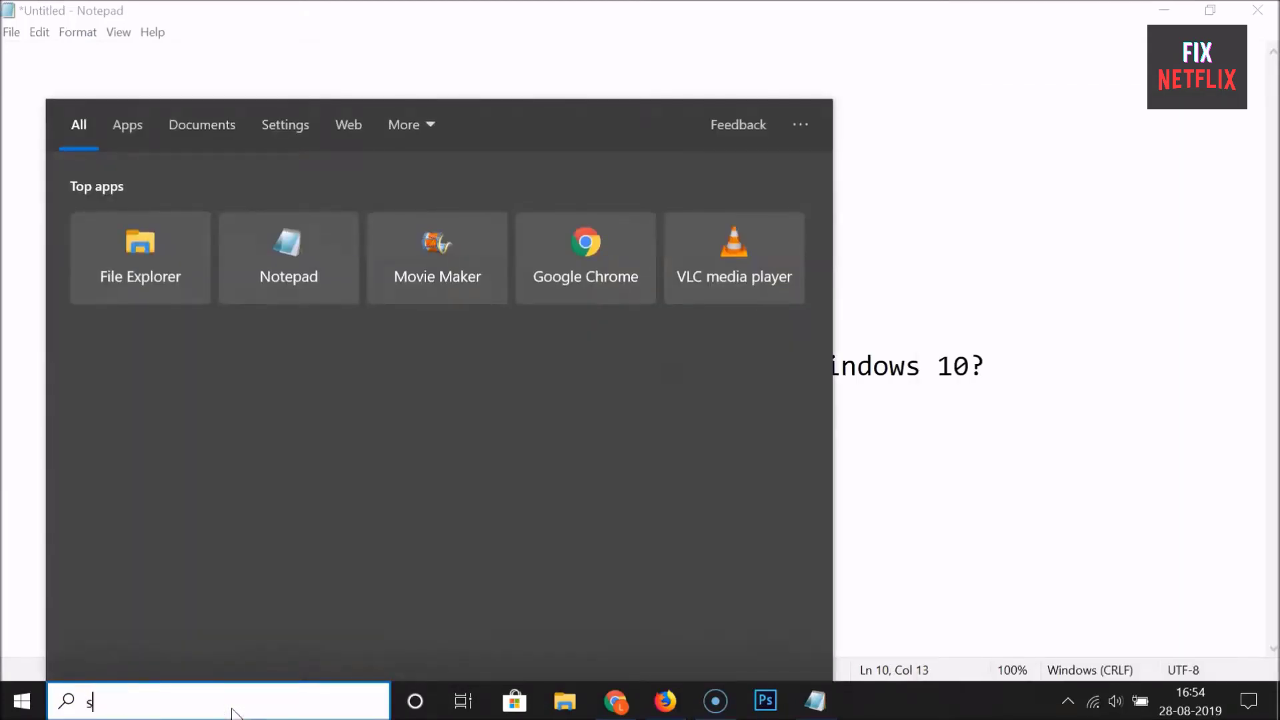
text(ettings)
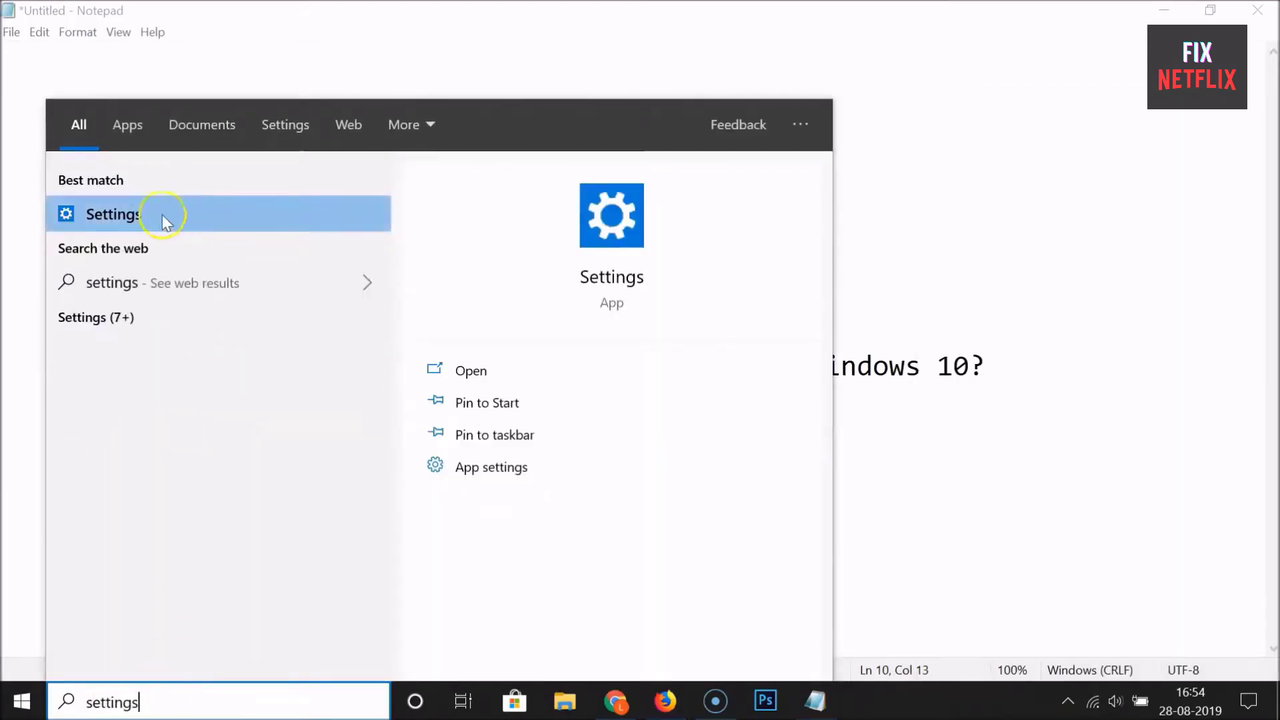
click(112, 214)
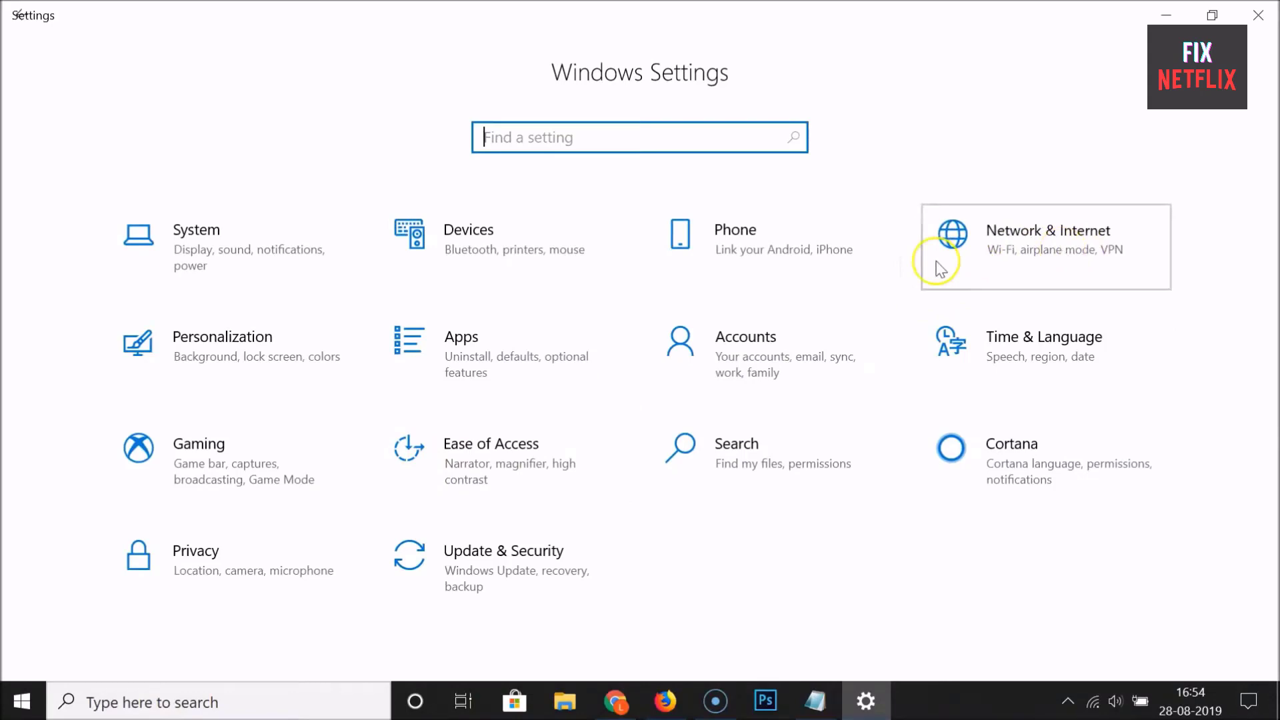
click(1048, 247)
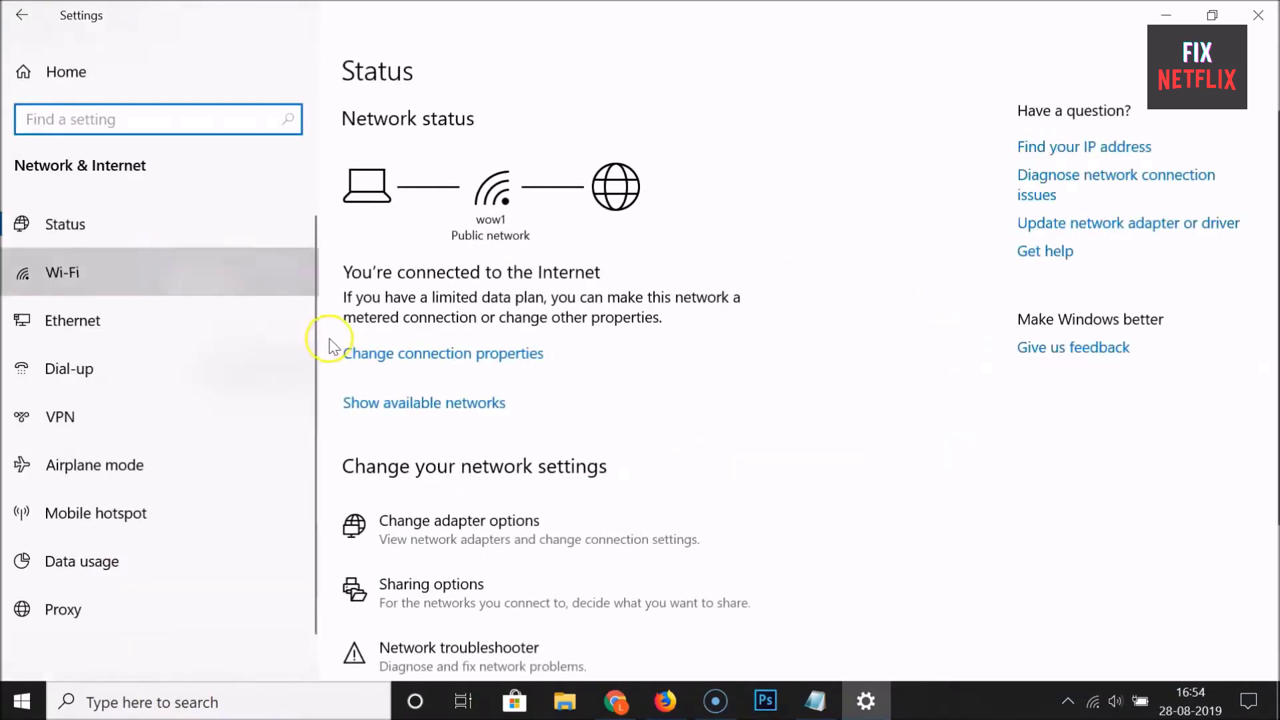
click(60, 272)
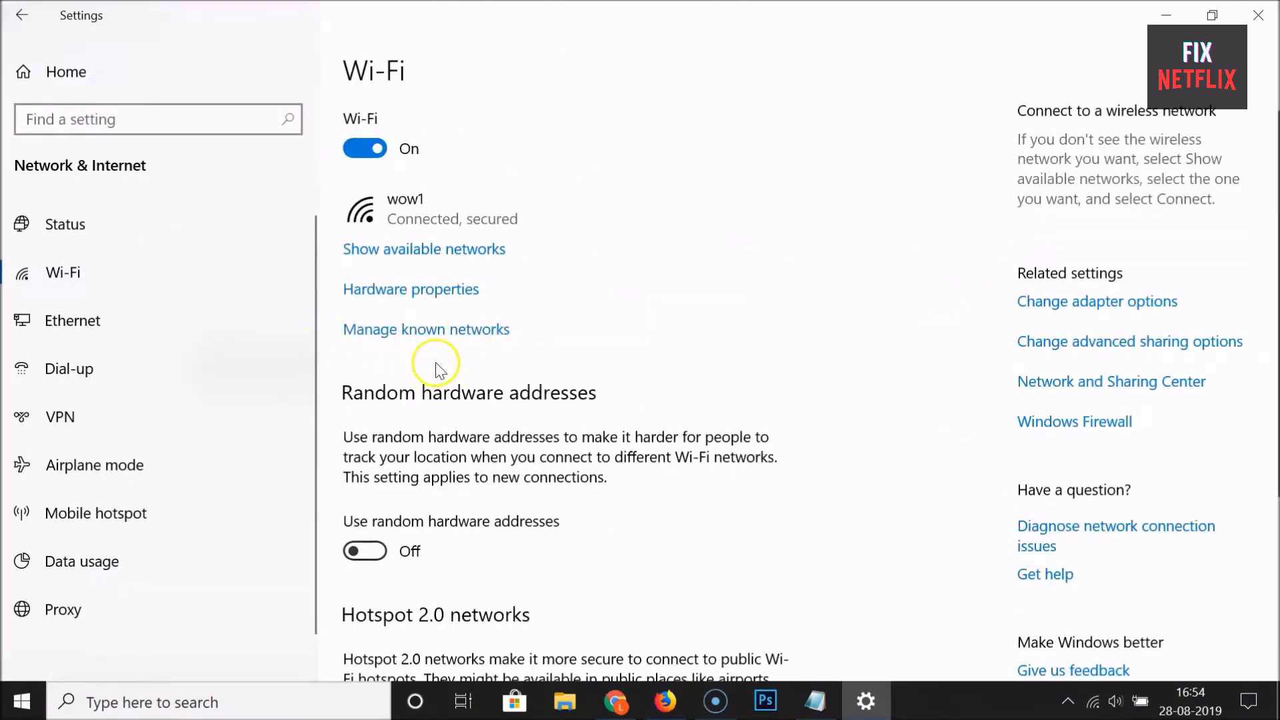
mouse_move(449, 336)
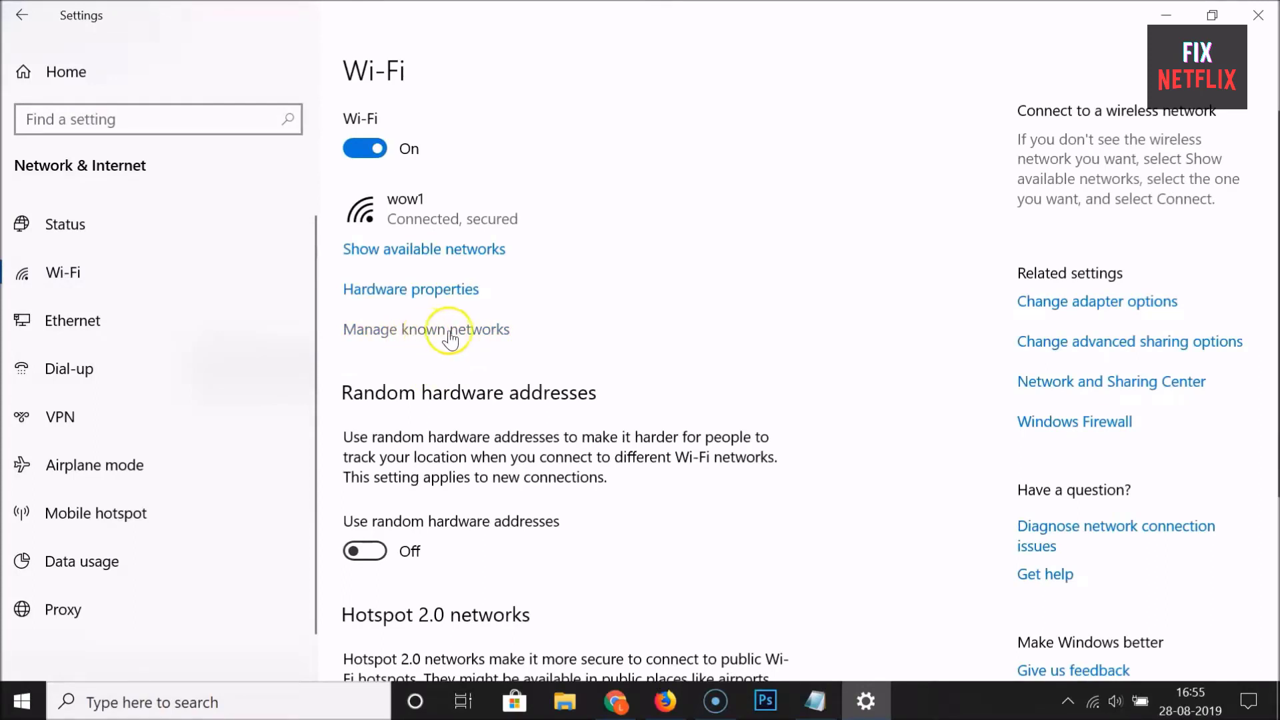
click(425, 329)
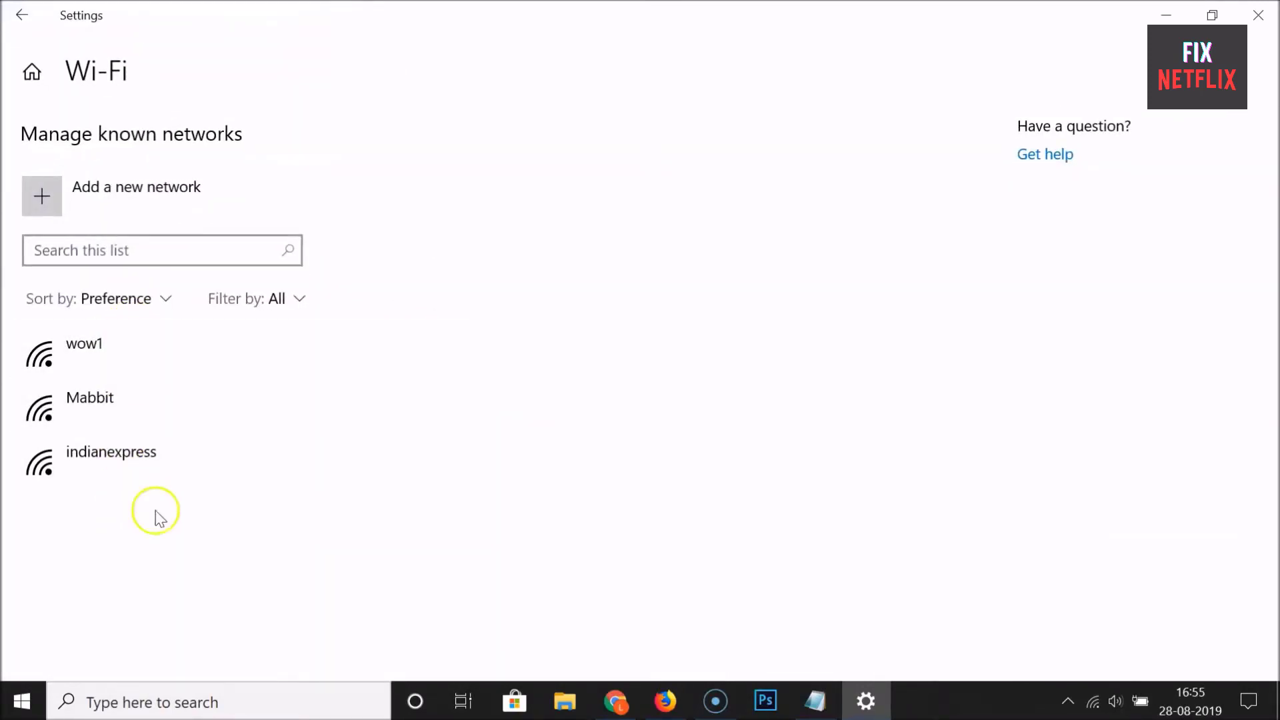
click(83, 343)
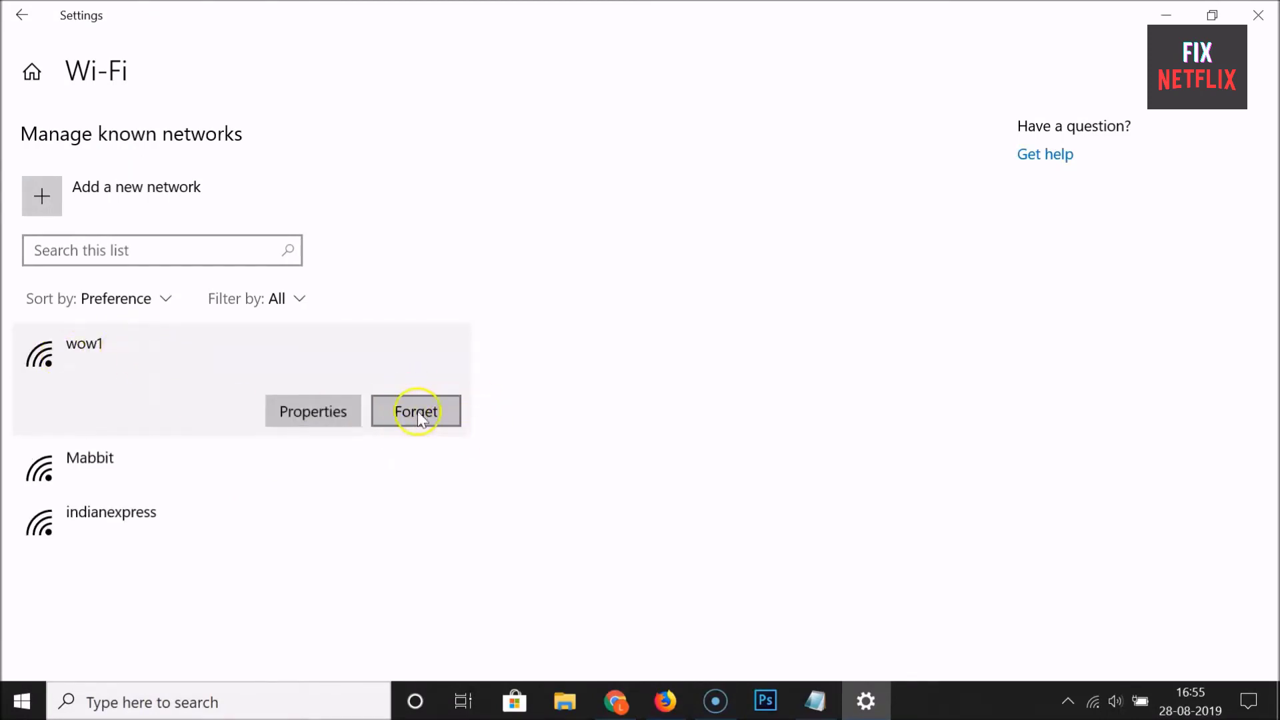
click(414, 412)
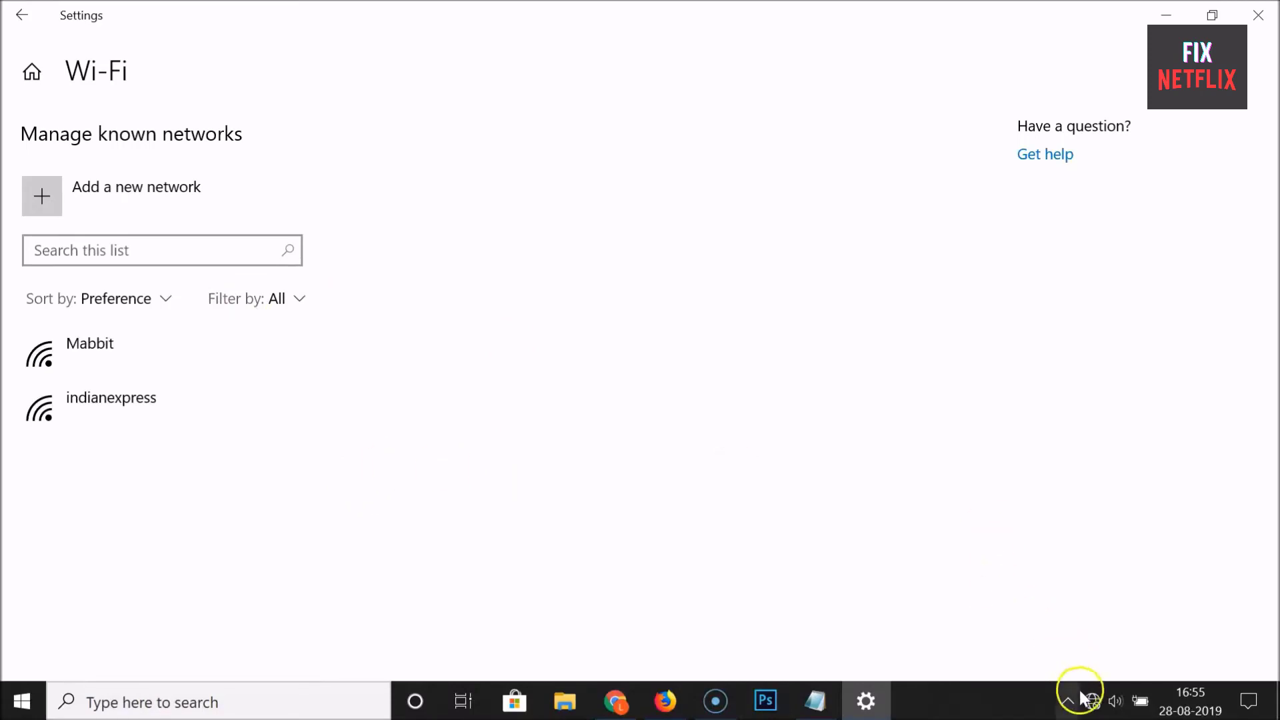
From the tray Wi-Fi list, connect to the wow1 network again.
click(1089, 701)
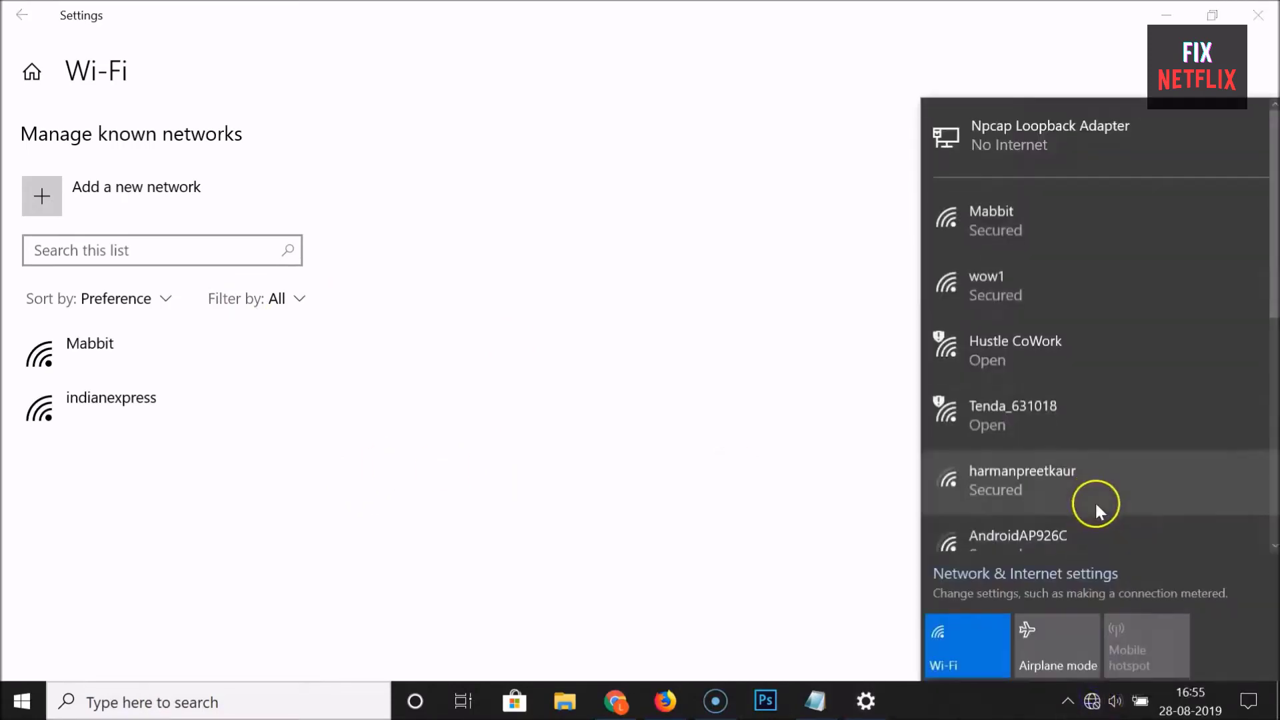
click(988, 284)
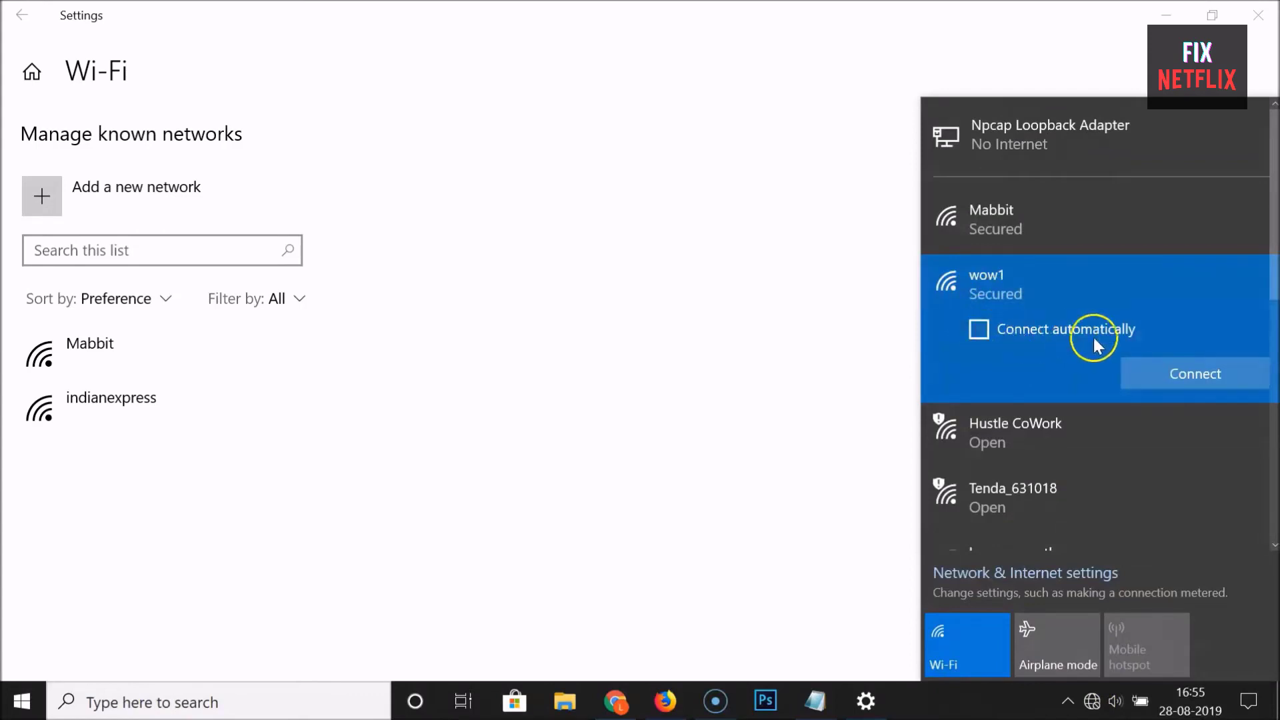
click(1195, 373)
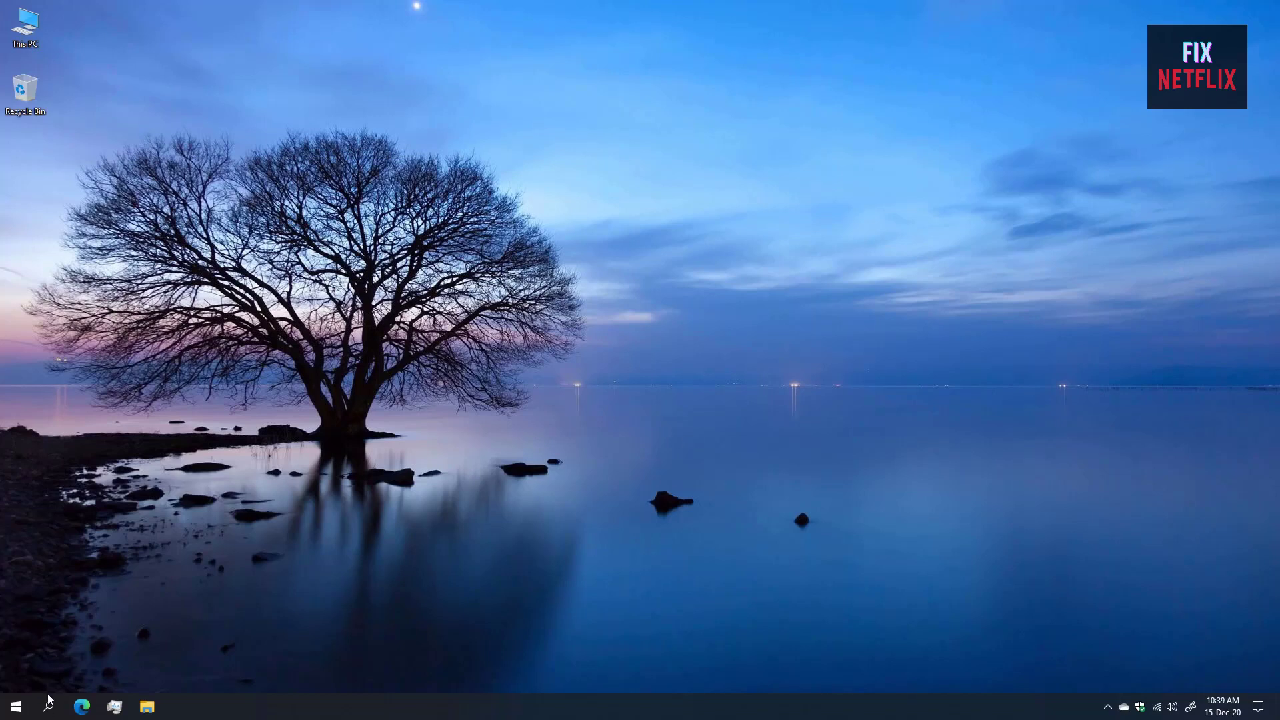
Via search, reach Network Connections and view the Wi-Fi adapter's Advanced device properties.
click(48, 706)
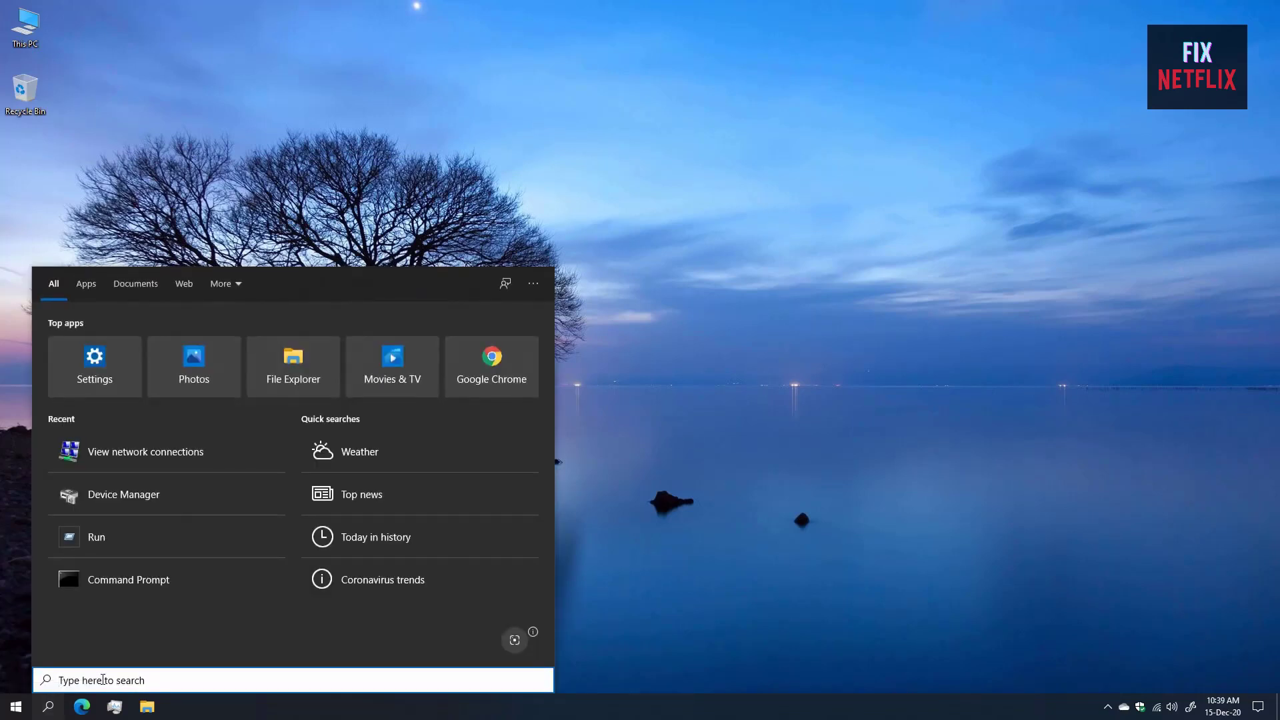
text(net)
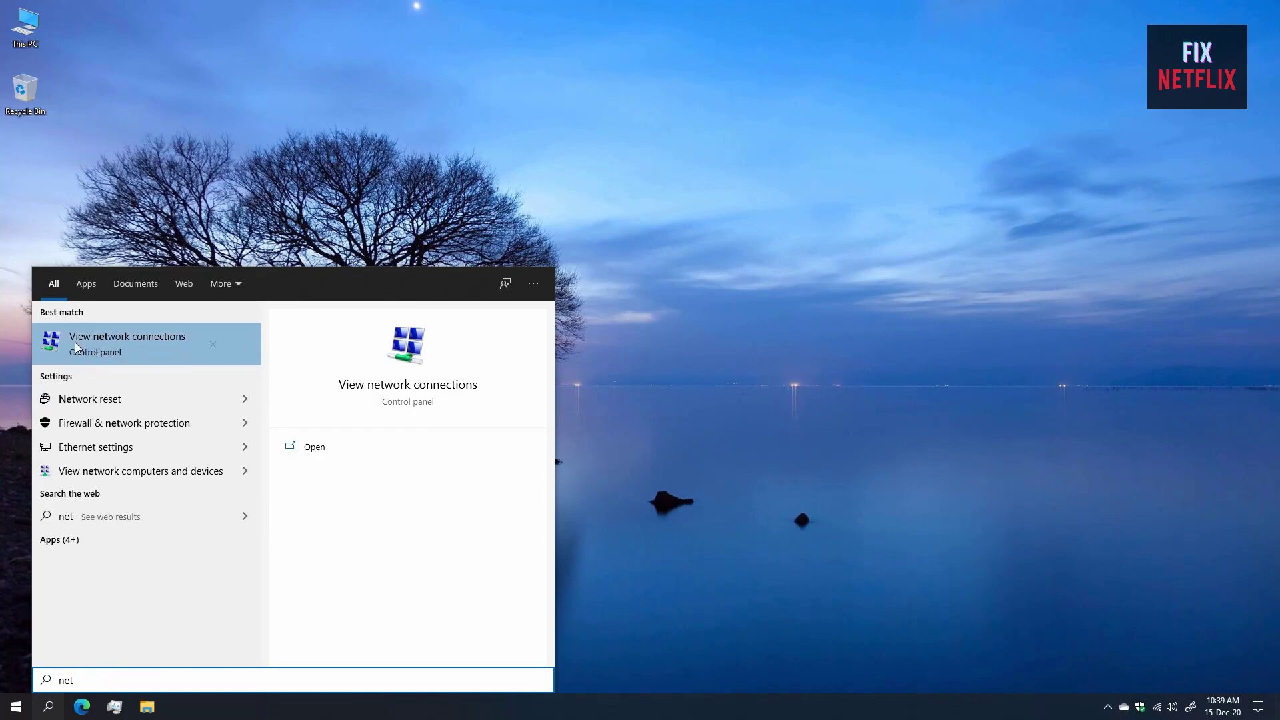
mouse_move(131, 348)
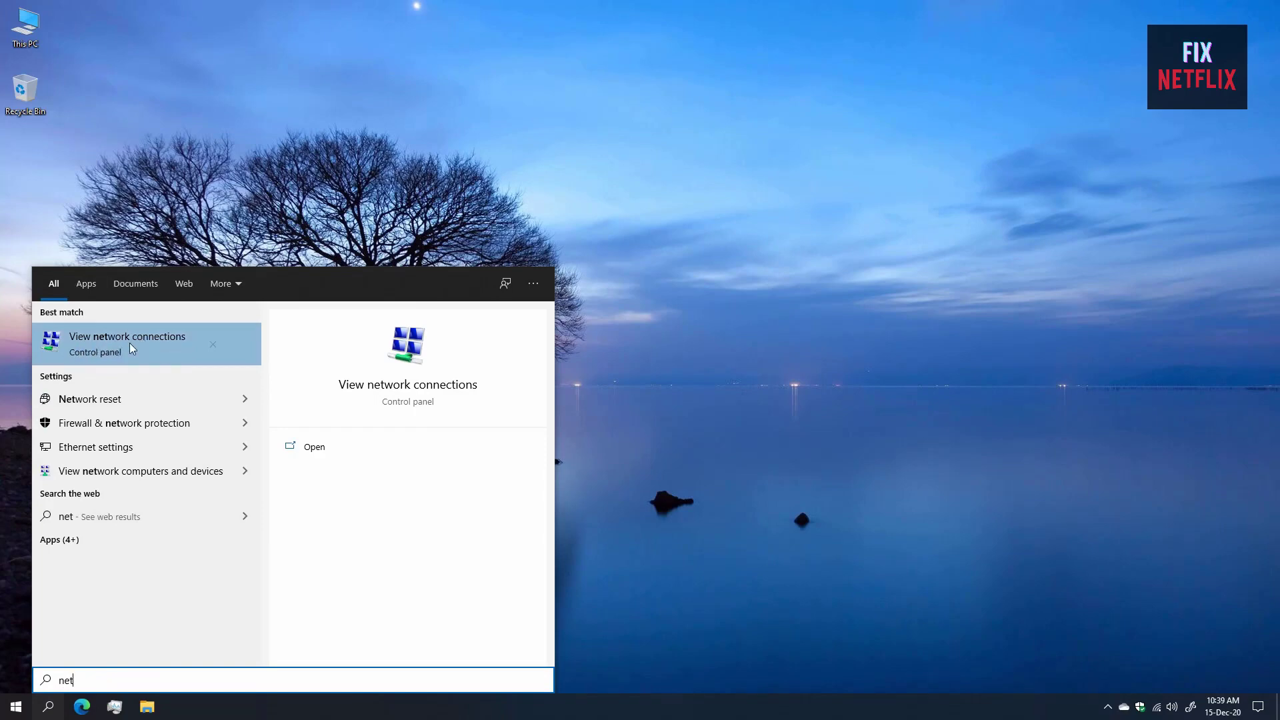
click(126, 343)
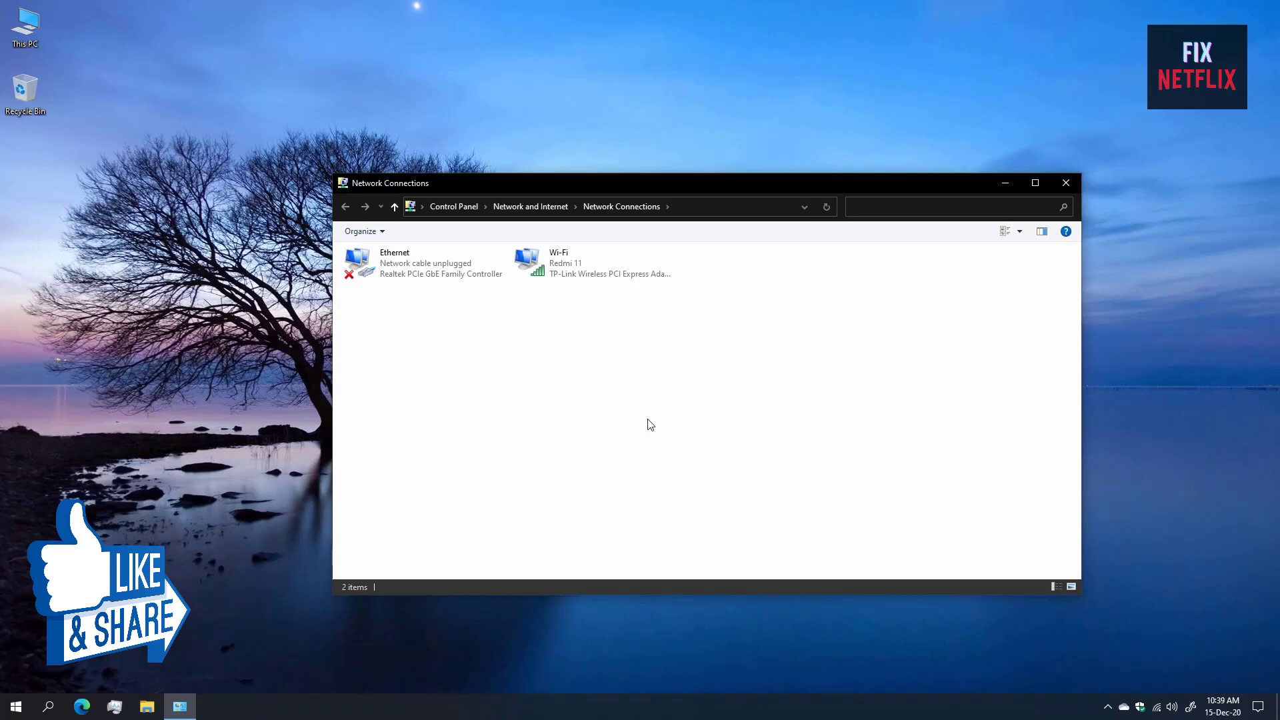
click(592, 263)
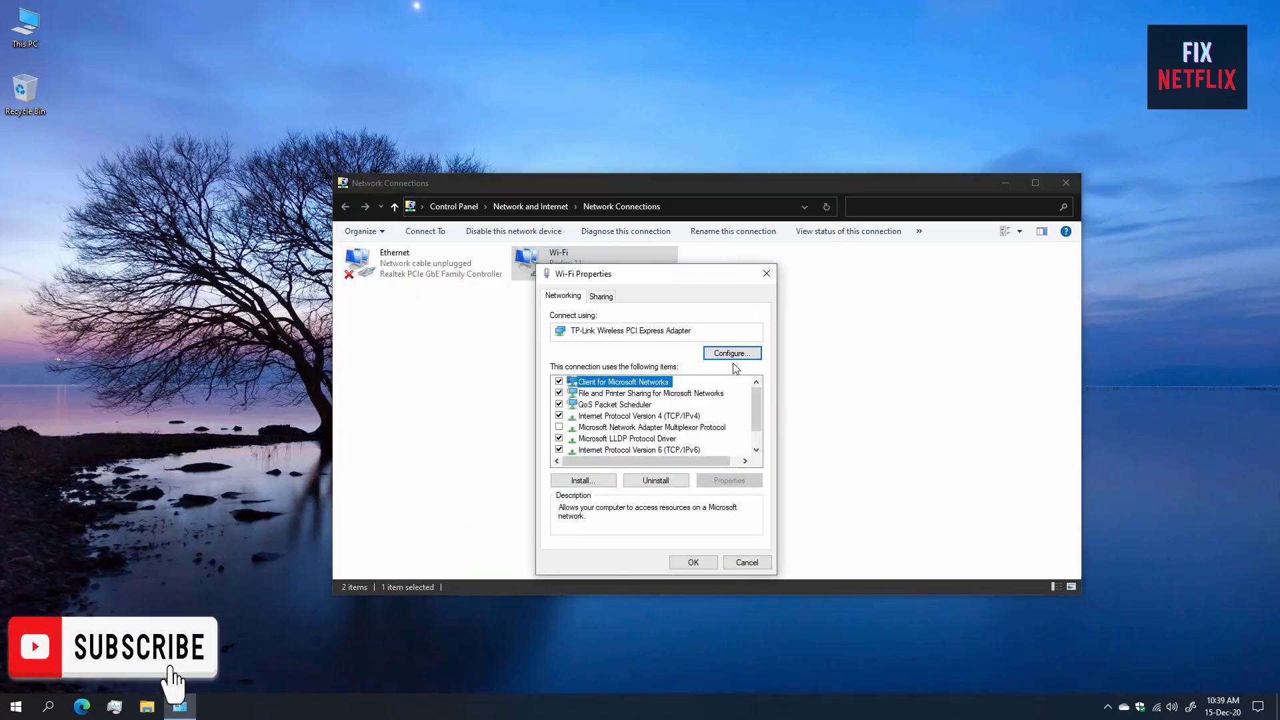
click(729, 352)
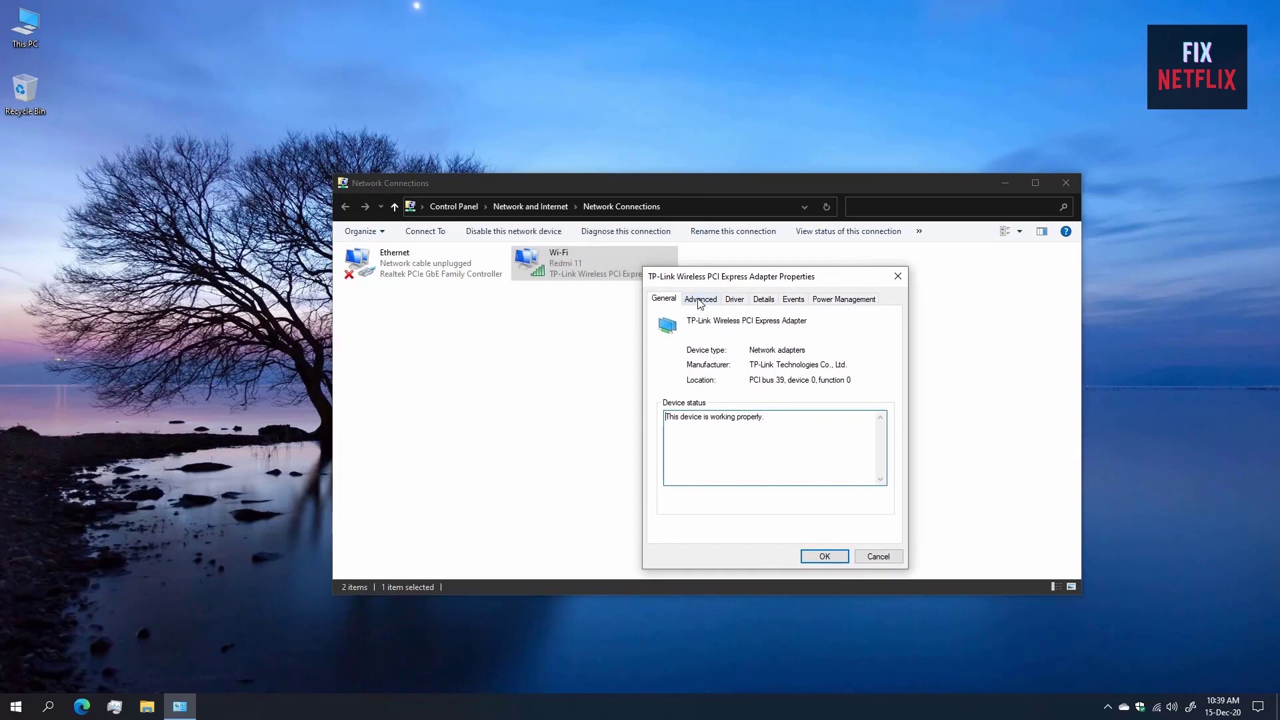
click(701, 297)
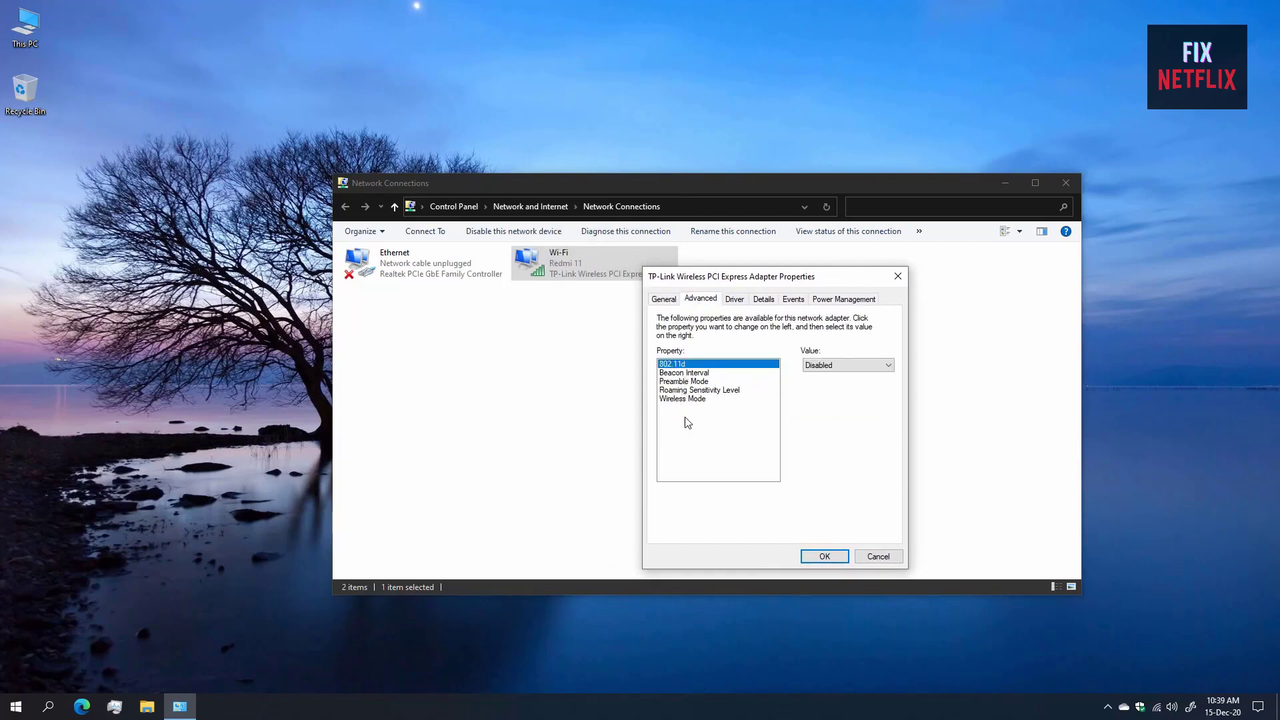
click(683, 399)
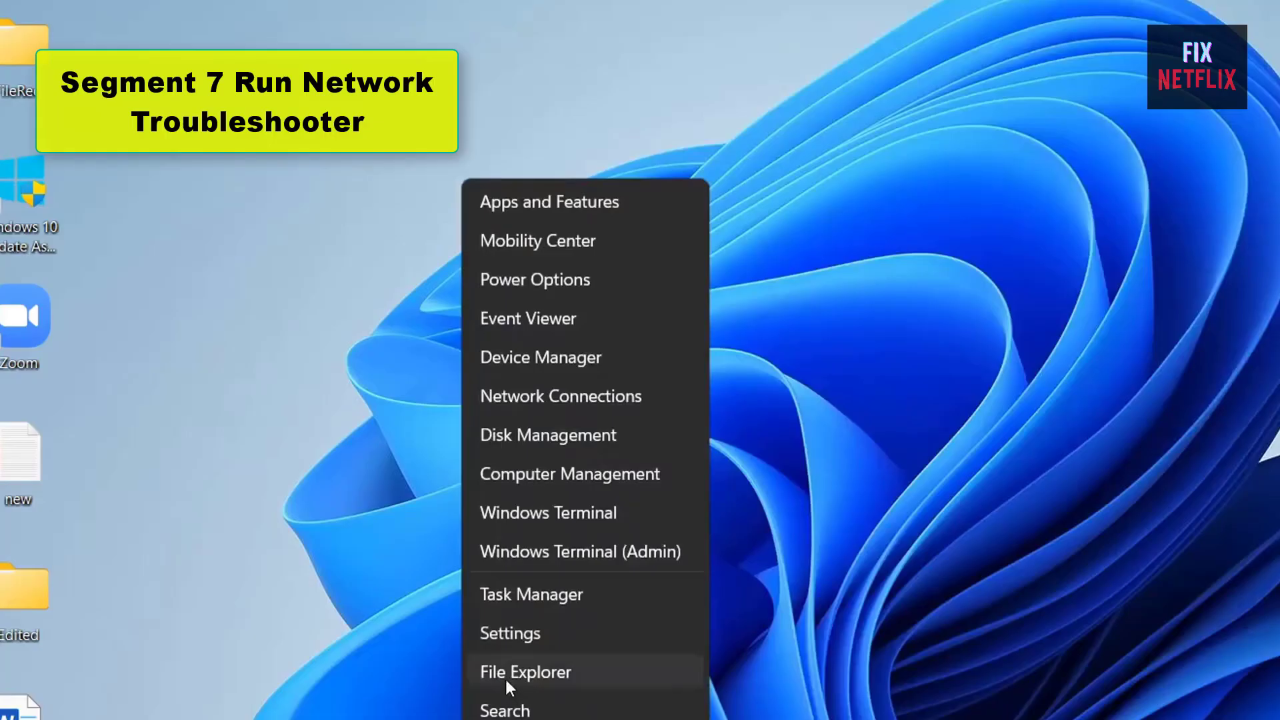
In Settings > System > Troubleshoot, show the Other troubleshooters list.
click(510, 632)
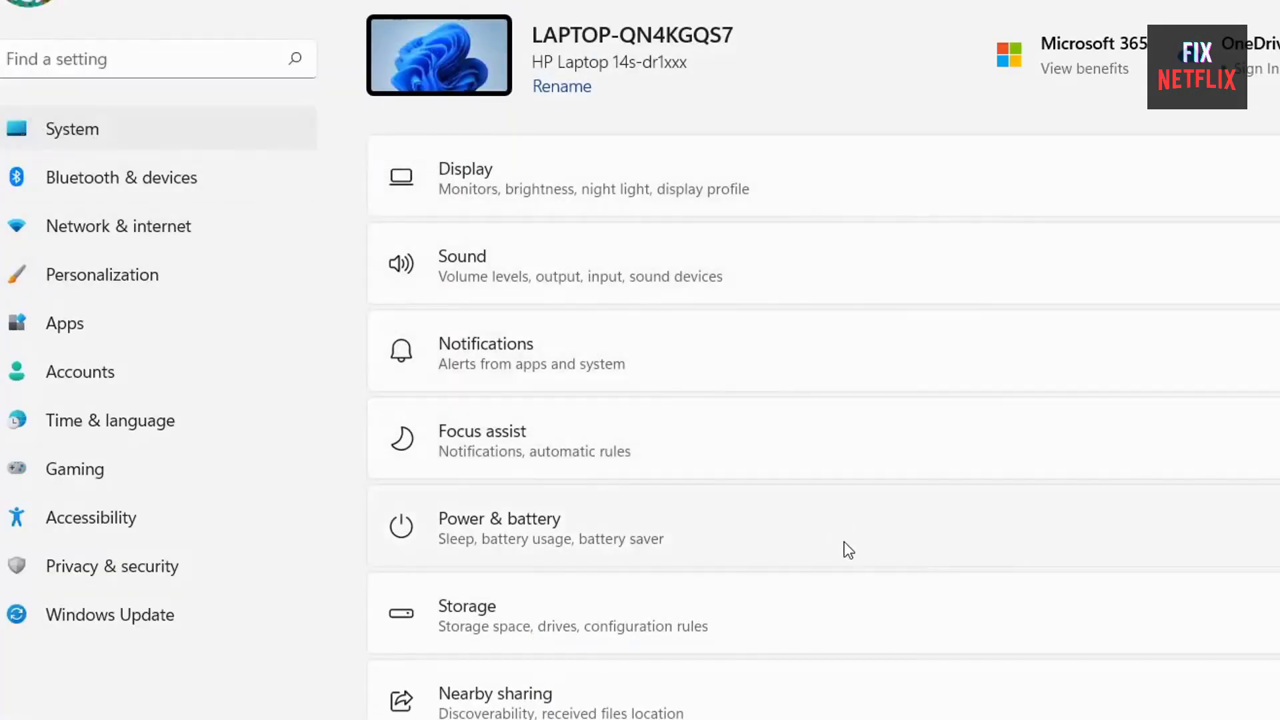
scroll(down, 3)
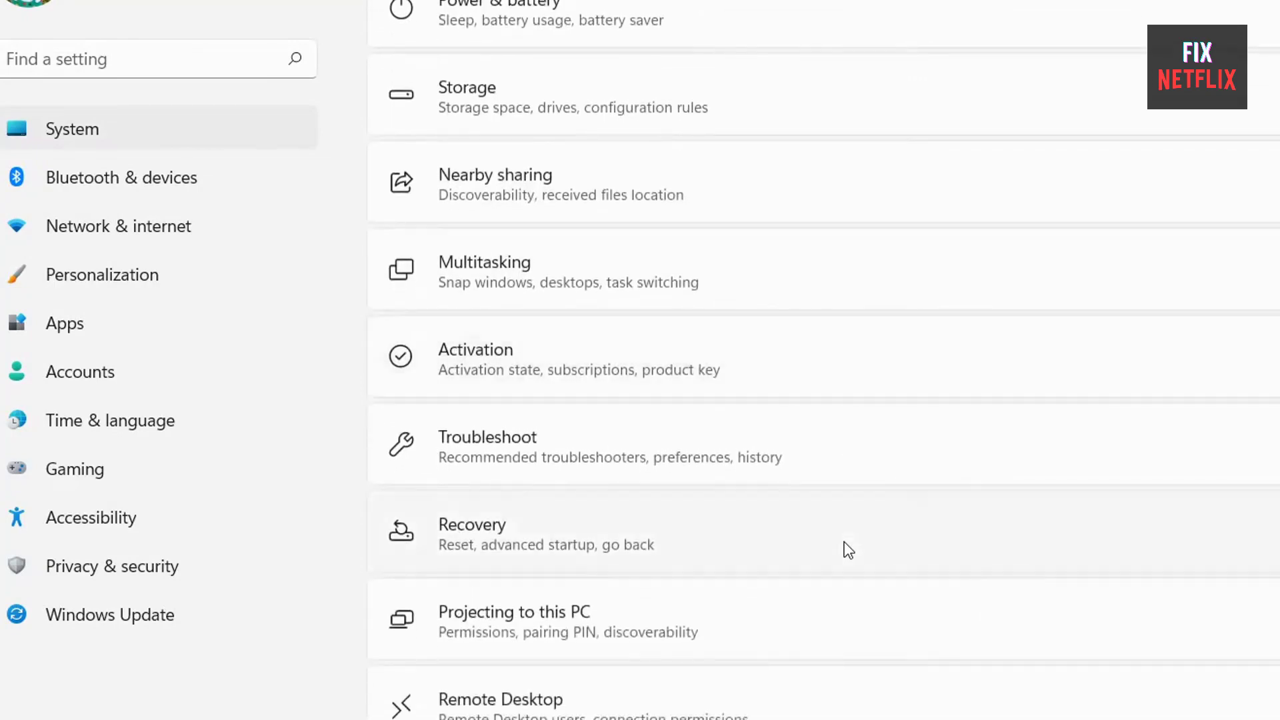
scroll(up, 3)
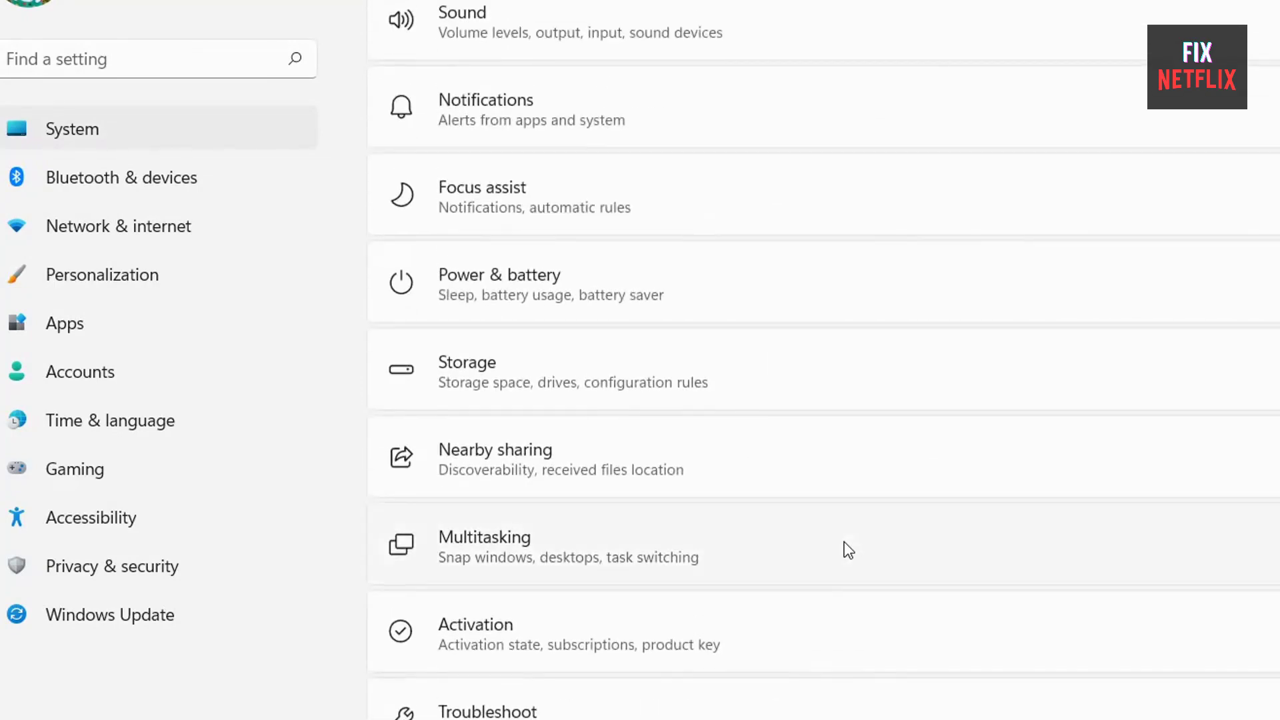
scroll(down, 3)
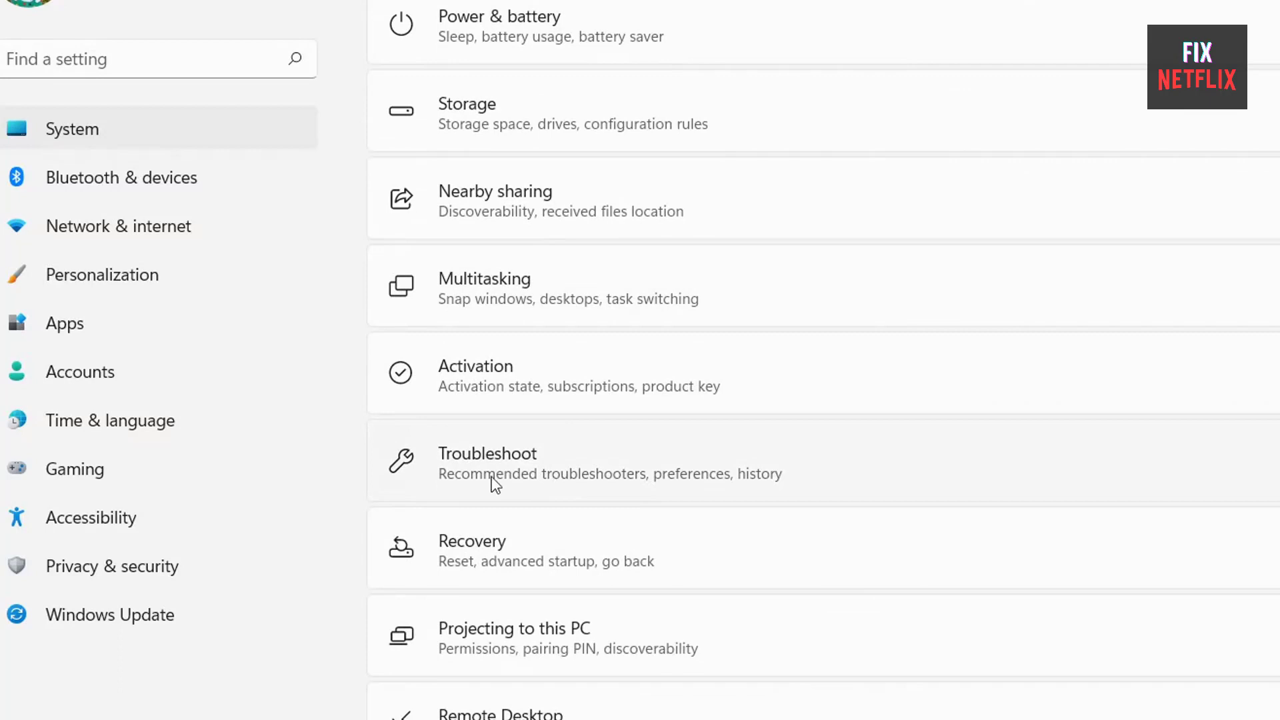
click(487, 462)
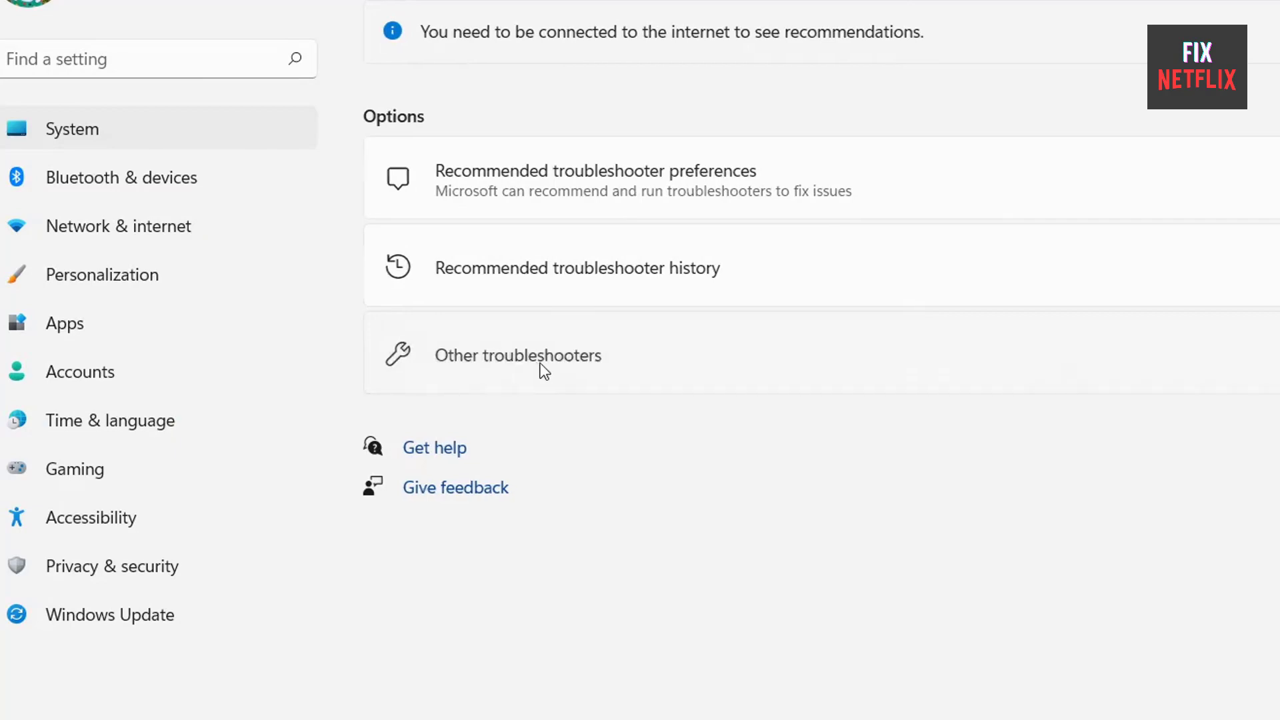
click(517, 354)
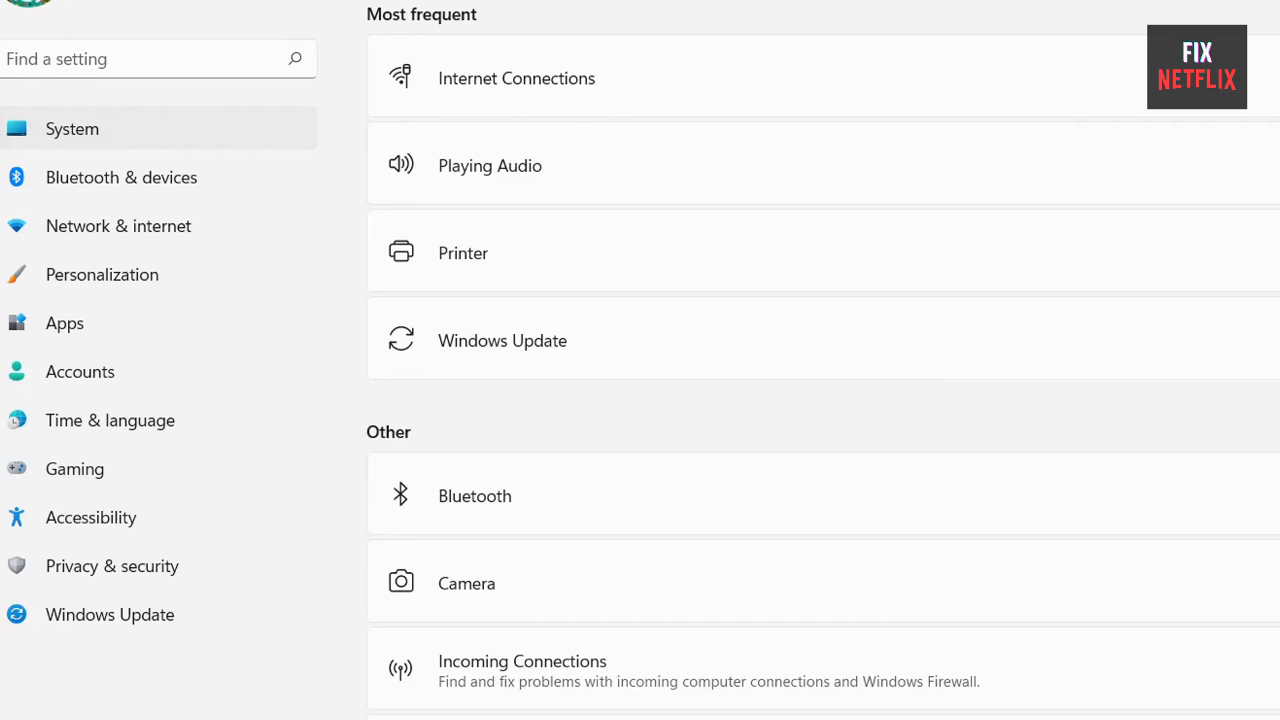
Scroll to the Network Adapter troubleshooter and run it.
scroll(down, 3)
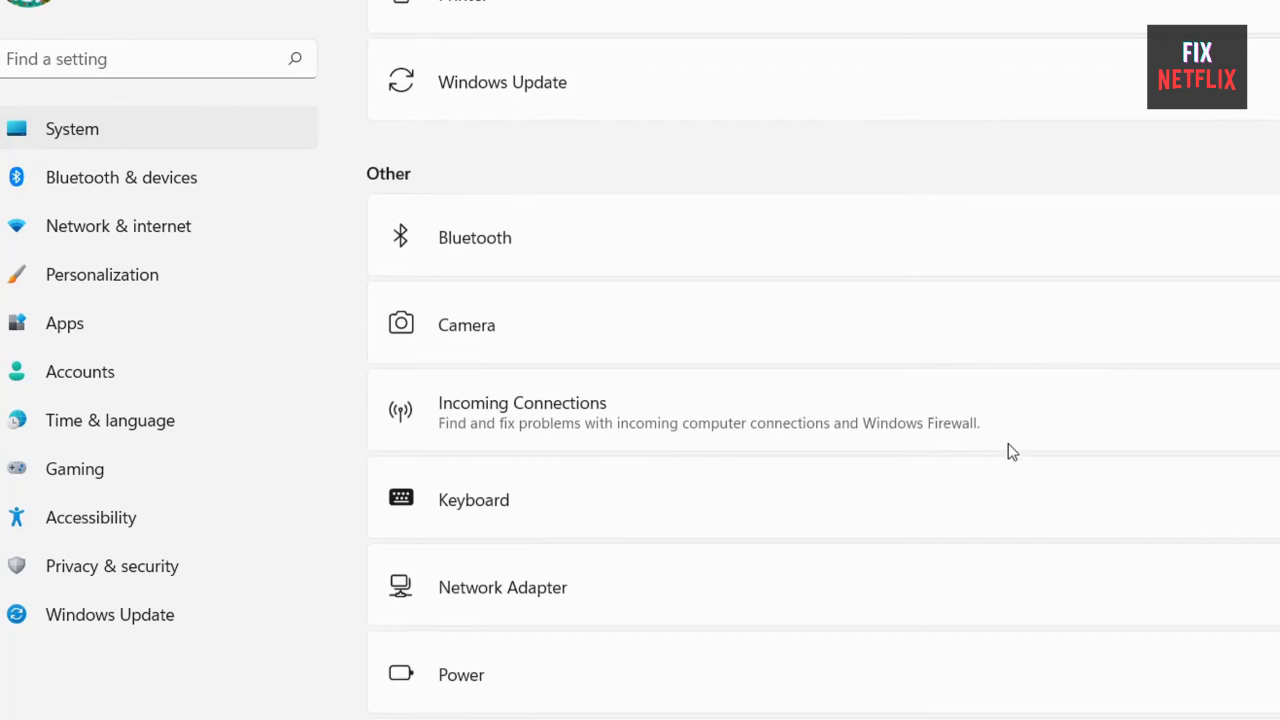
scroll(down, 3)
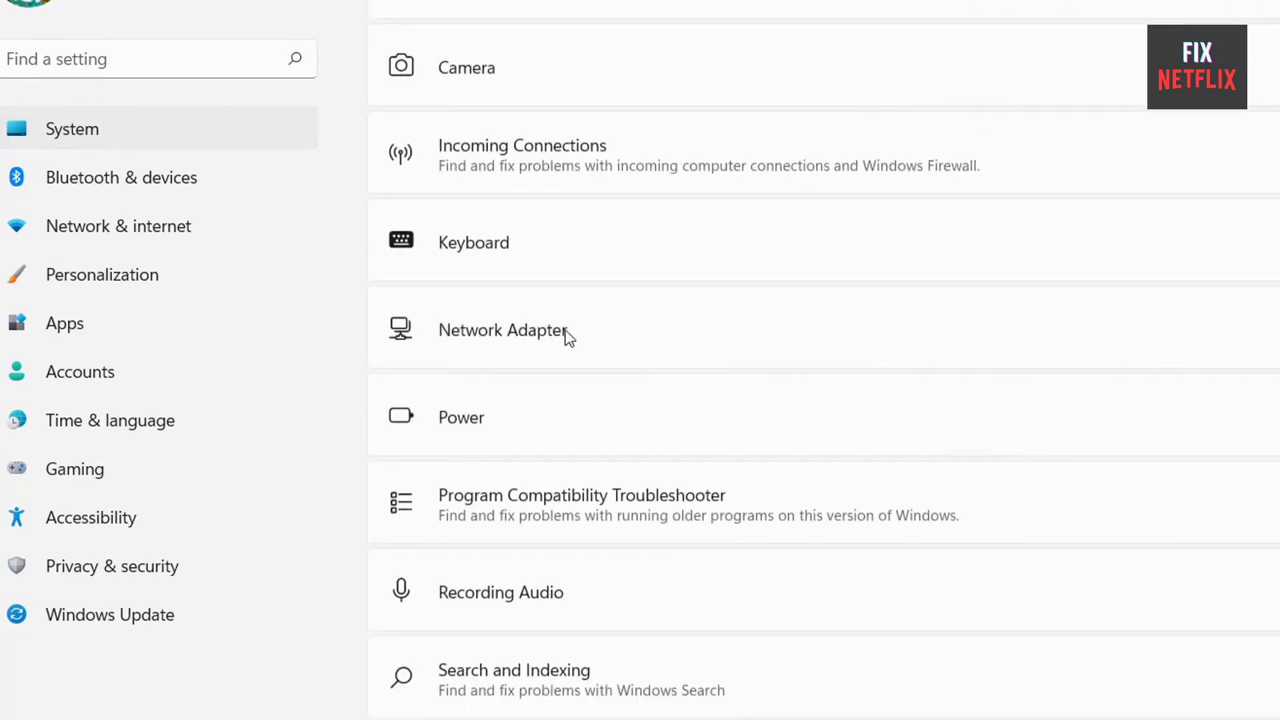
mouse_move(464, 349)
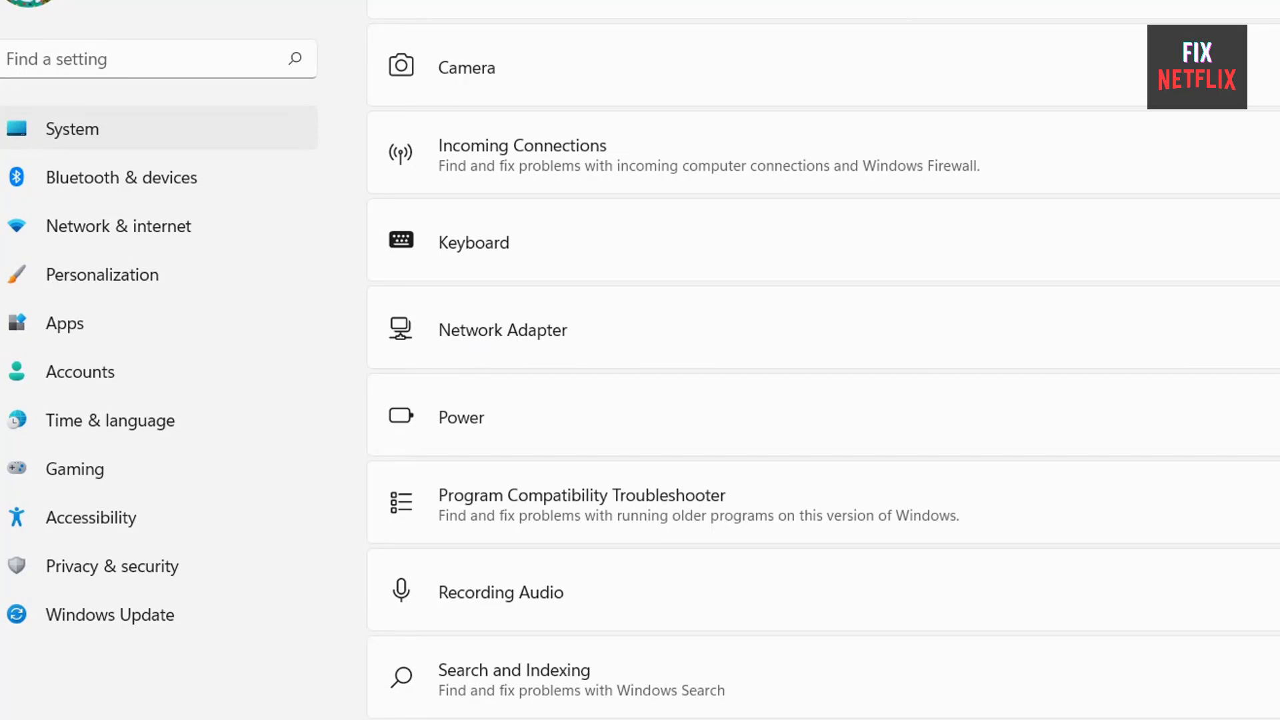
click(503, 330)
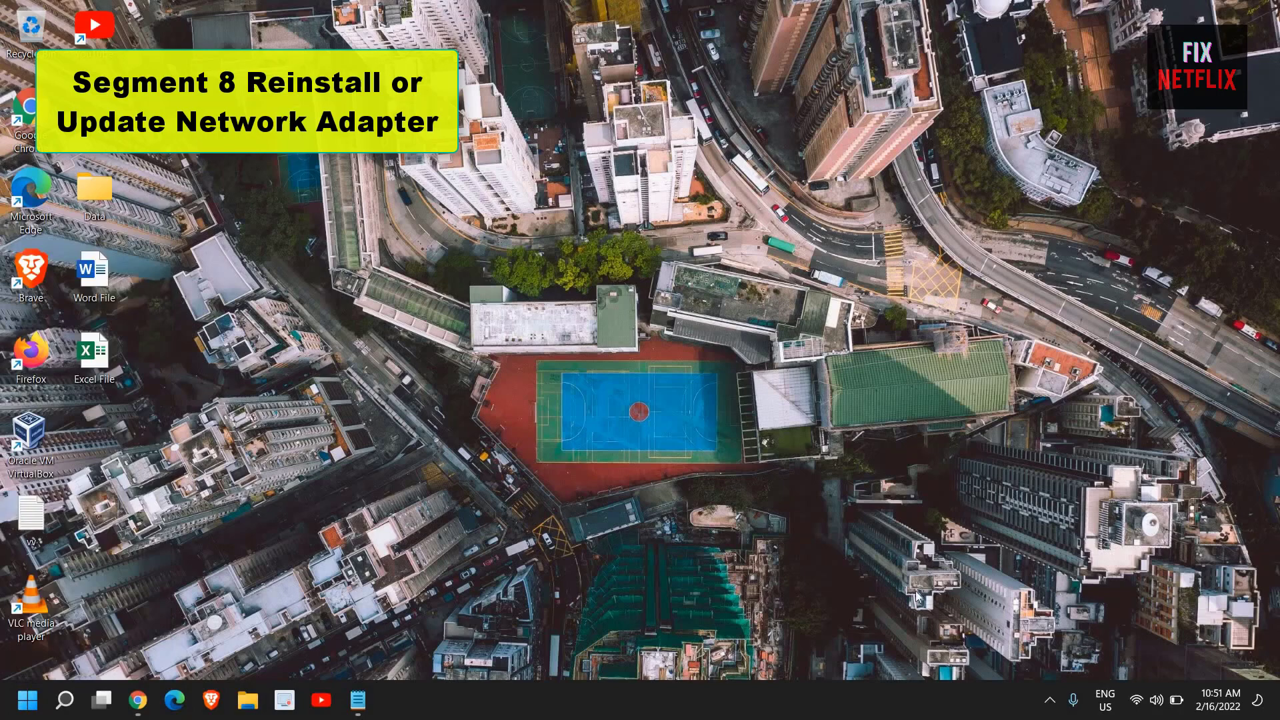
mouse_move(797, 674)
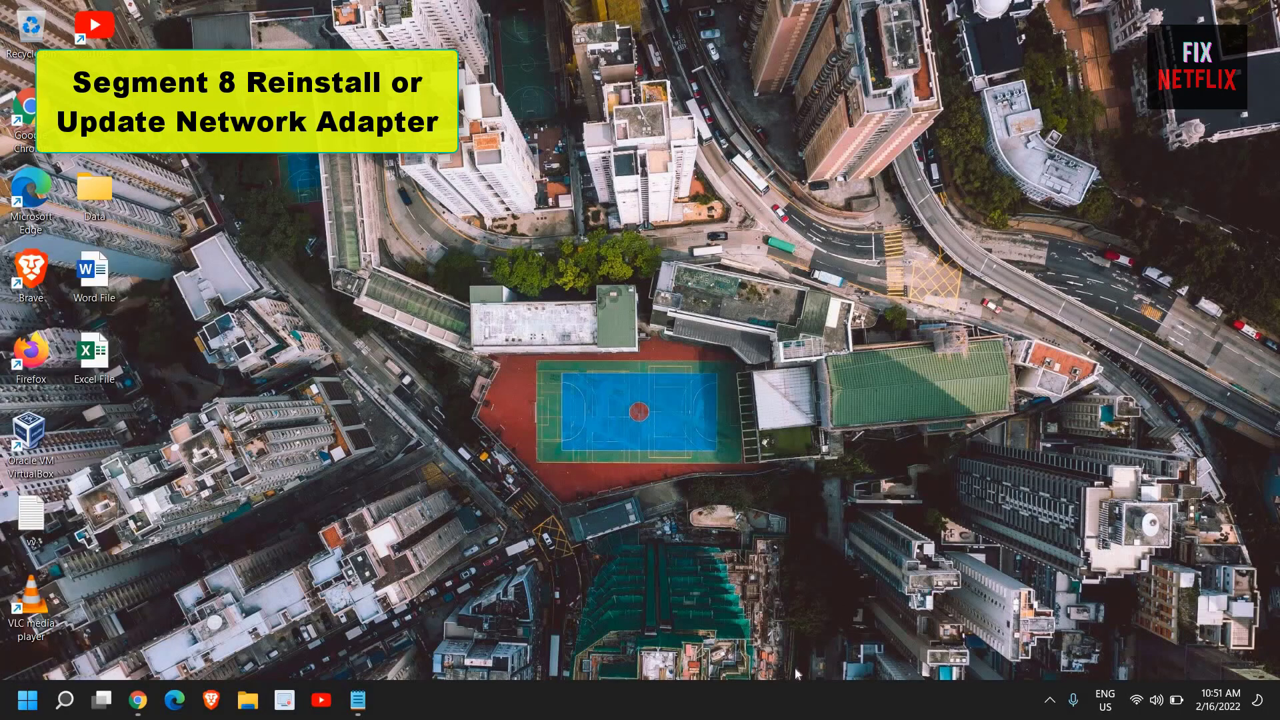
Launch Device Manager from the Start button menu.
click(395, 700)
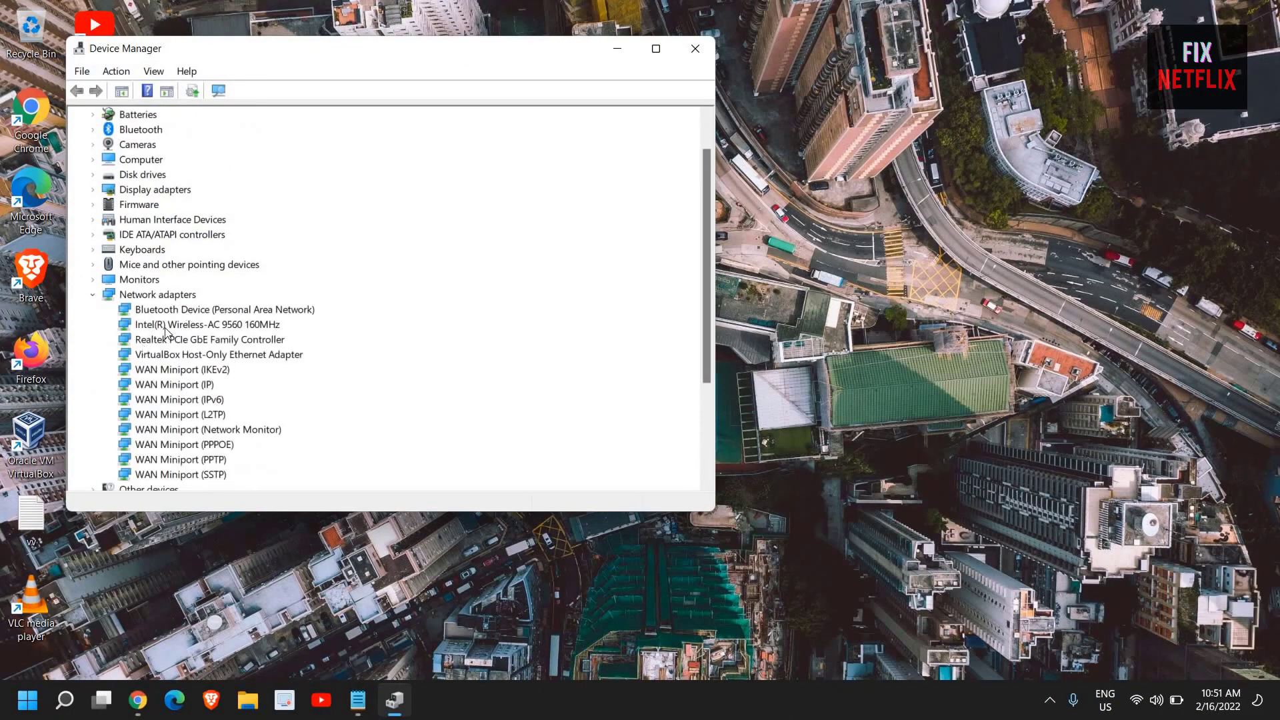
mouse_move(217, 337)
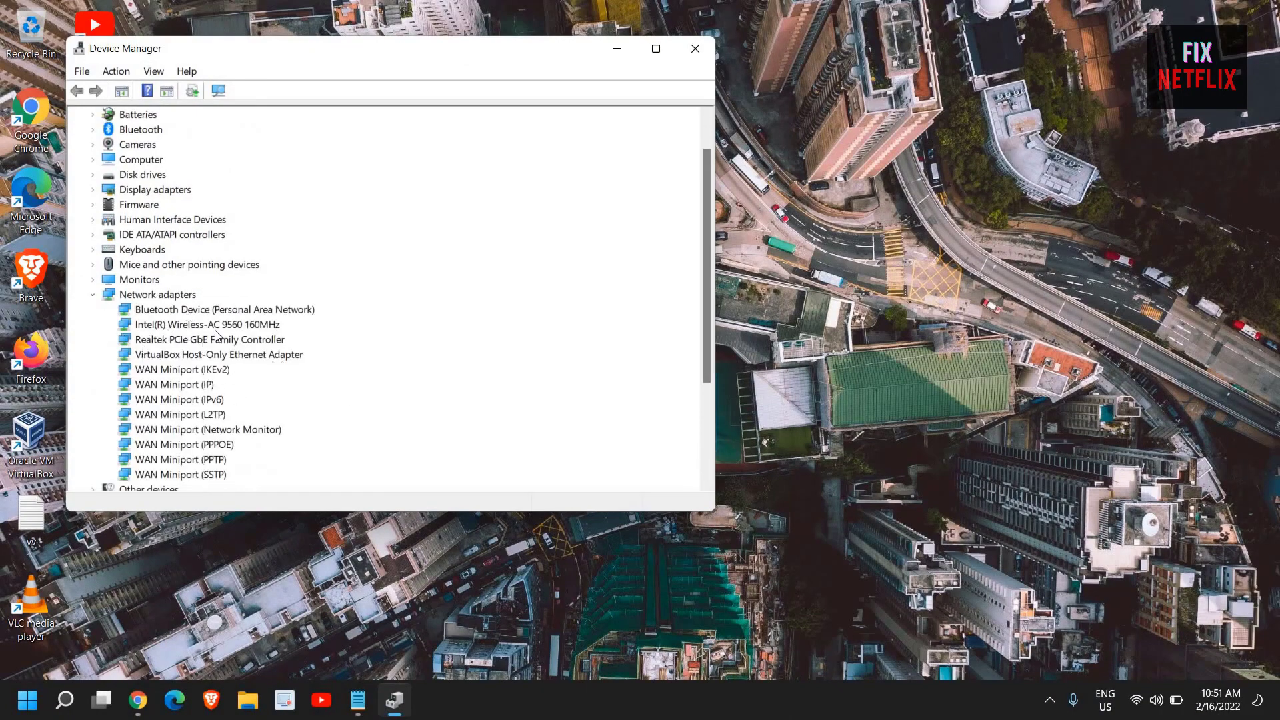
Uninstall the Intel Wireless-AC 9560 adapter with 'Attempt to remove the driver' ticked.
click(202, 324)
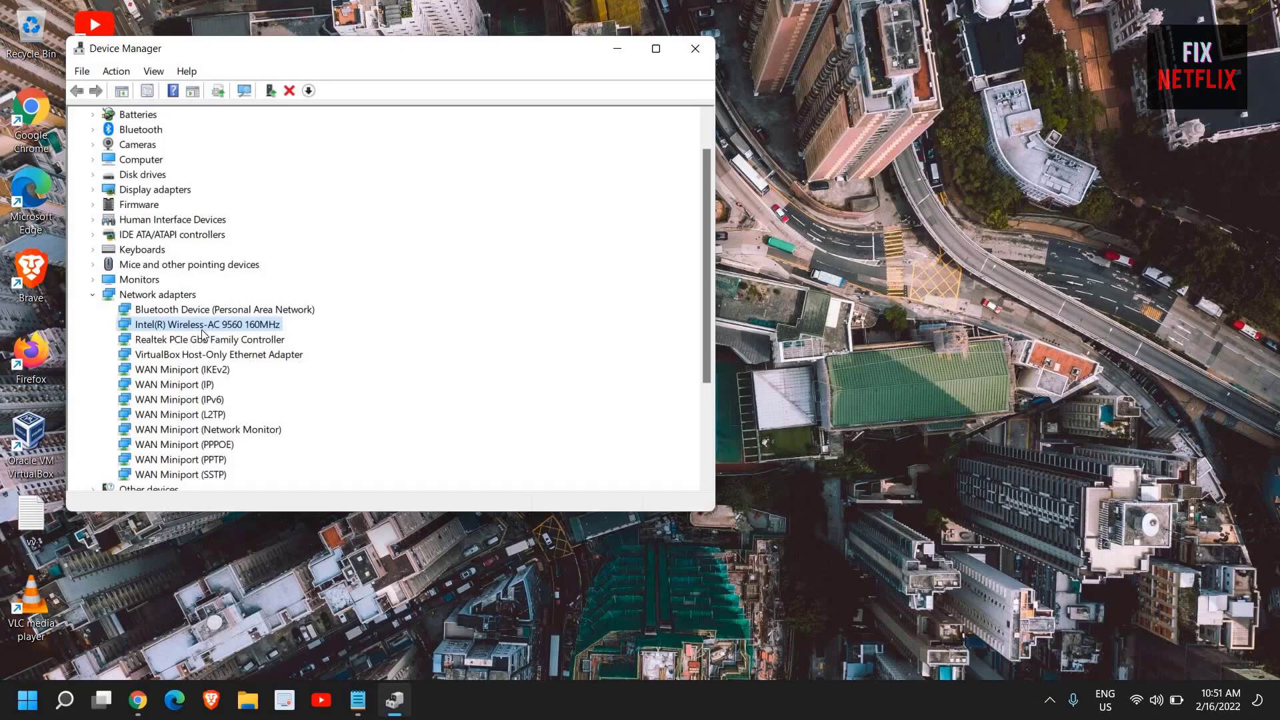
right_click(203, 324)
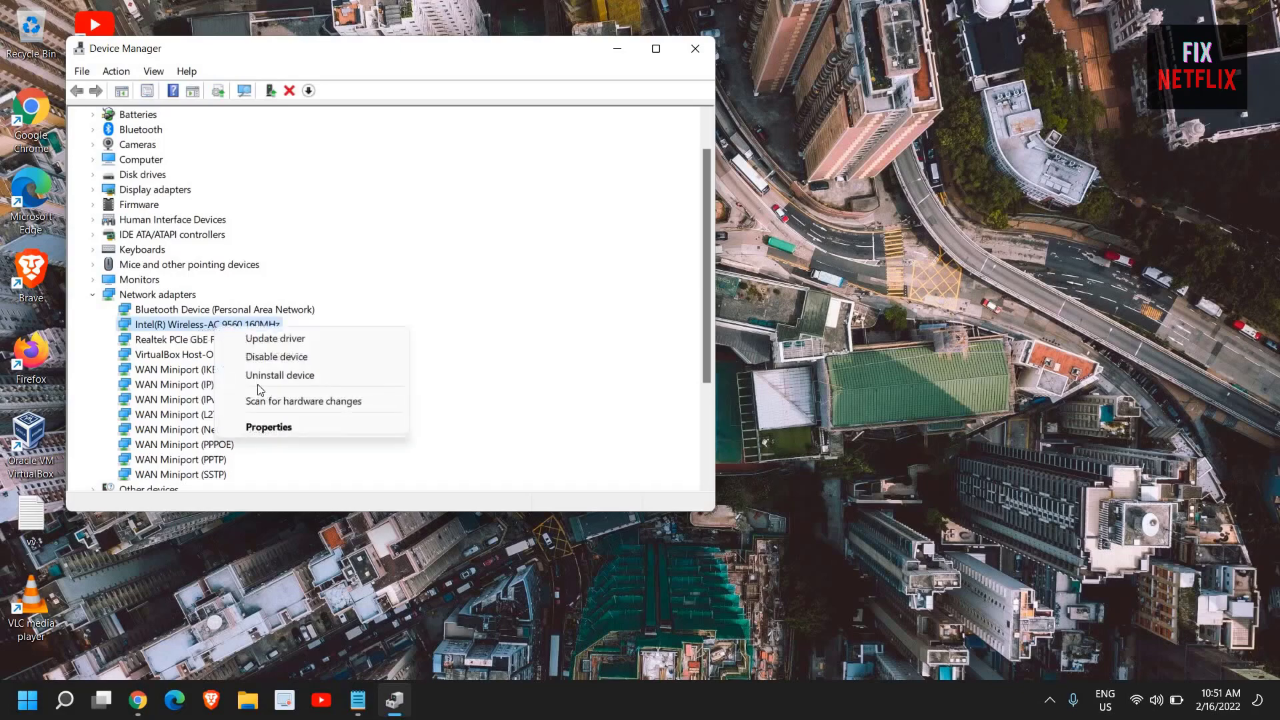
click(280, 375)
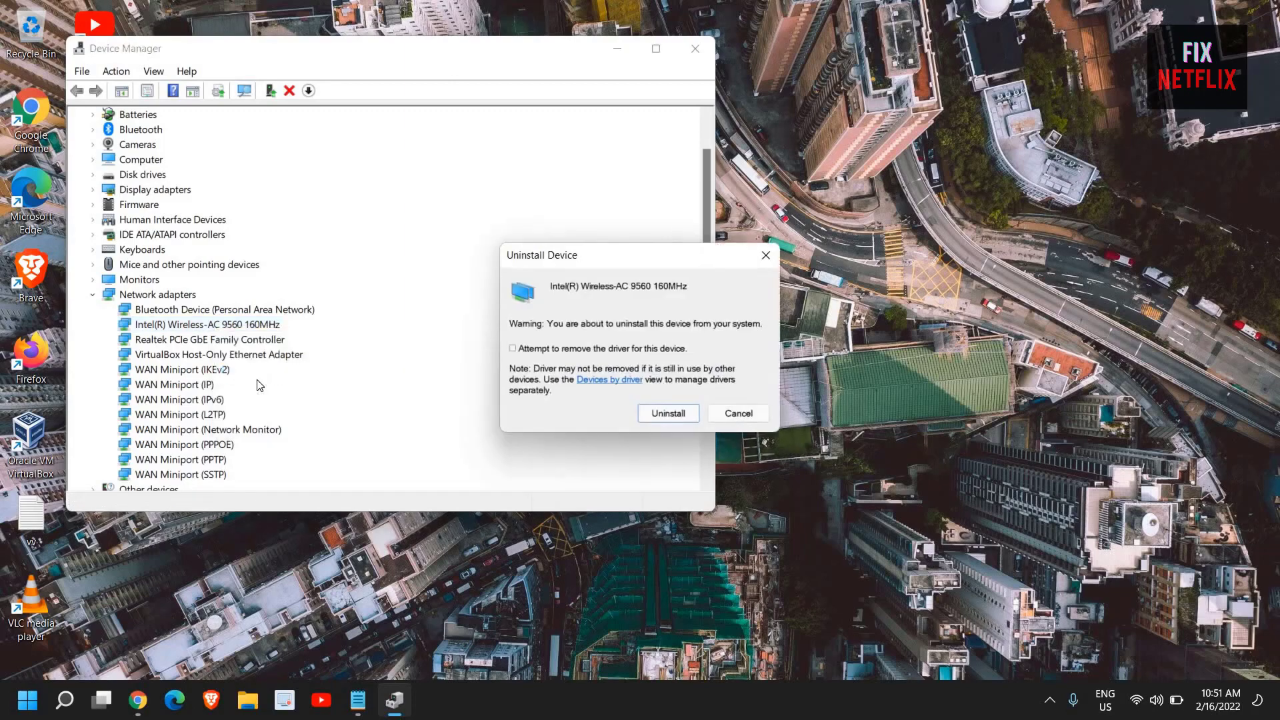
mouse_move(658, 473)
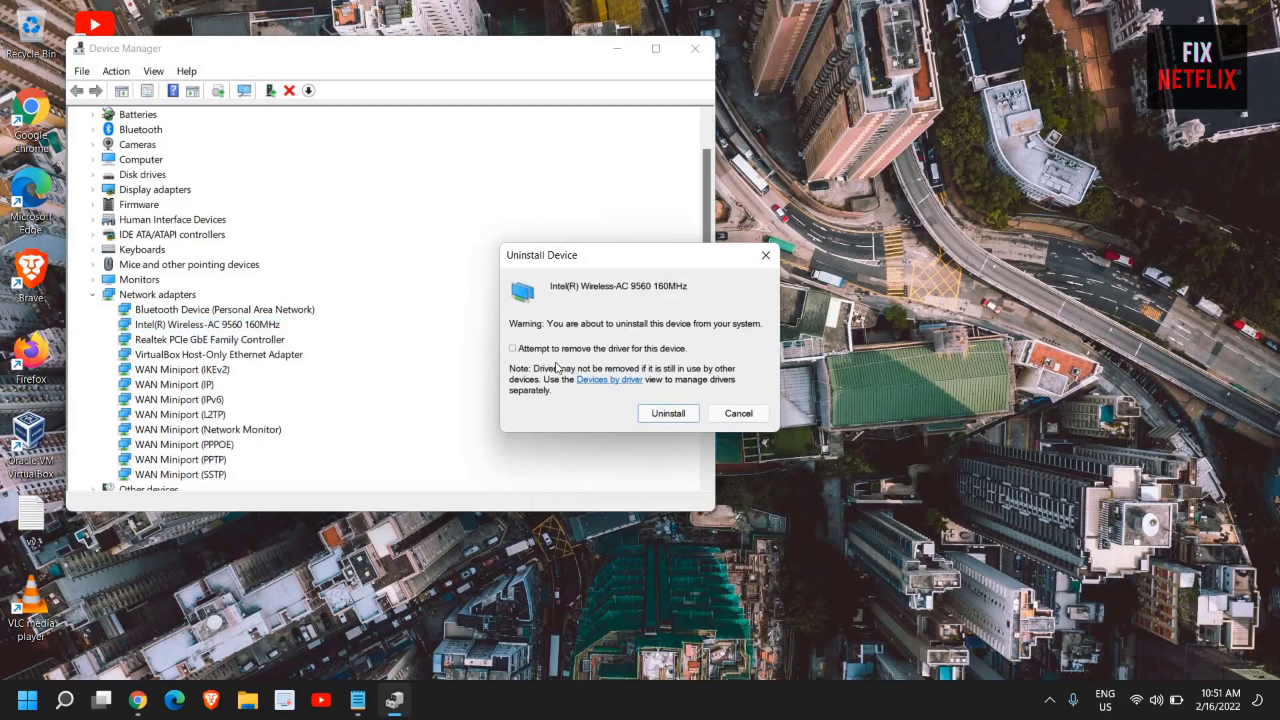
mouse_move(584, 319)
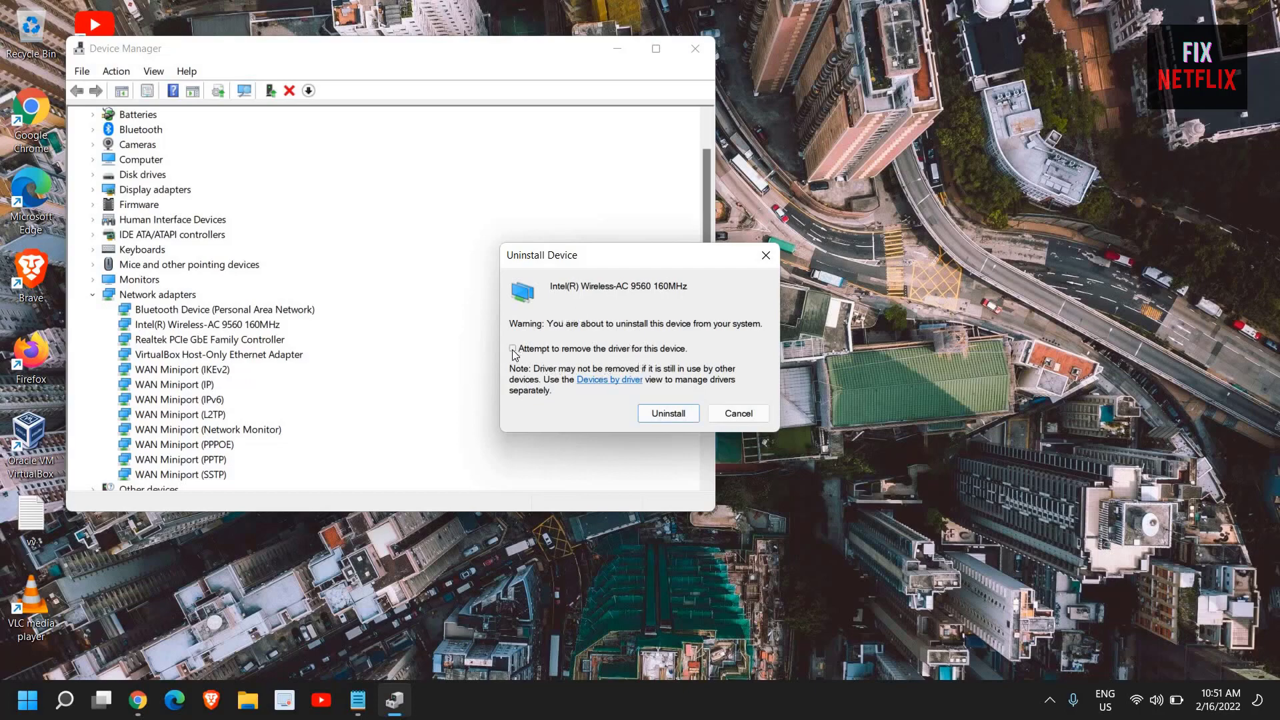
click(512, 348)
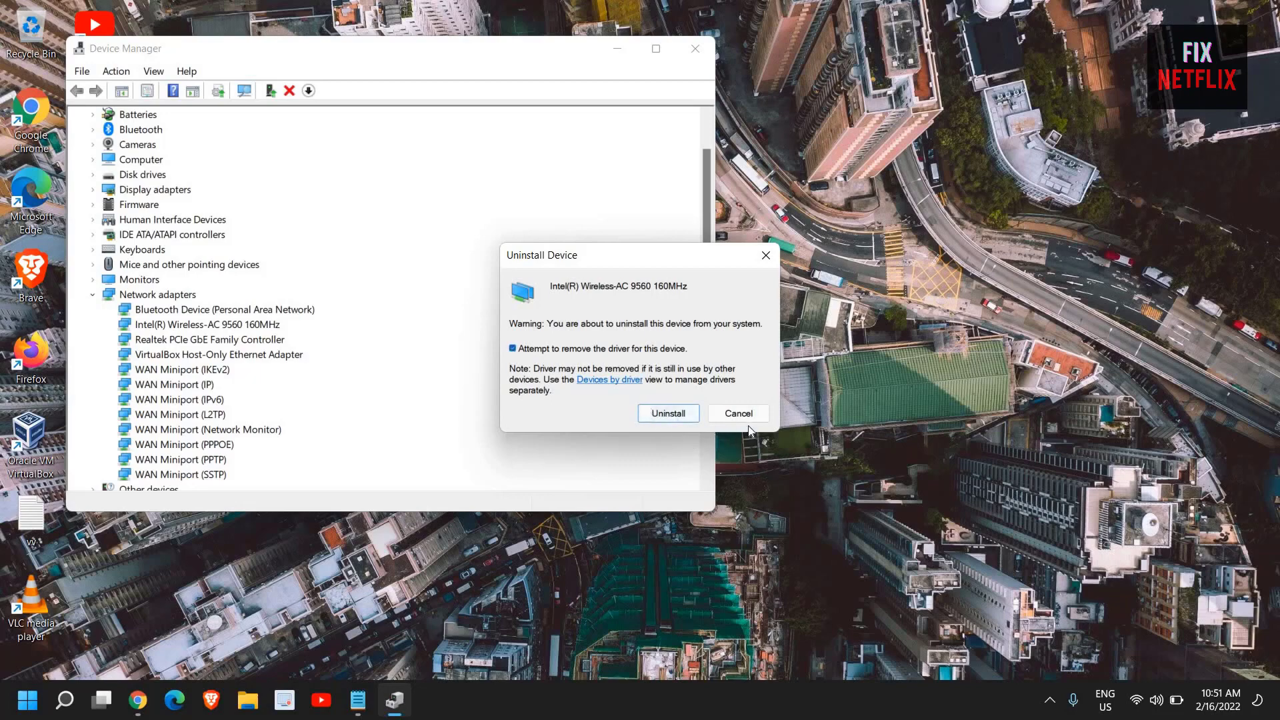
click(736, 414)
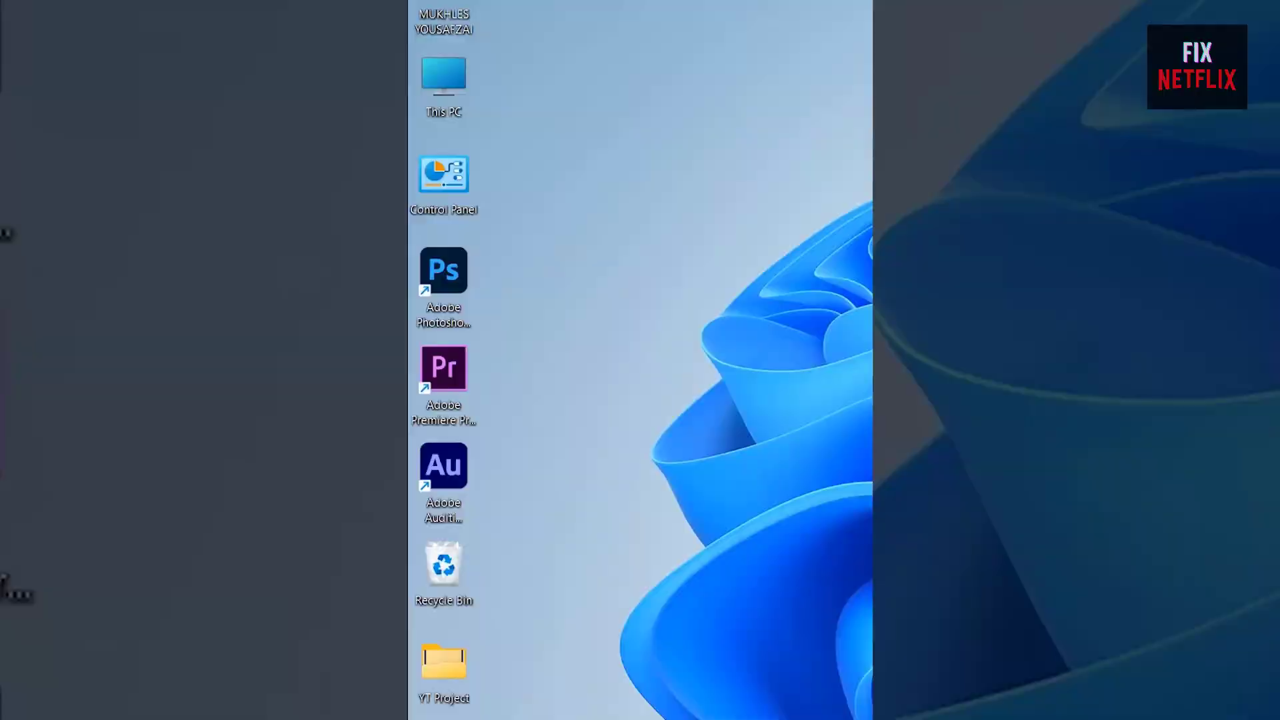
In Advanced network settings > Network reset, start Reset now and confirm with Yes.
click(692, 697)
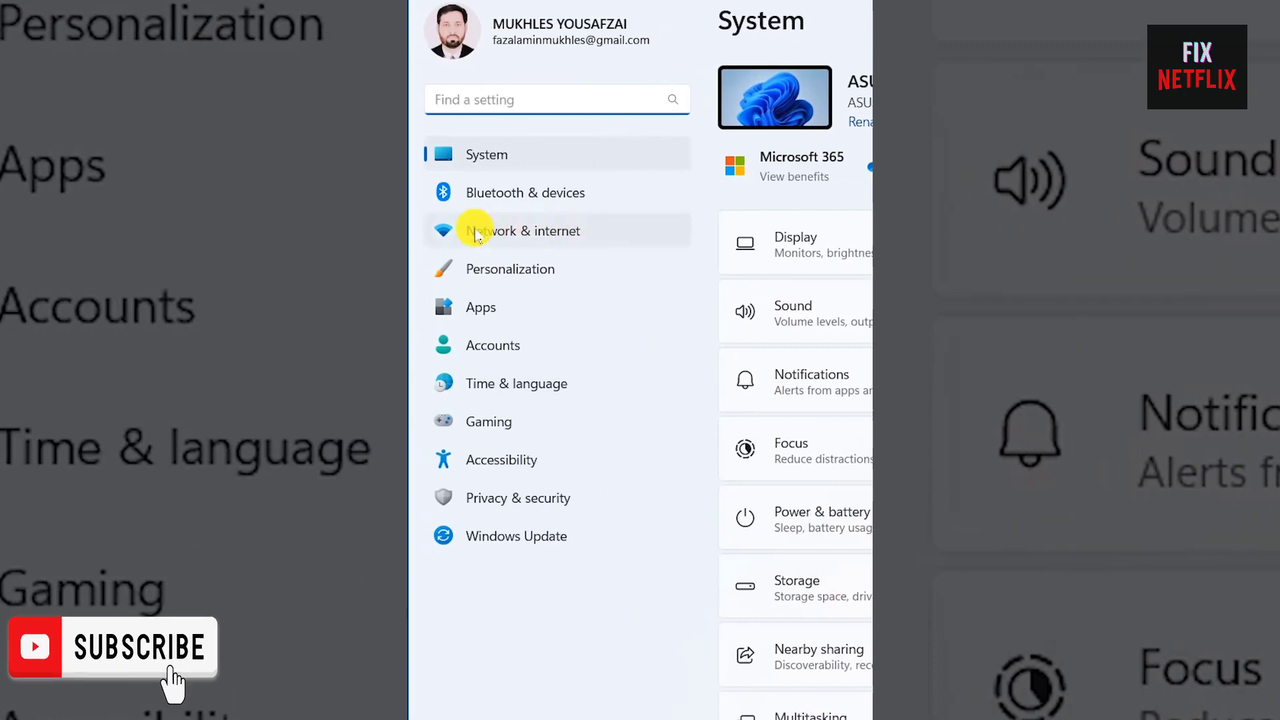
click(525, 231)
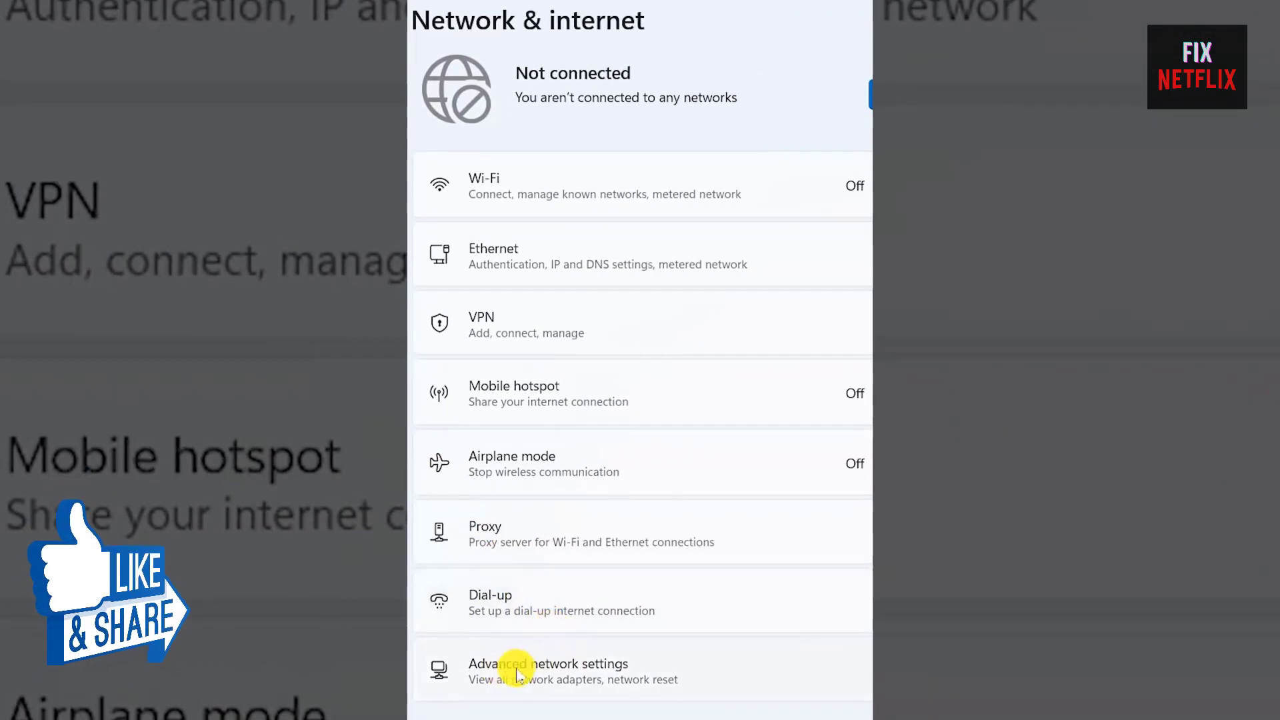
click(549, 671)
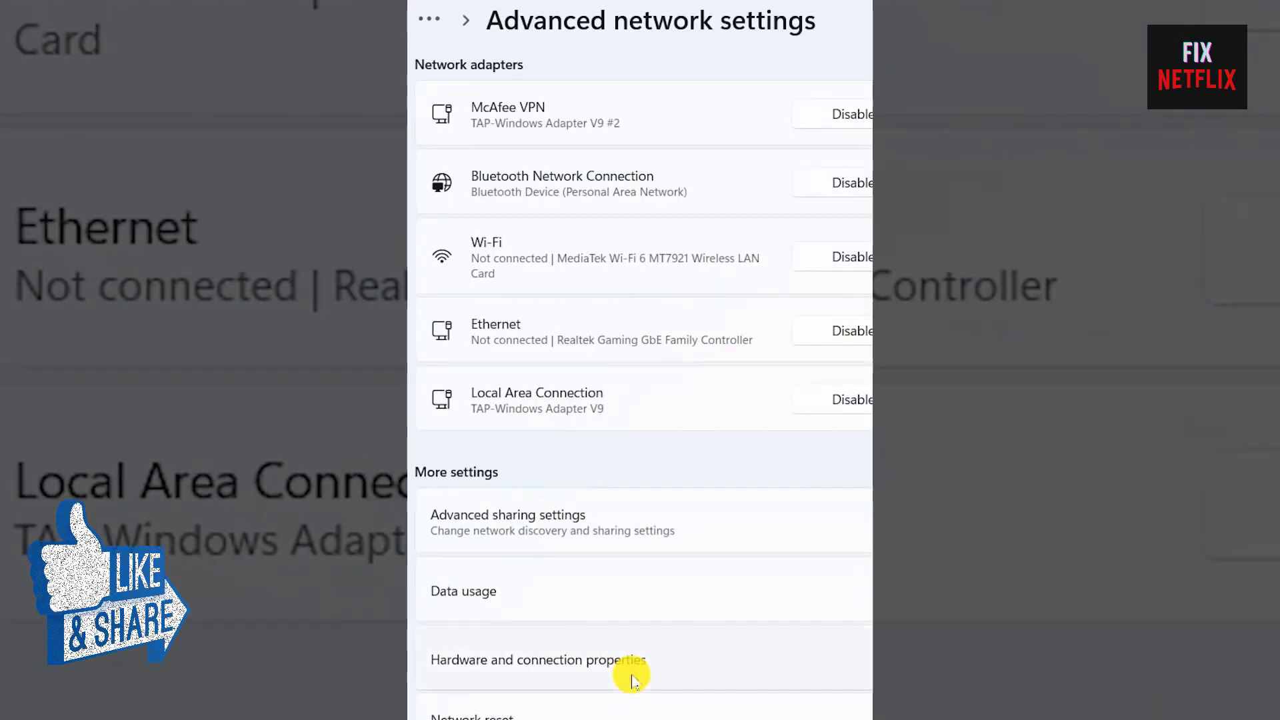
scroll(down, 3)
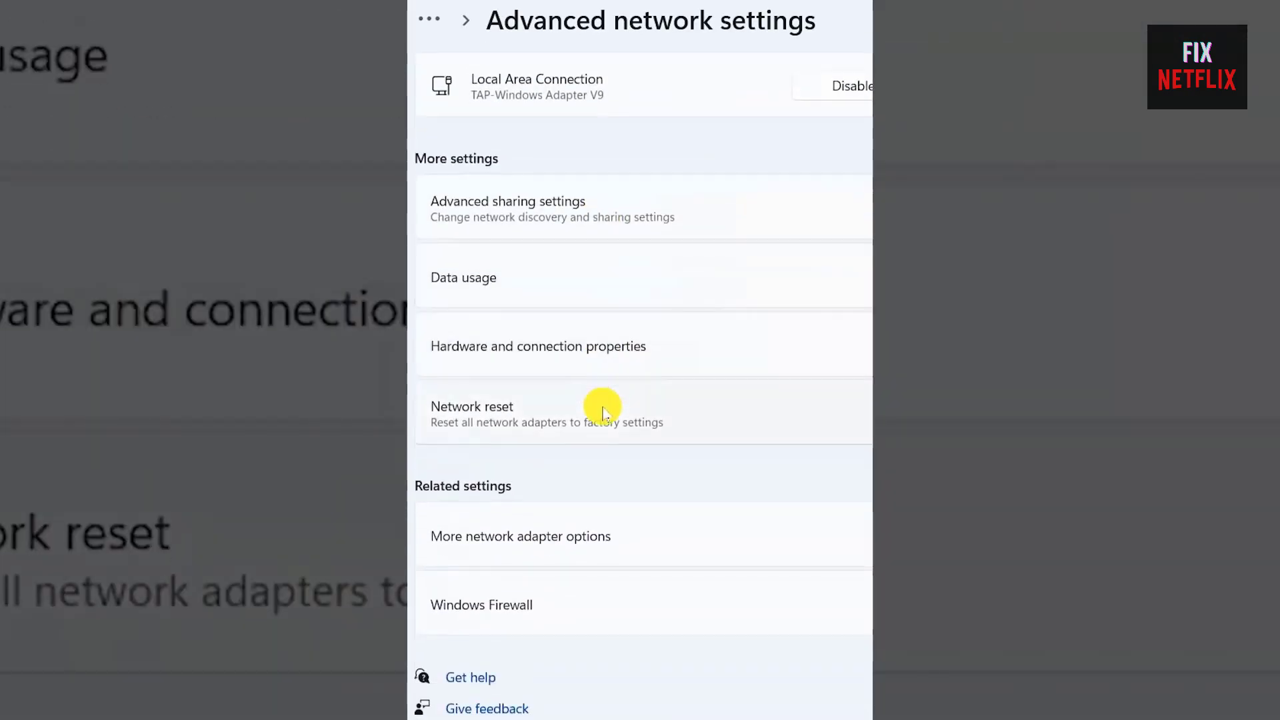
click(472, 407)
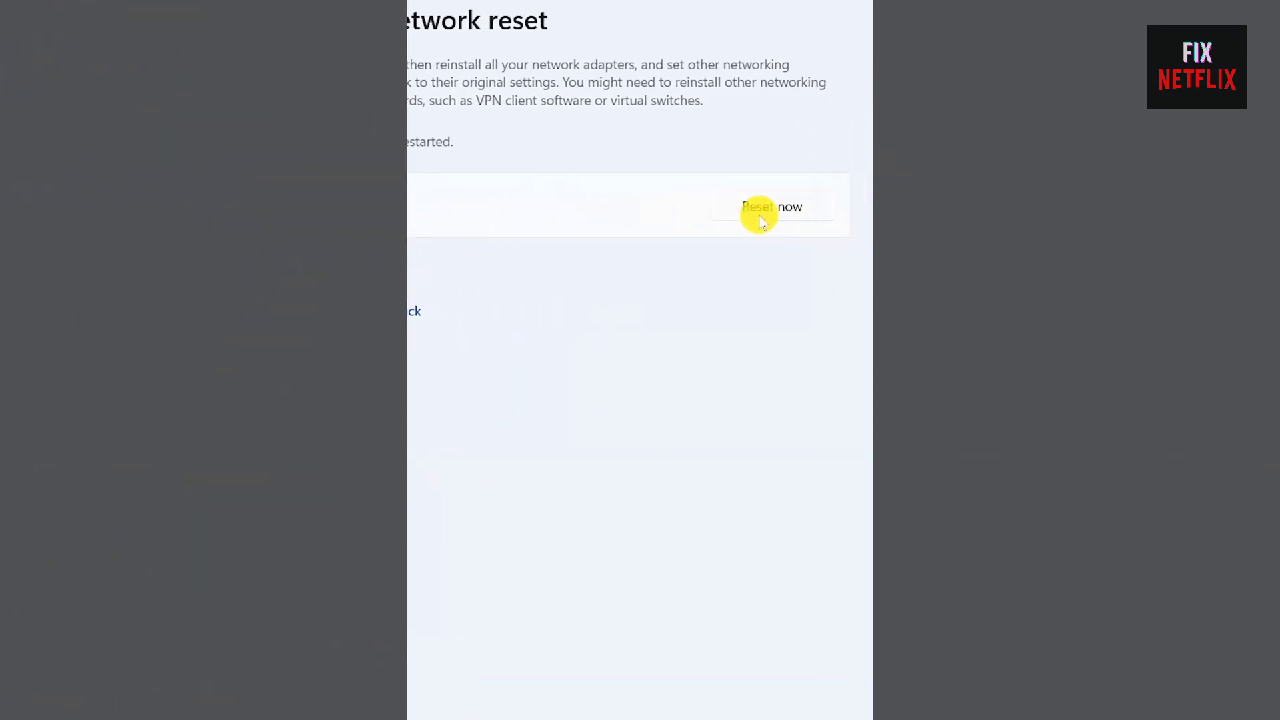
click(771, 207)
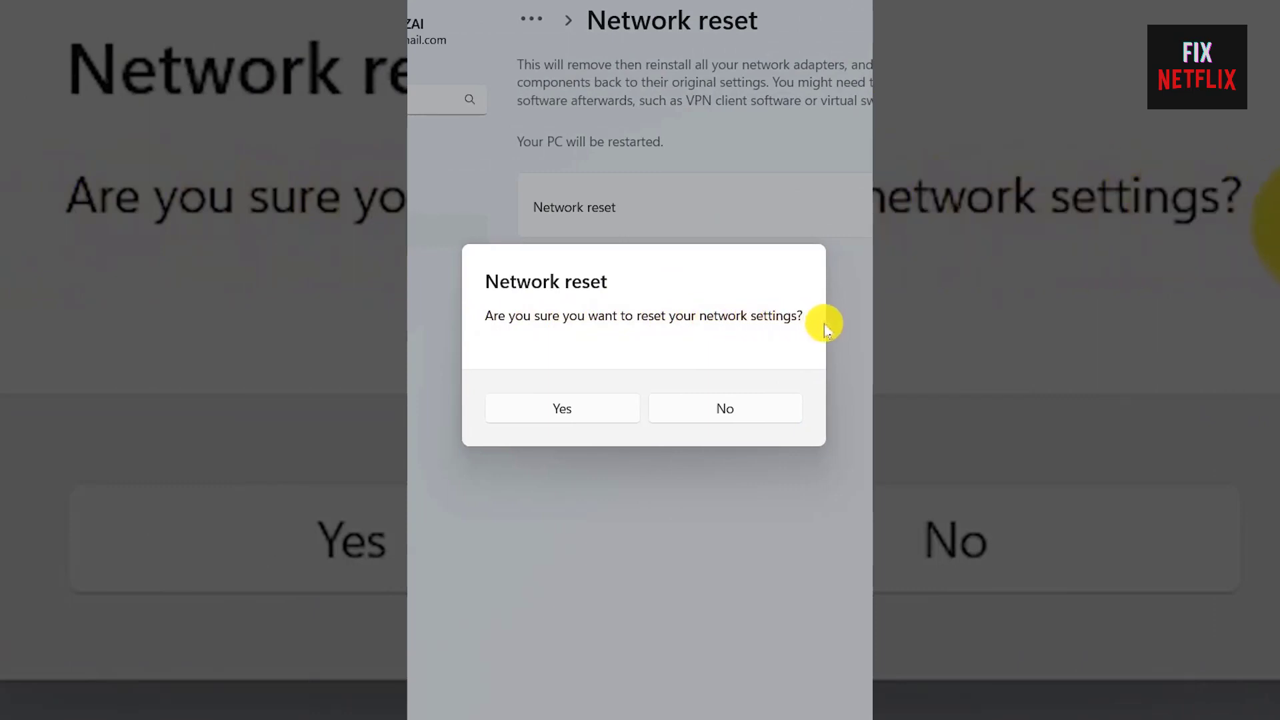
click(561, 408)
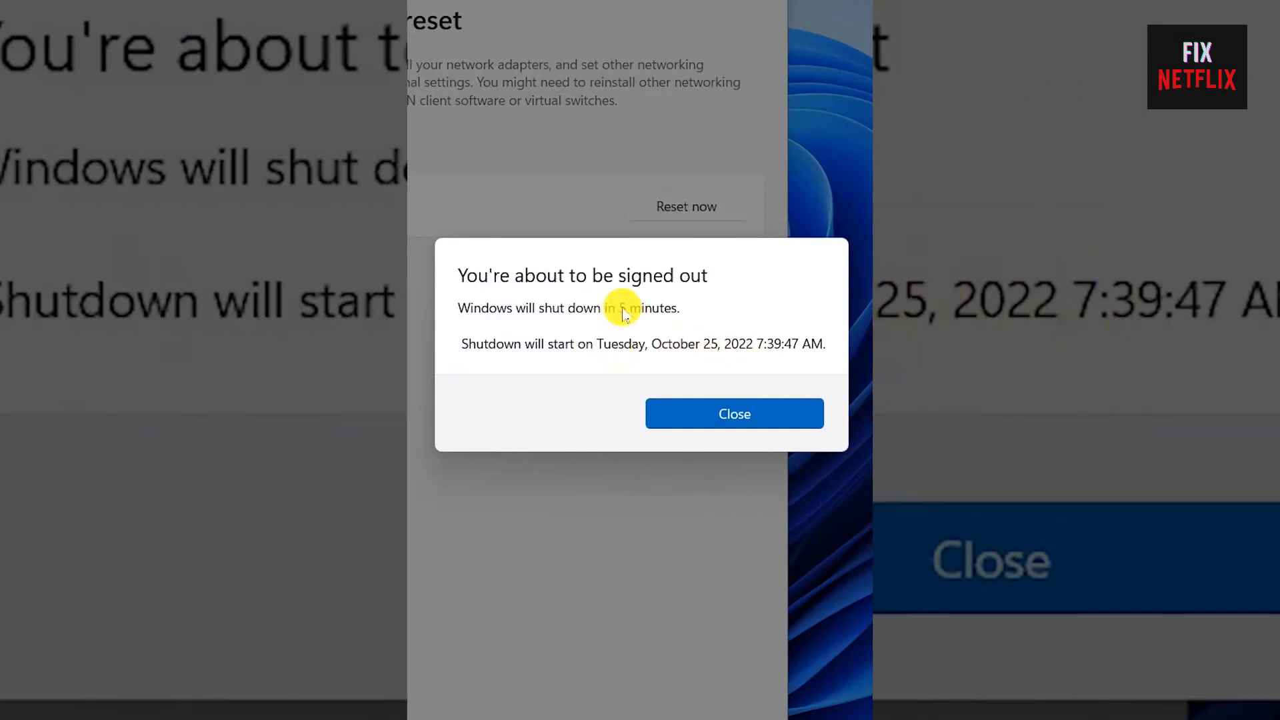
mouse_move(772, 566)
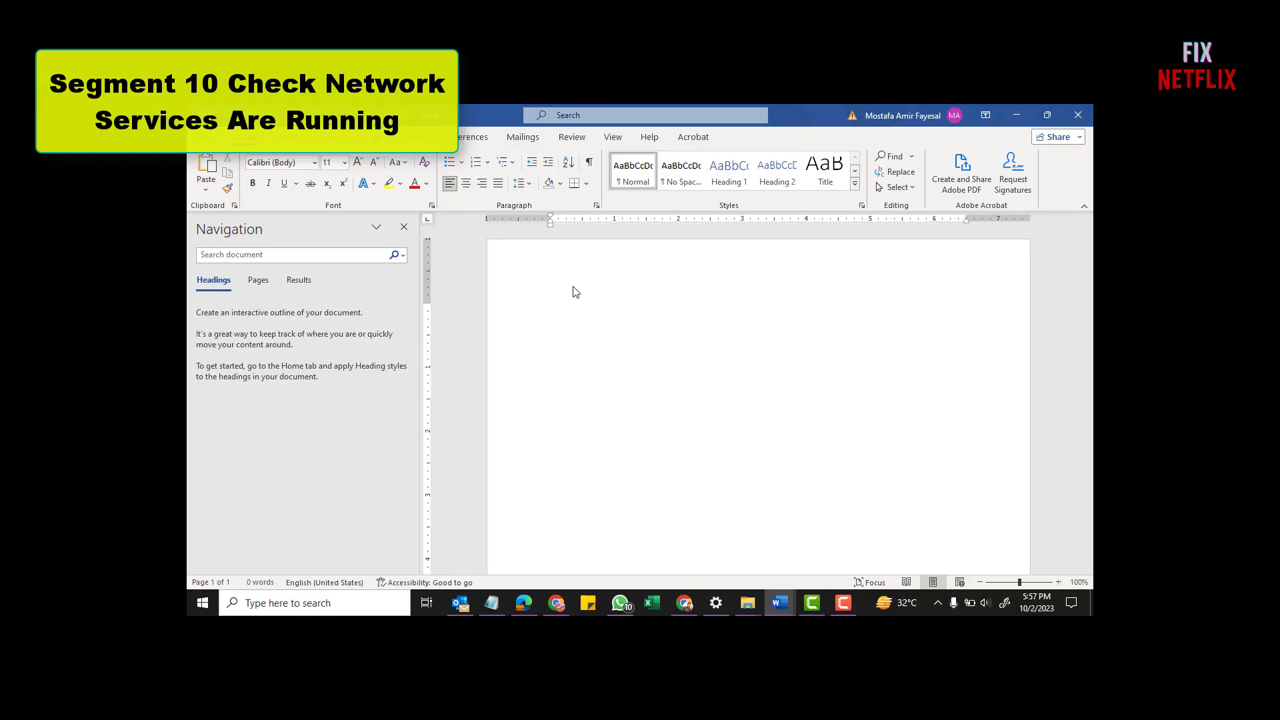
Write the note 'Hold Shift+ctrl' on the blank Word page, then bring up Task Manager.
click(551, 309)
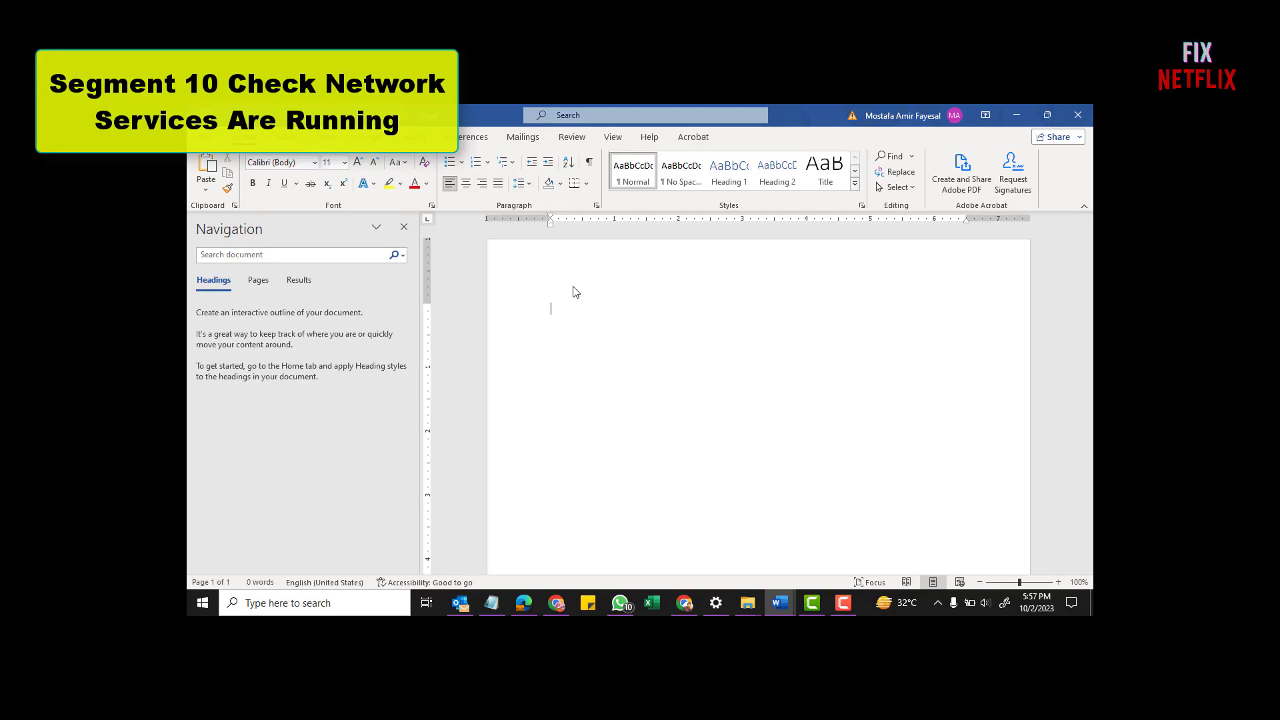
text(hold)
text(A)
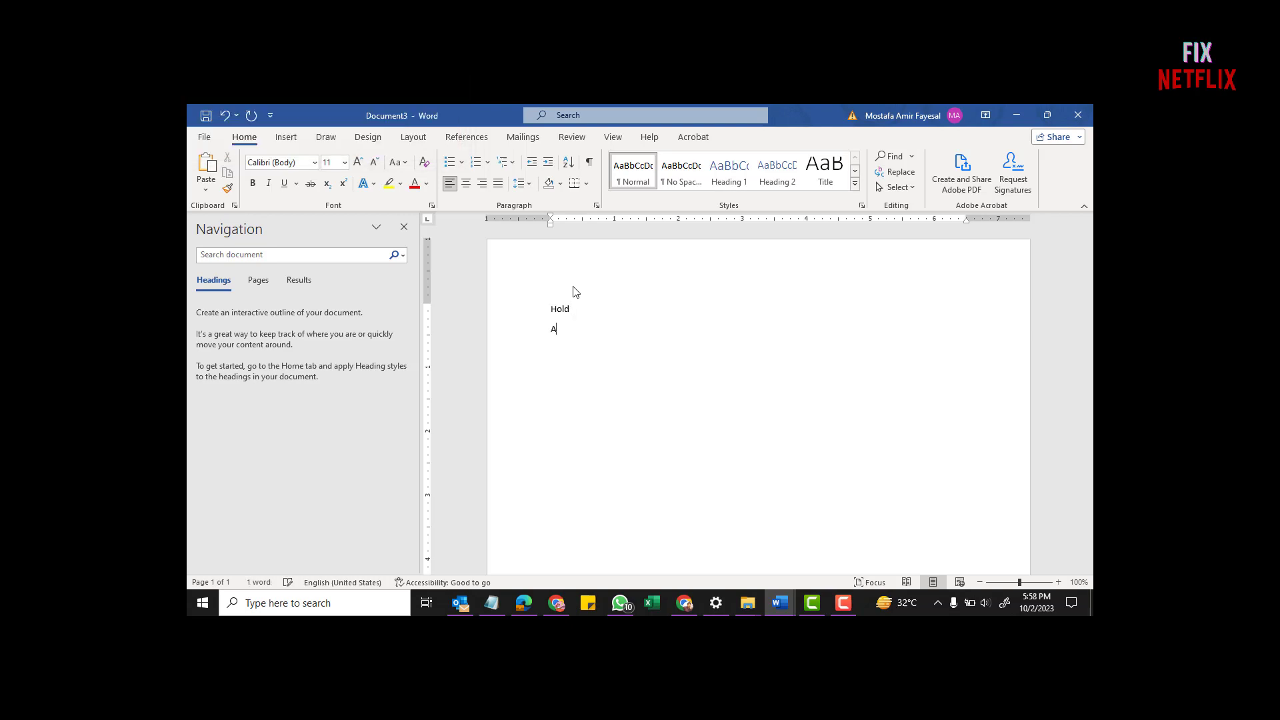
text(shi)
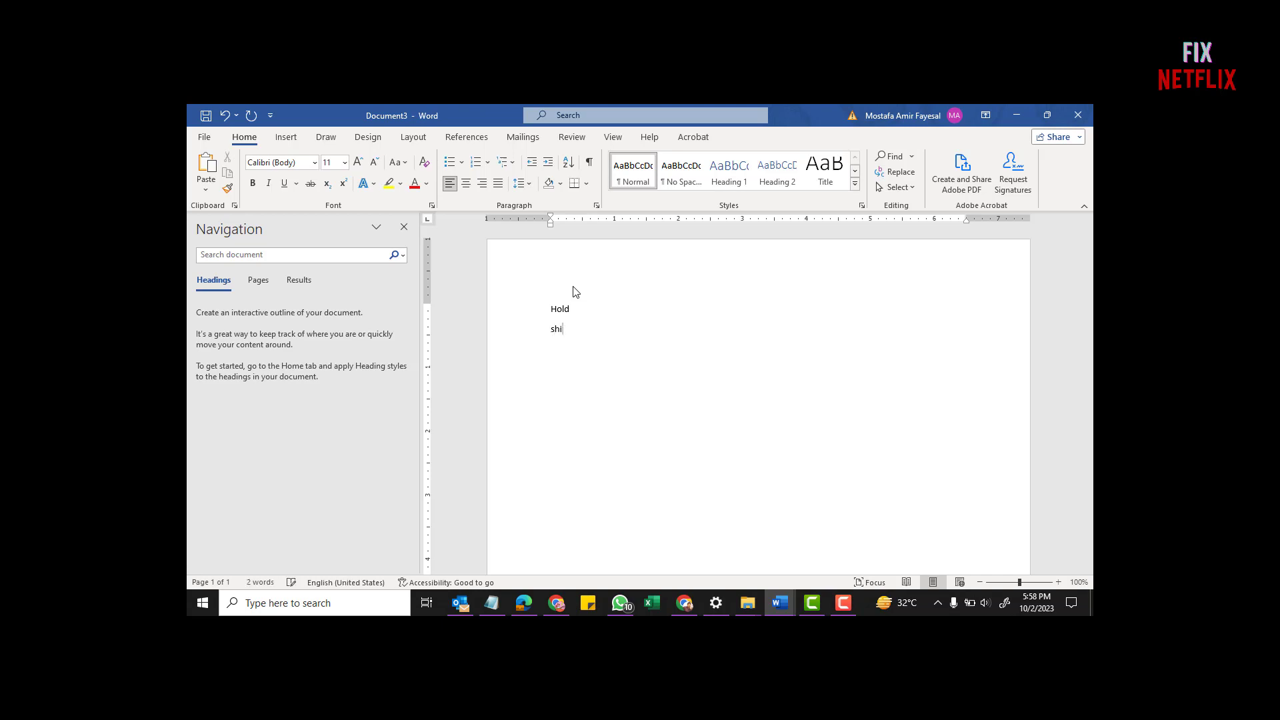
text(Shift+)
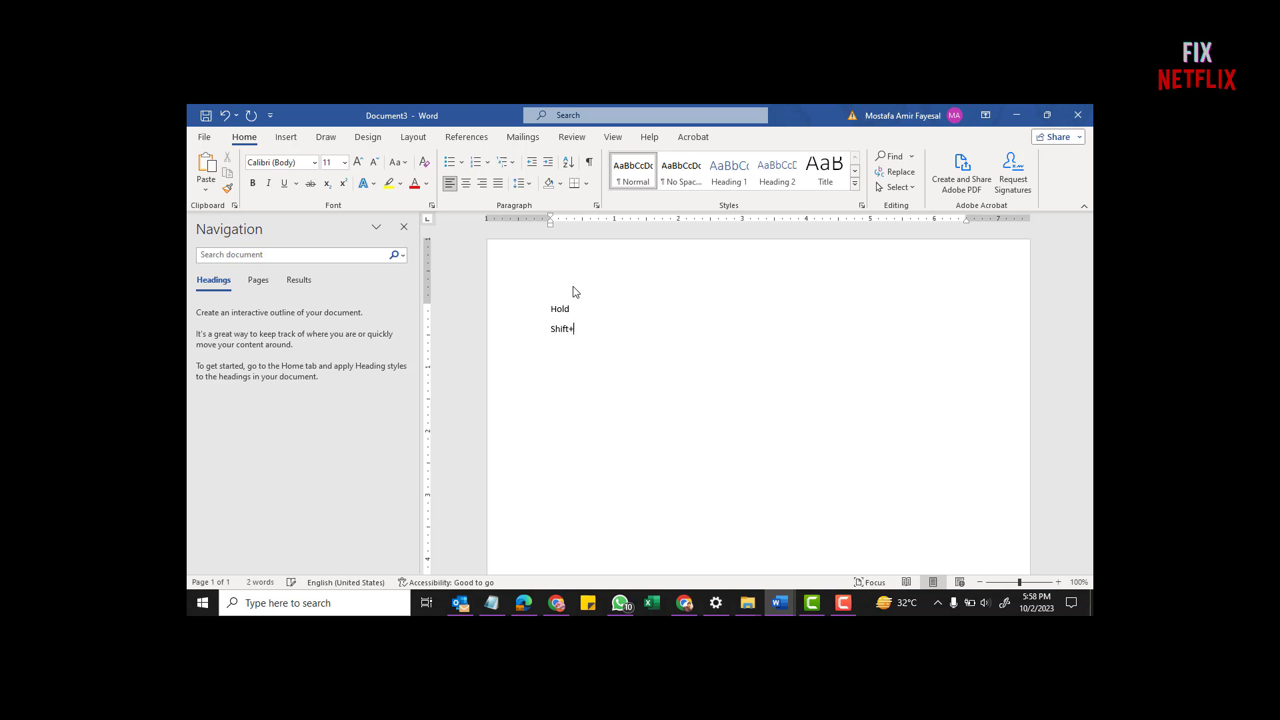
text(c)
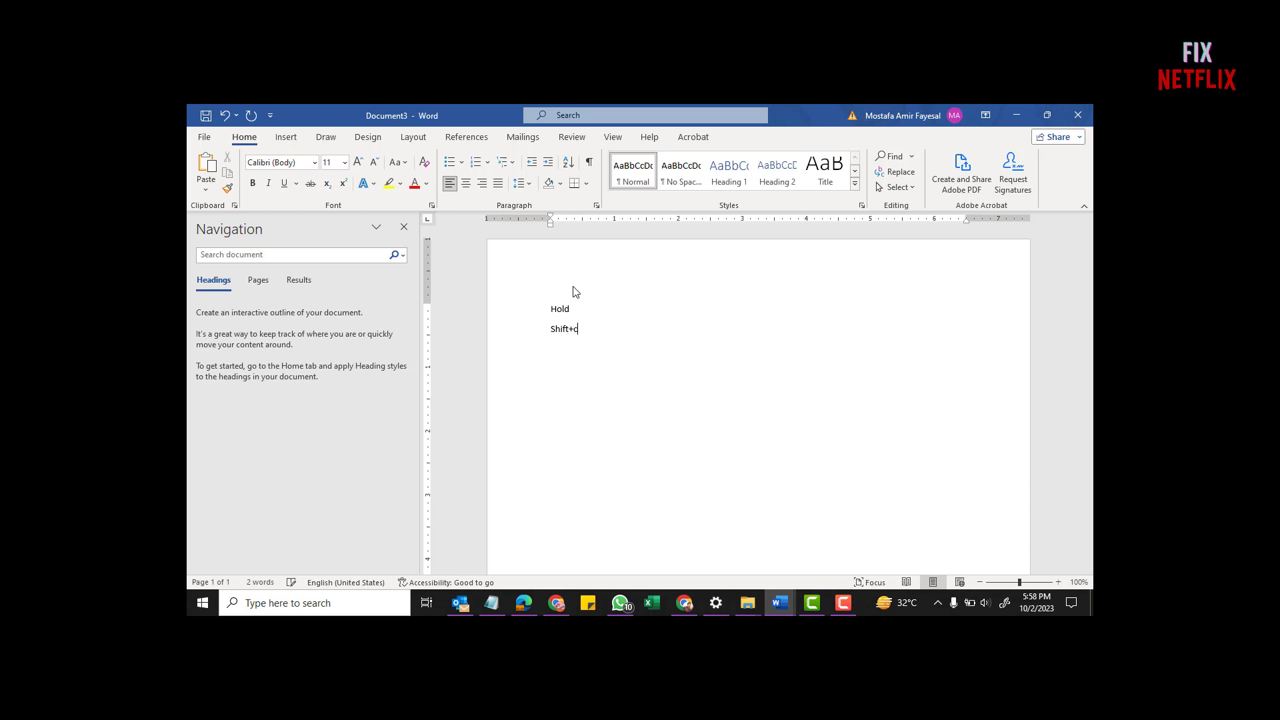
text(trl)
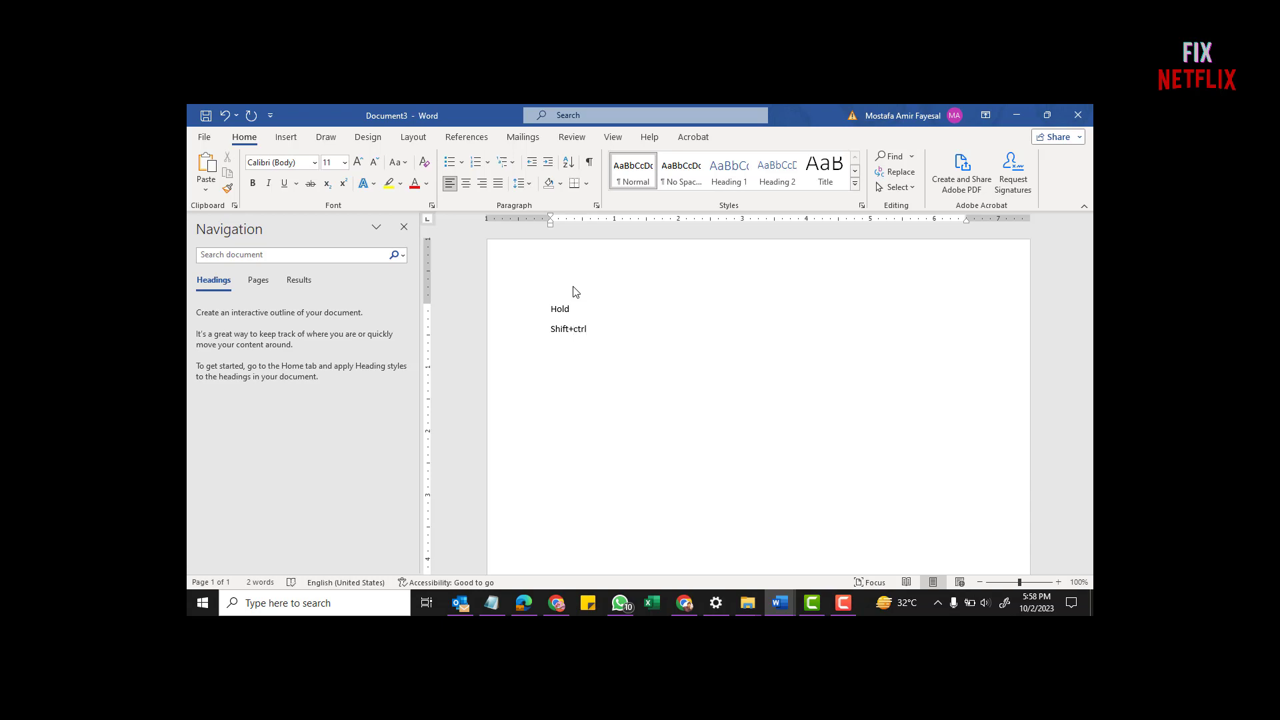
text(E)
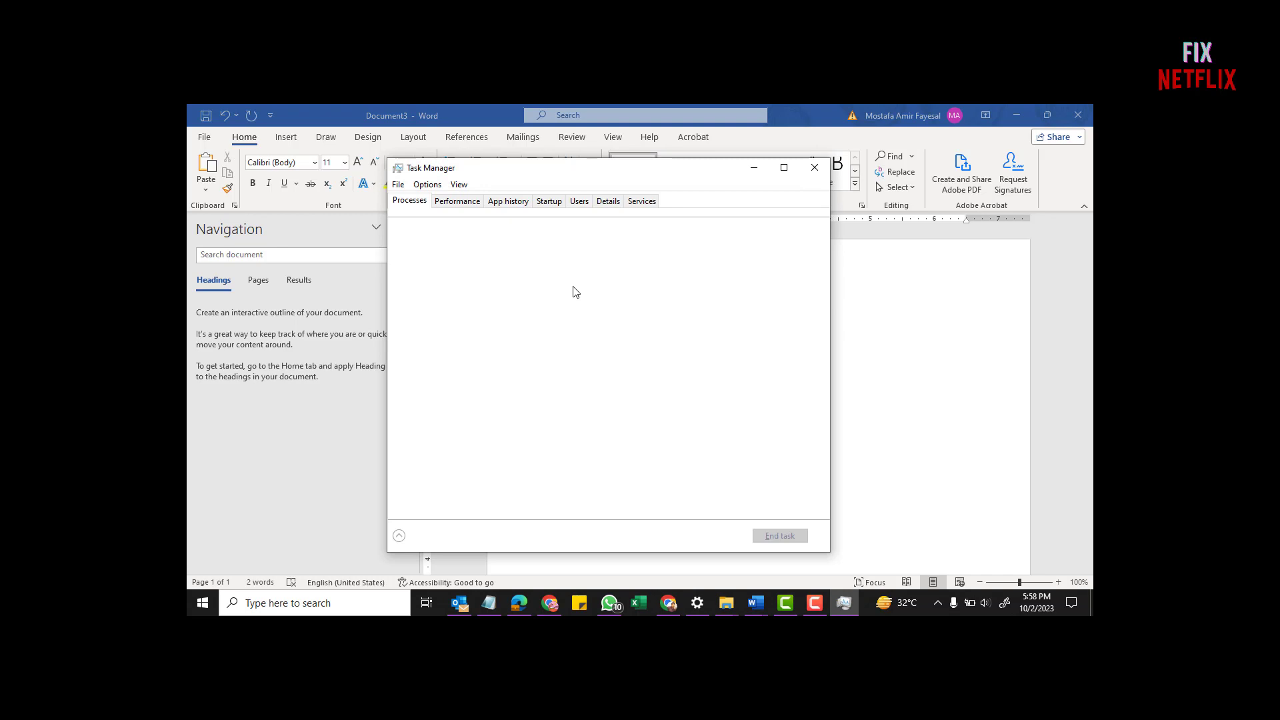
On Task Manager's Services tab, locate the Dhcp service and open the full Services console.
click(399, 536)
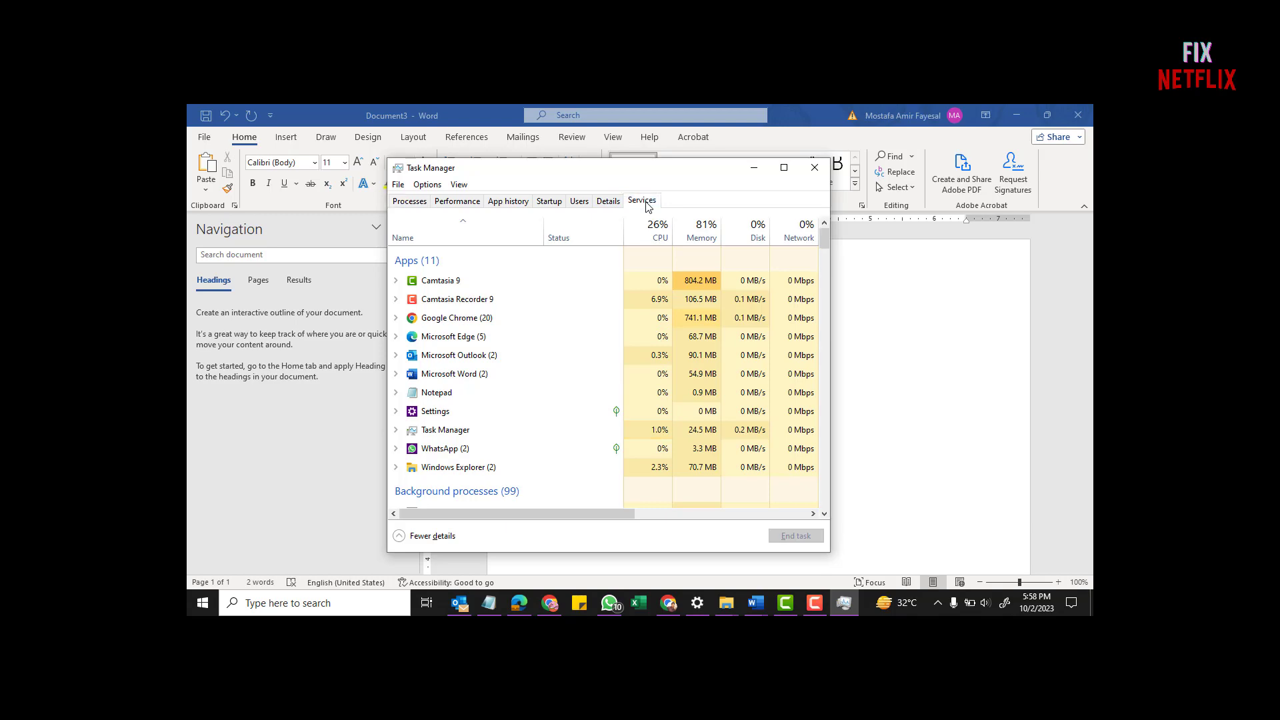
click(642, 202)
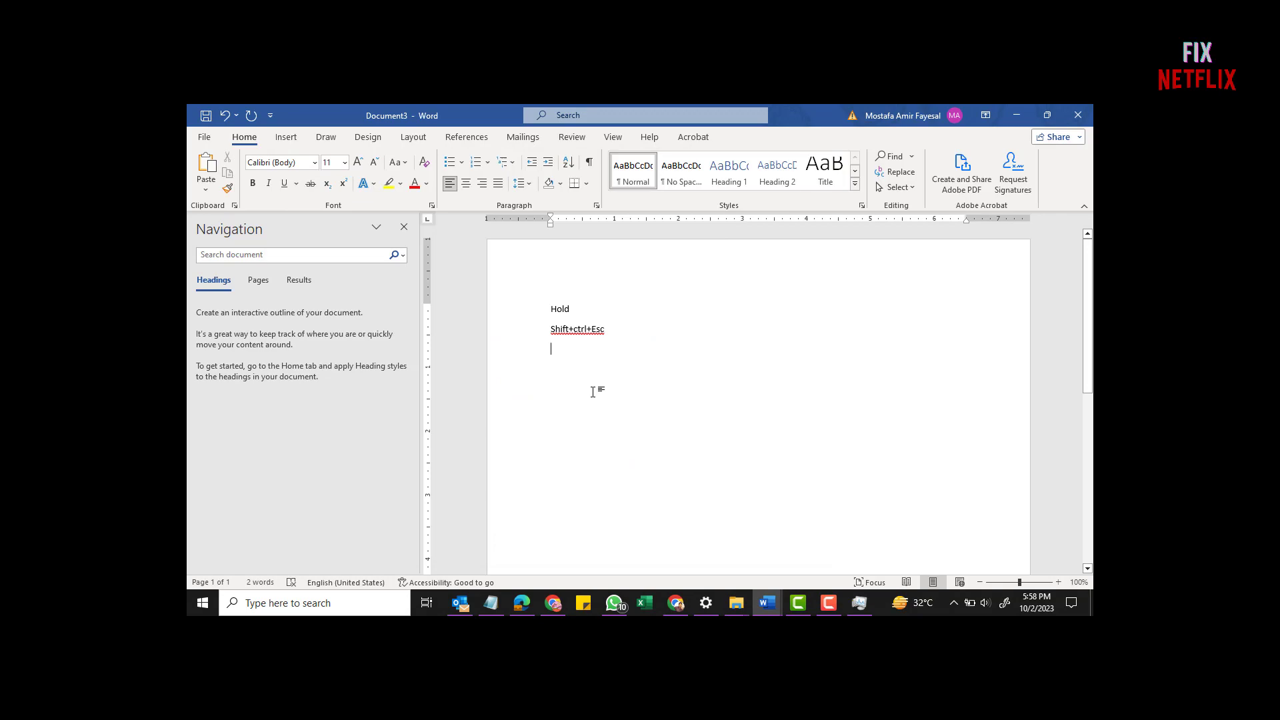
text(Find DH)
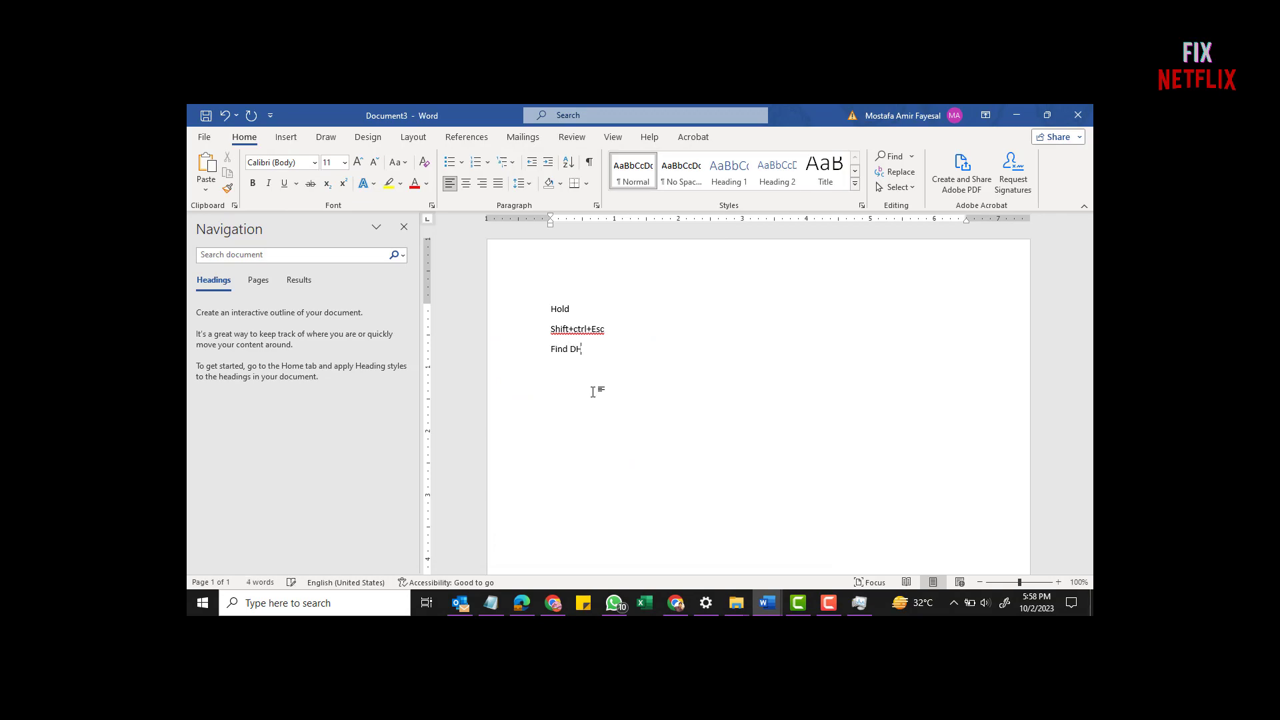
text(CP)
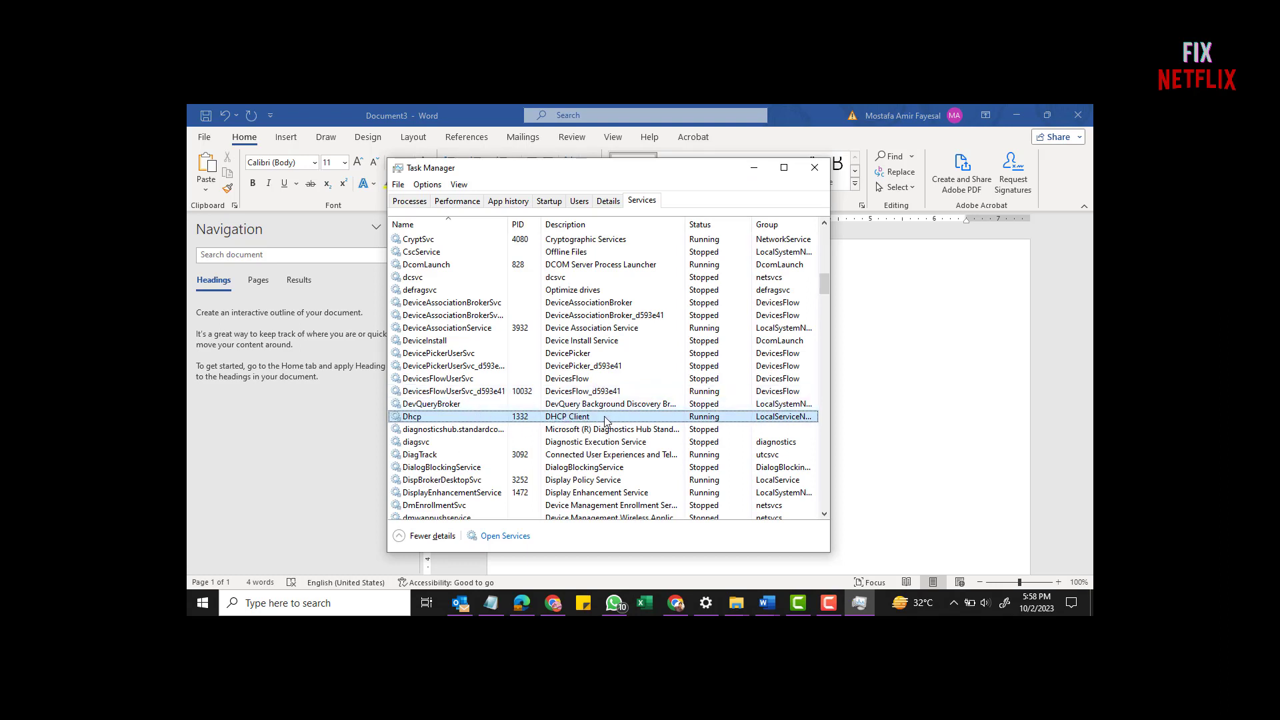
right_click(572, 416)
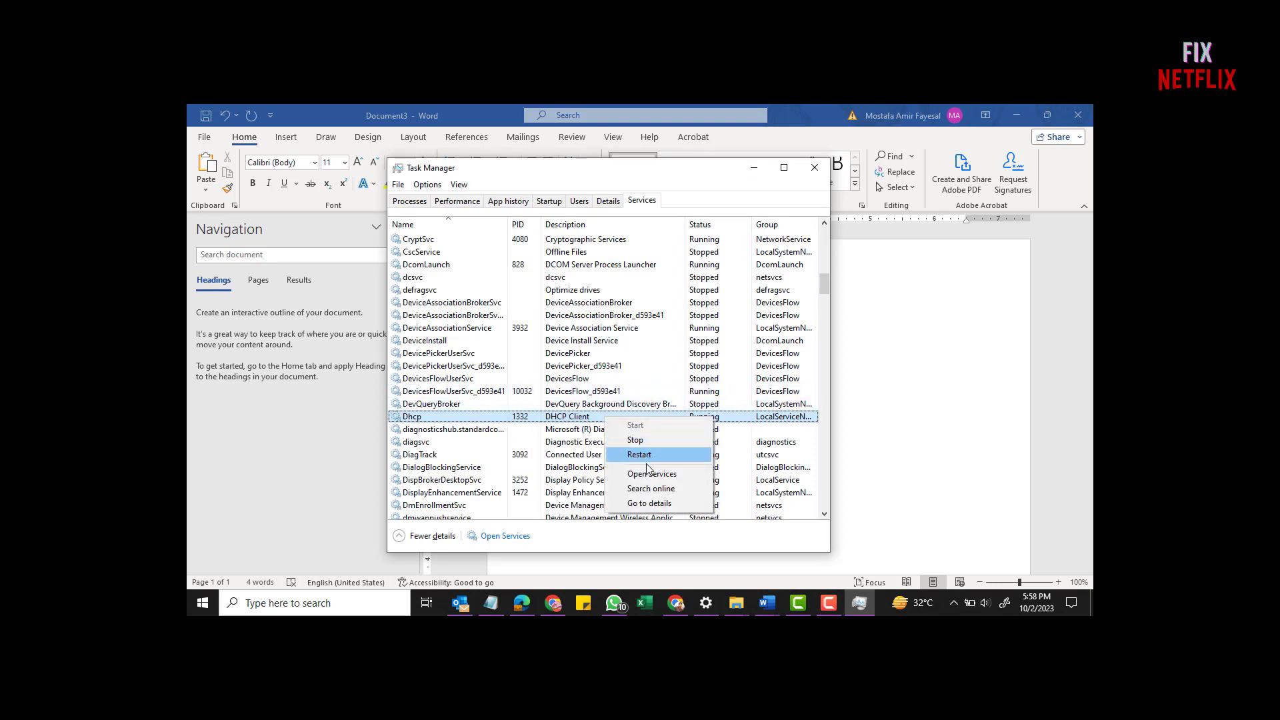
mouse_move(677, 480)
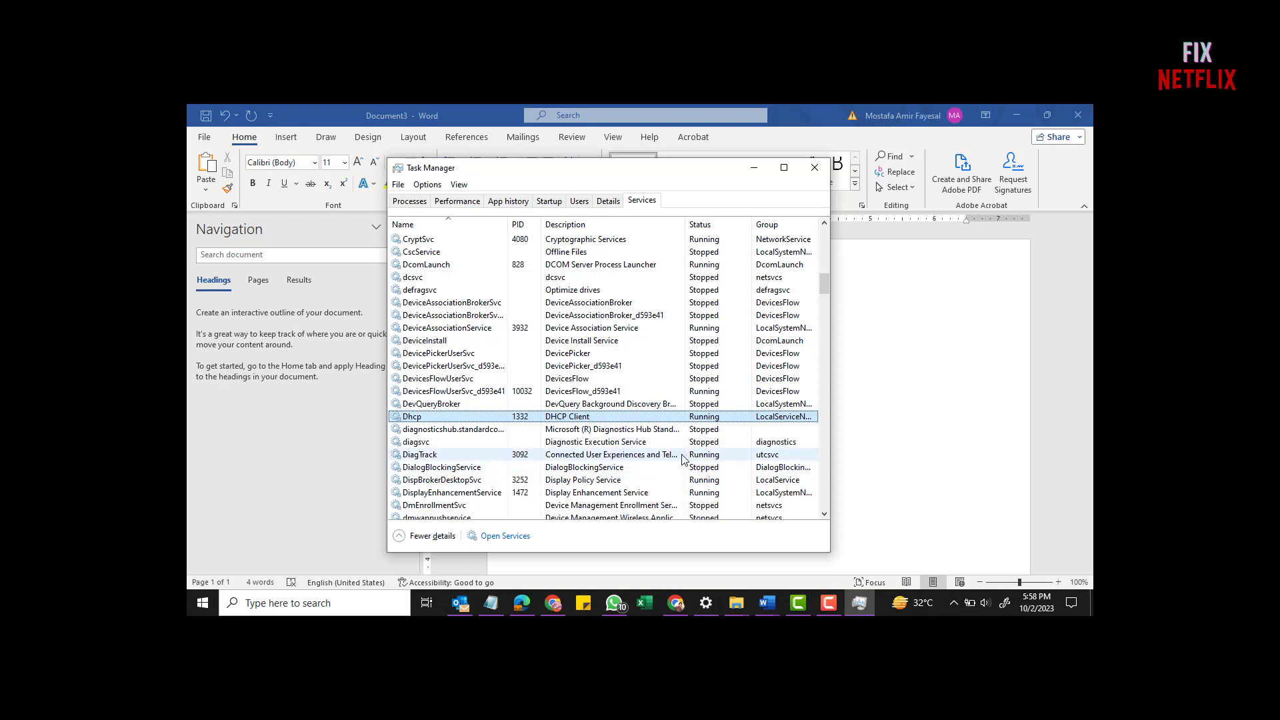
click(506, 536)
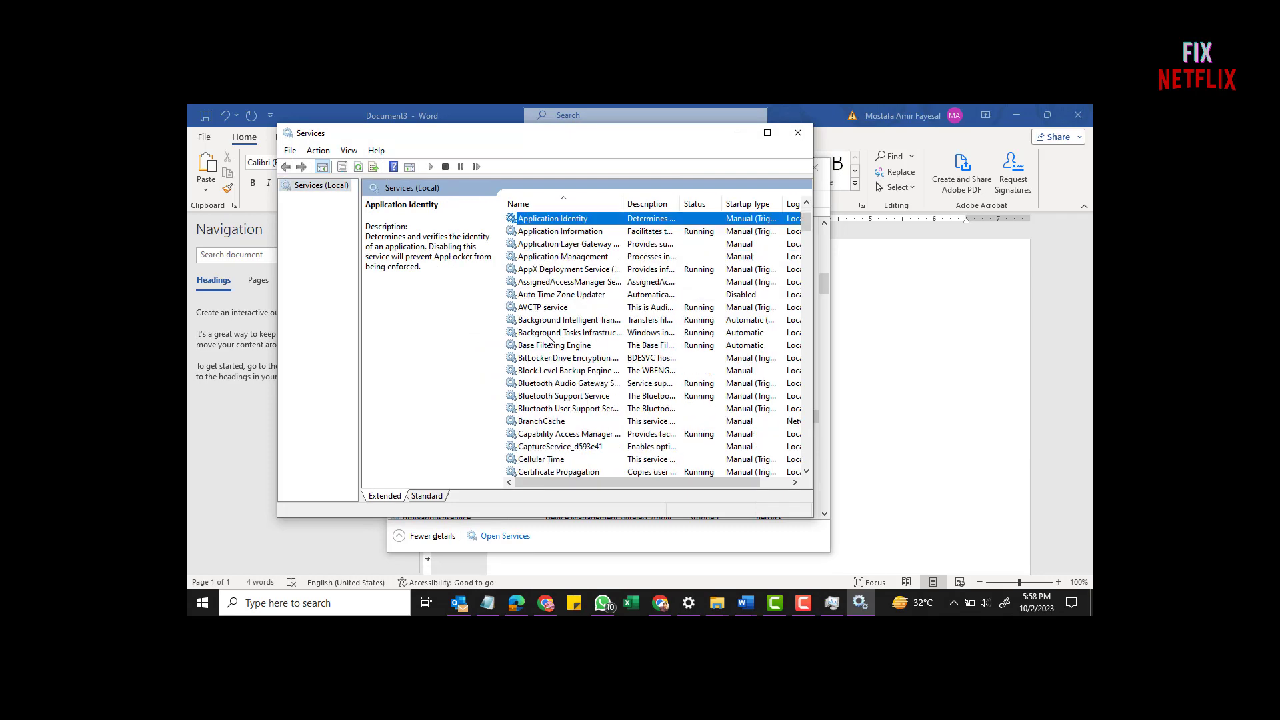
Check in DHCP Client Properties that the service is running with Automatic startup type.
scroll(down, 3)
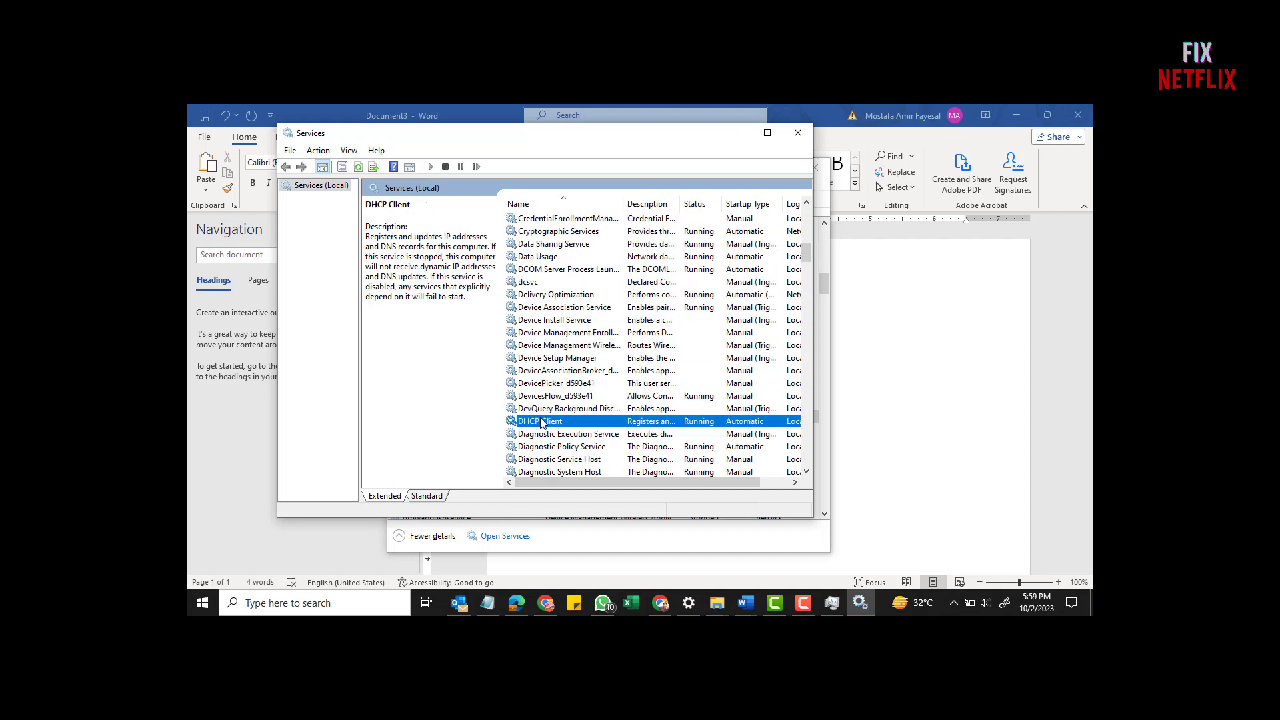
scroll(down, 3)
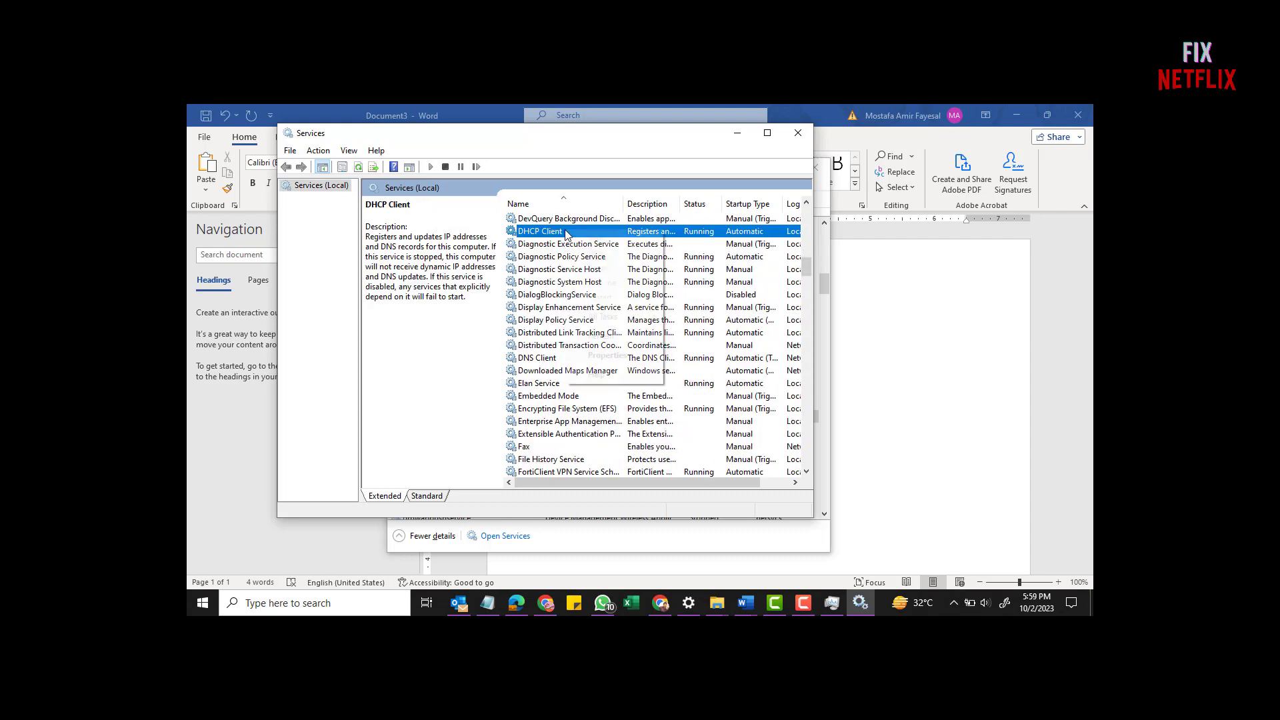
right_click(540, 230)
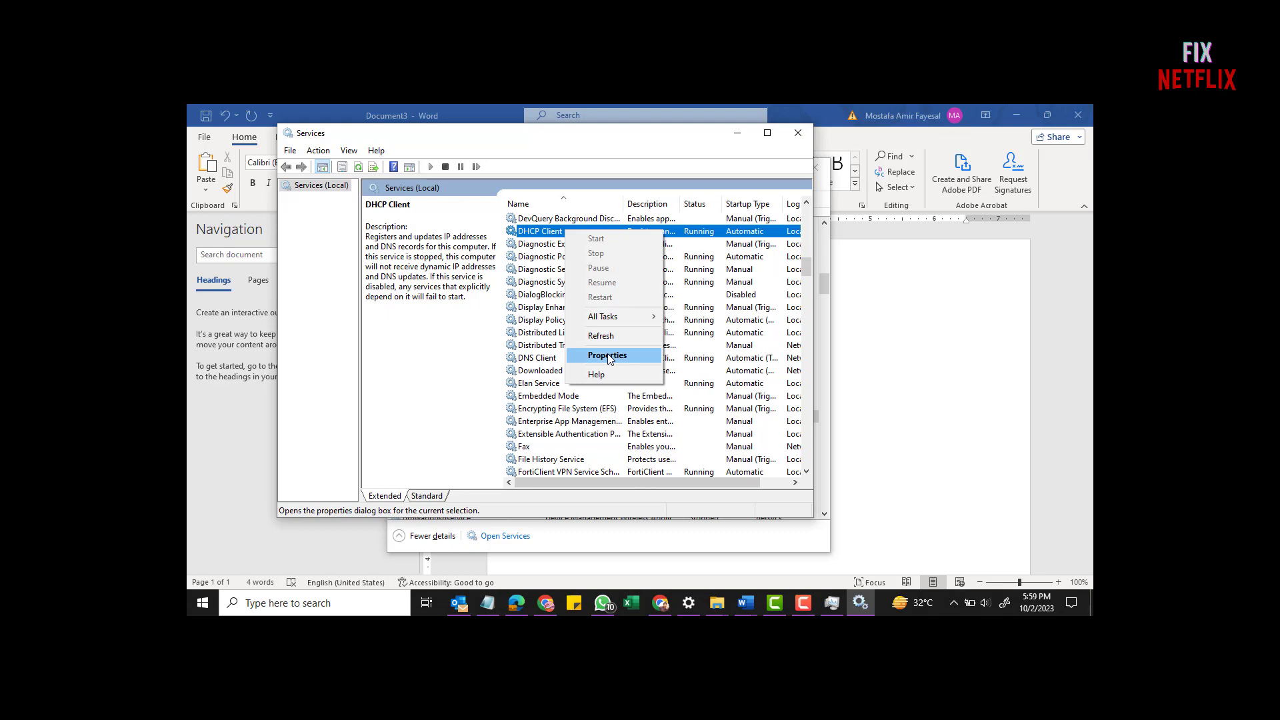
click(608, 354)
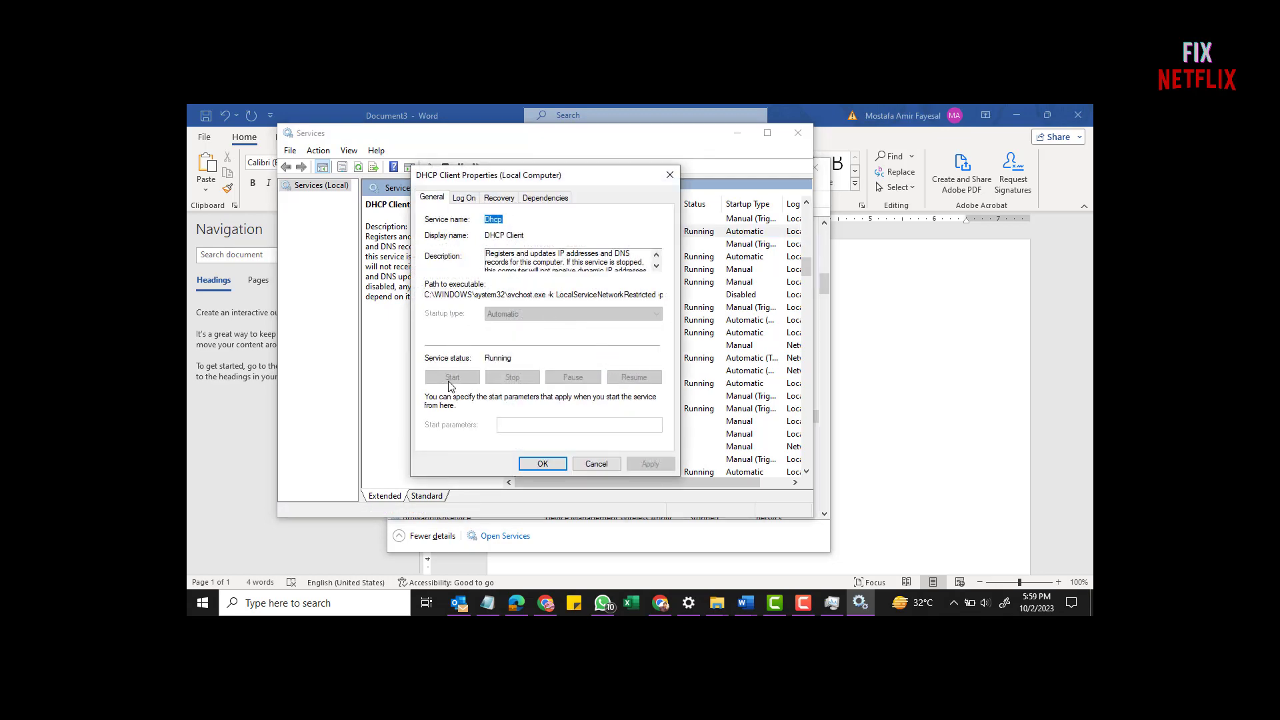
mouse_move(441, 326)
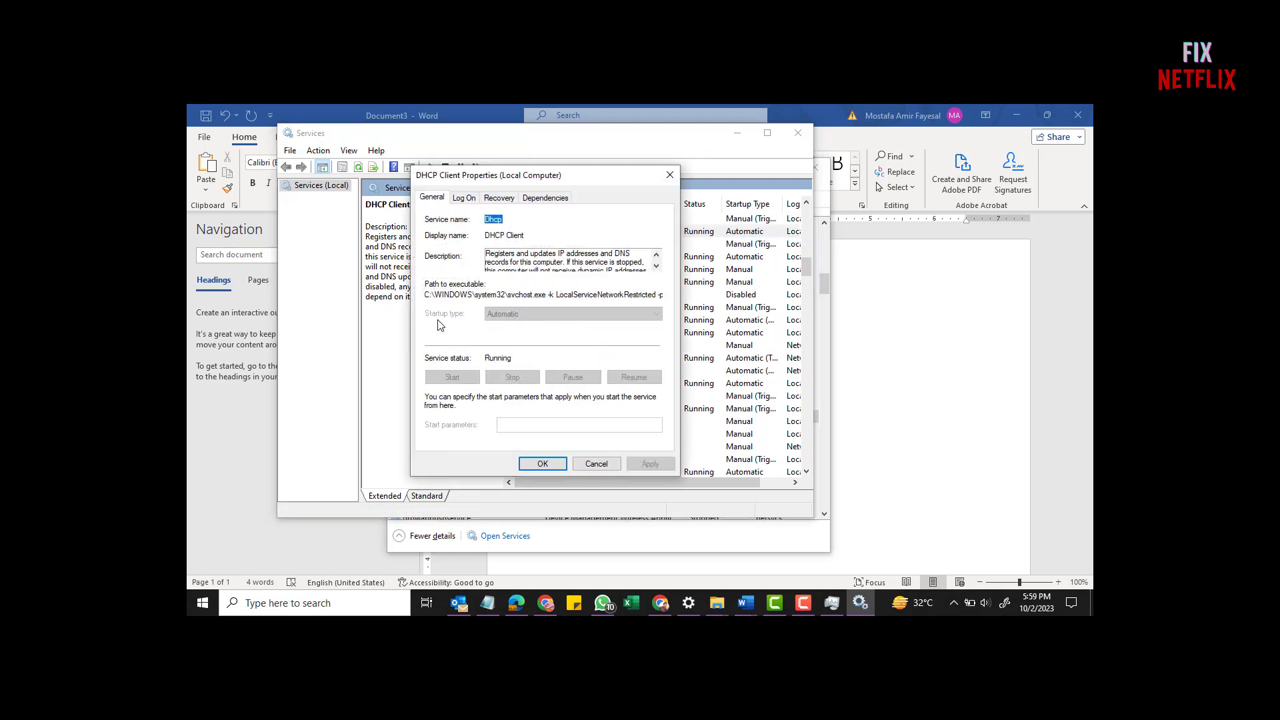
mouse_move(452, 323)
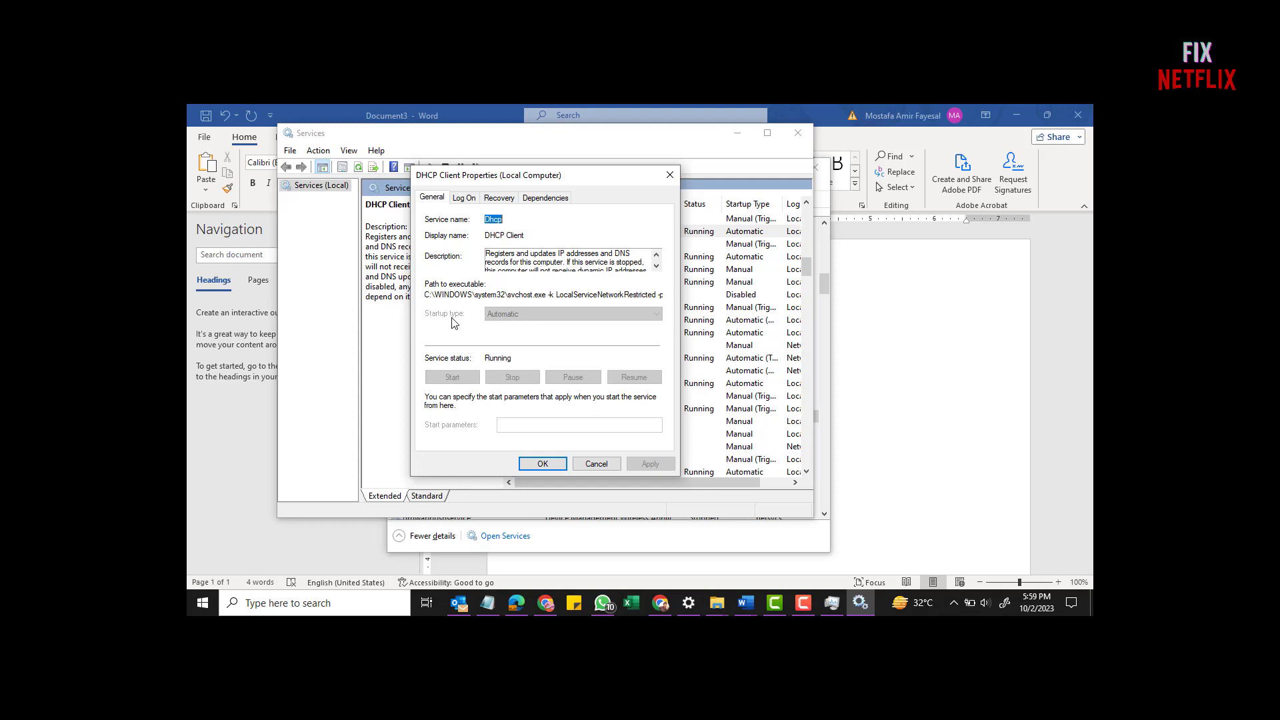
mouse_move(576, 449)
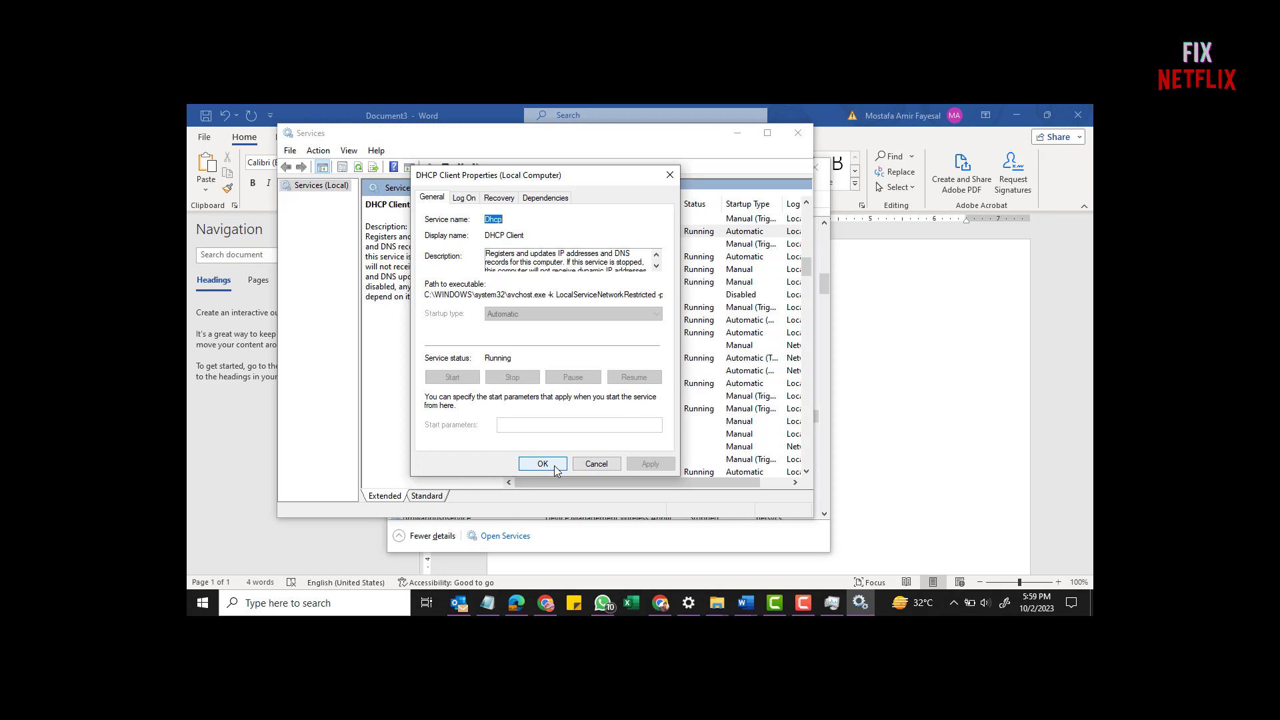
click(542, 463)
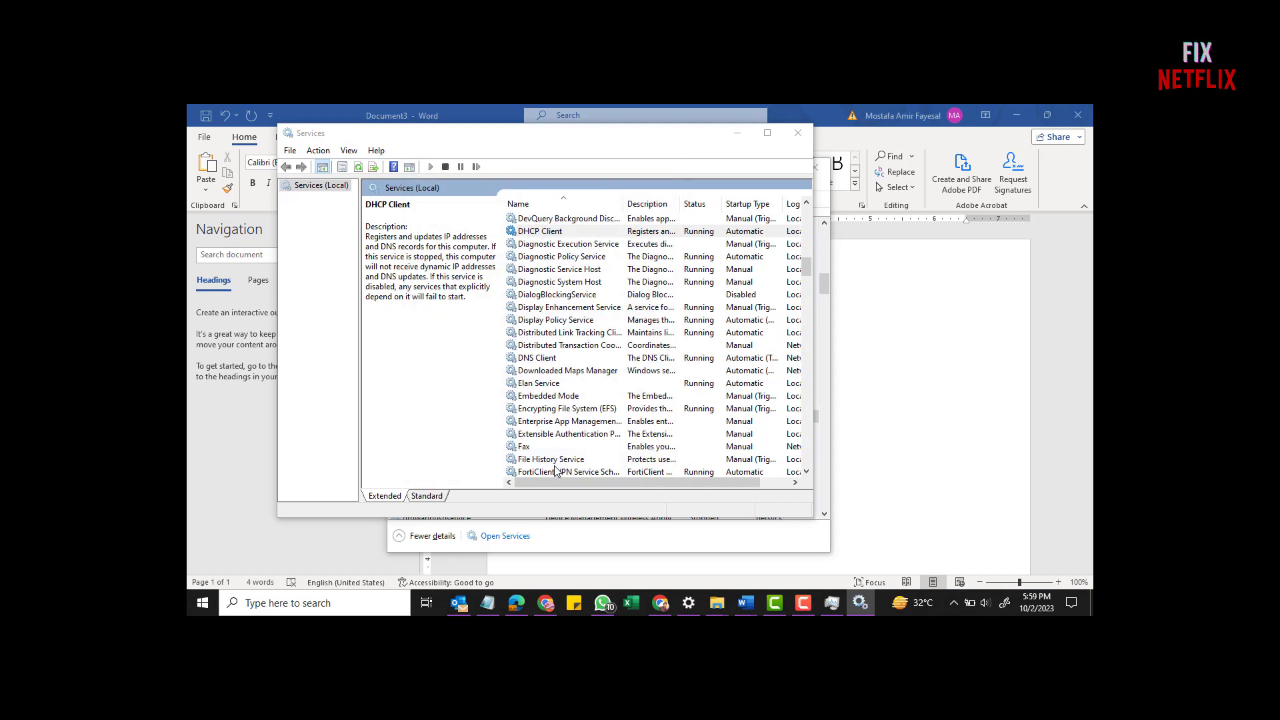
Close the Services console and Task Manager.
click(539, 230)
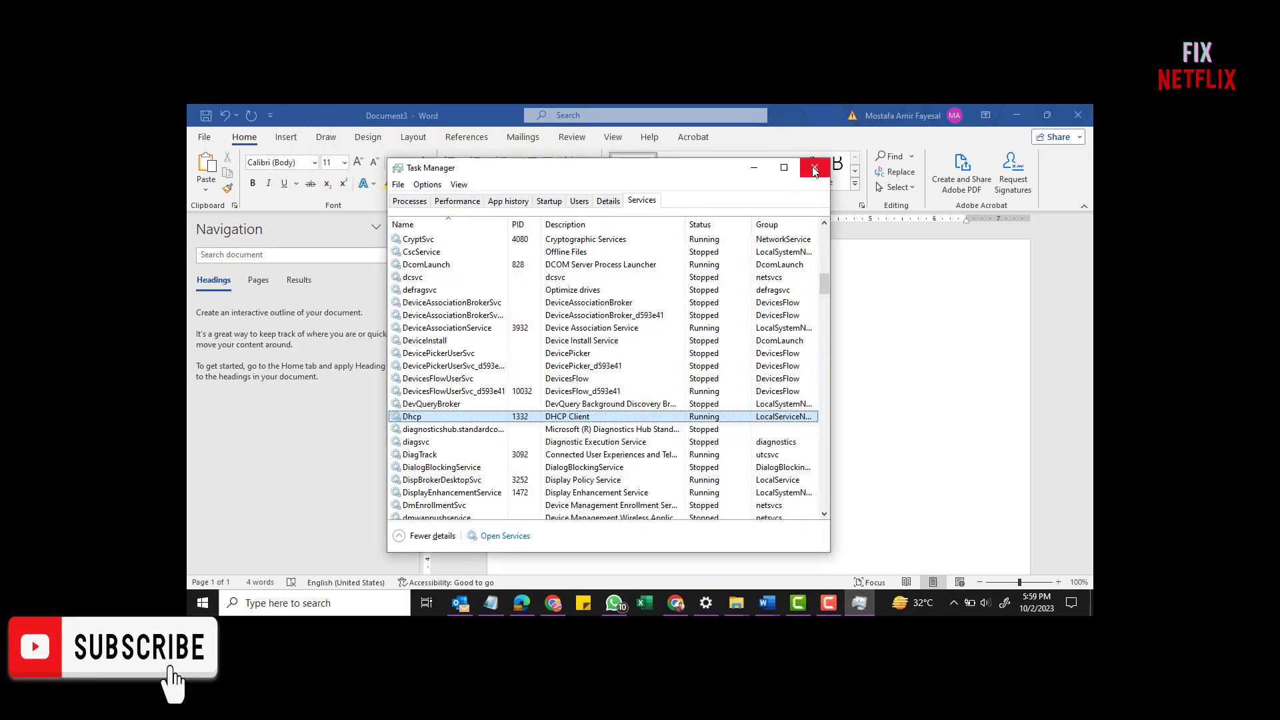
click(814, 168)
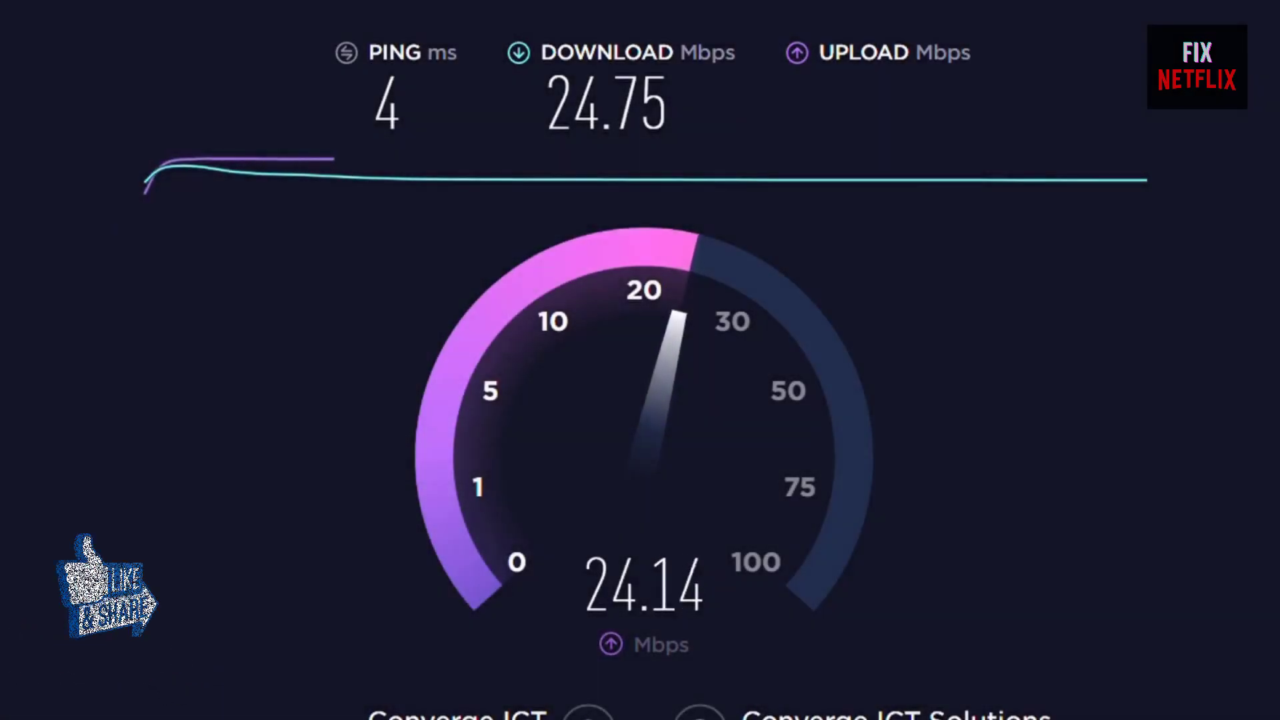